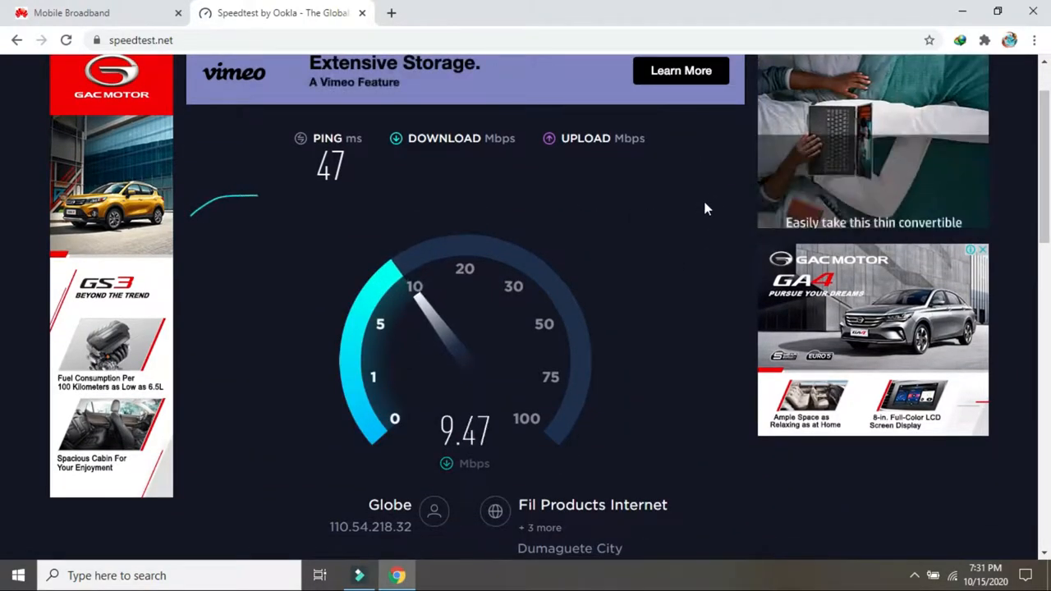
mouse_move(565, 320)
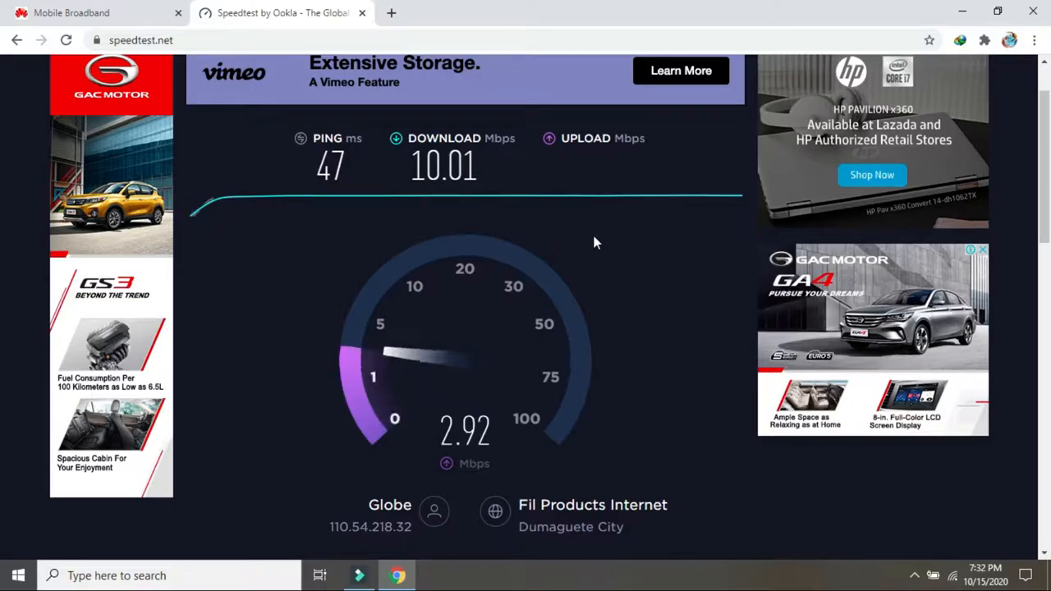
mouse_move(649, 304)
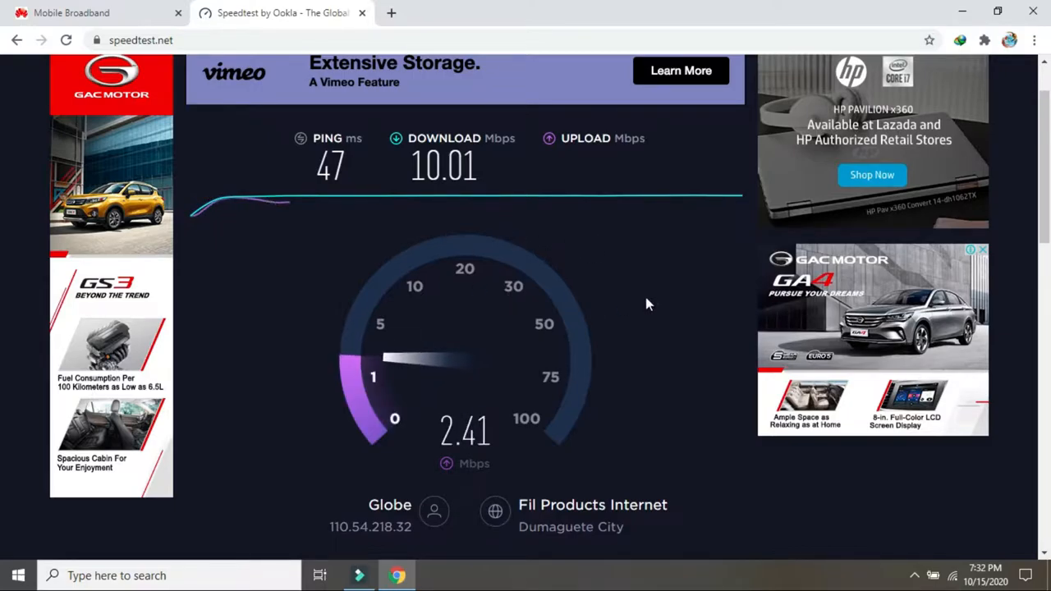
mouse_move(525, 216)
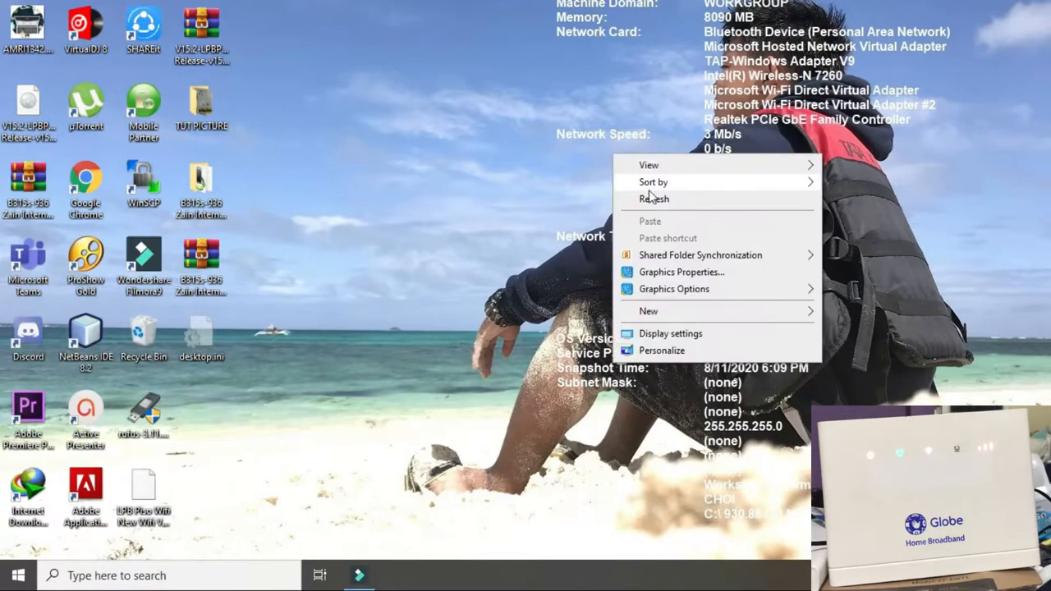
Step: Refresh the desktop, check the B315 Wi-Fi connection, and launch Google Chrome
click(653, 199)
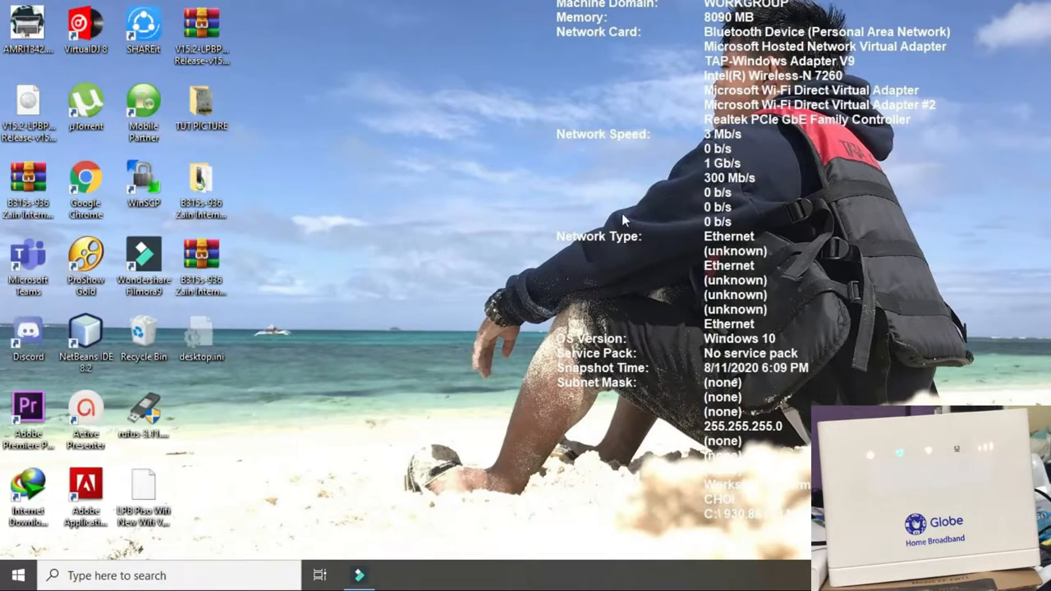
right_click(599, 220)
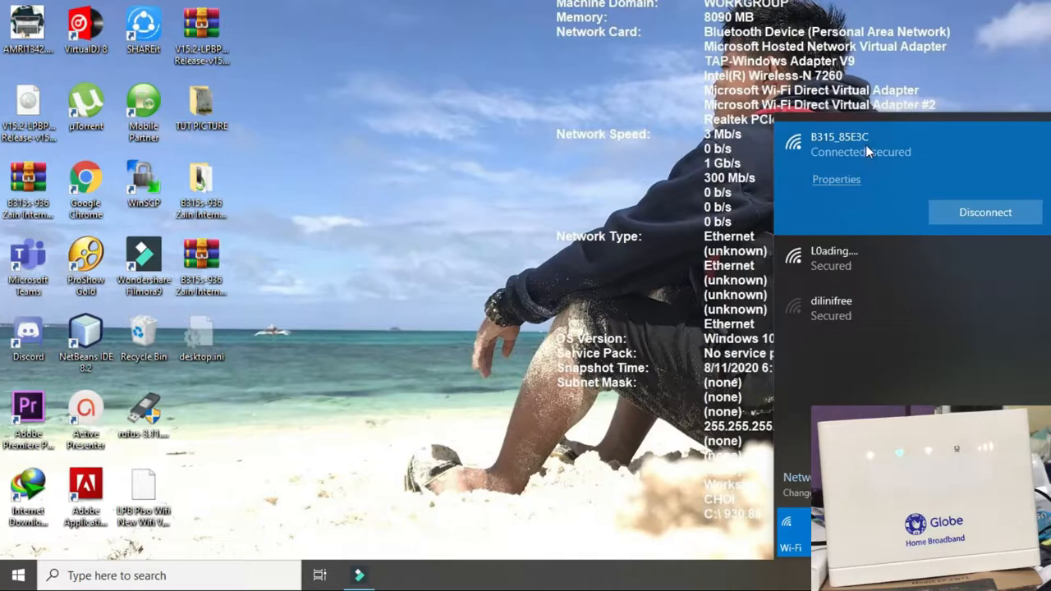
click(394, 321)
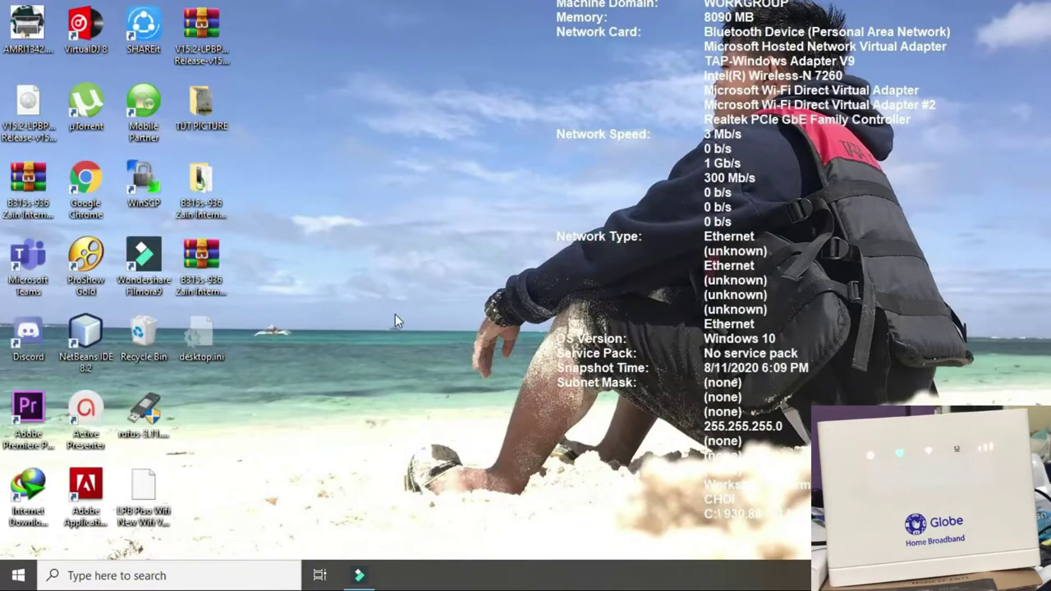
mouse_move(85, 180)
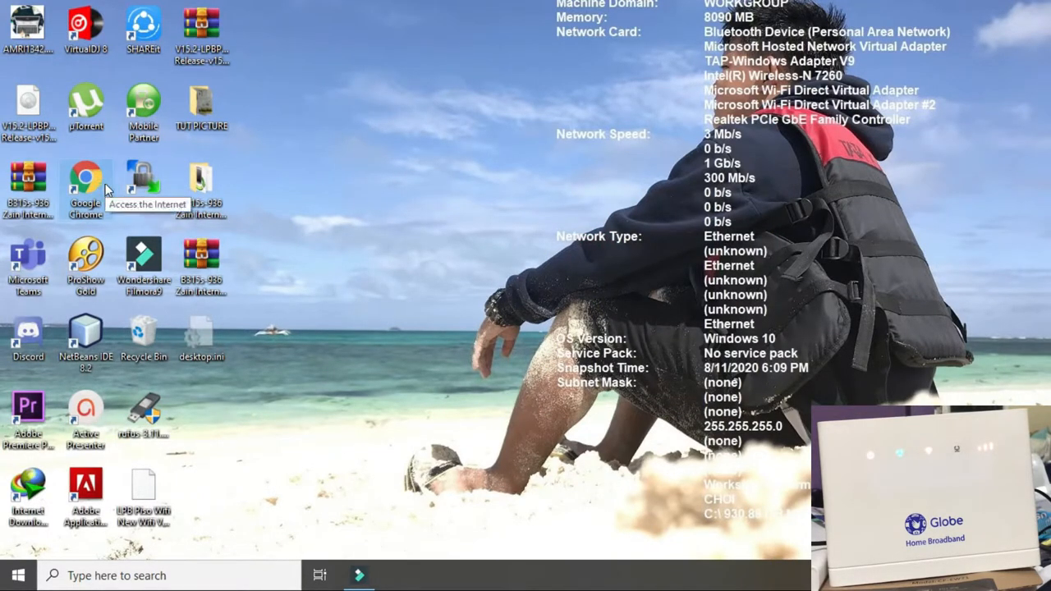
double_click(85, 188)
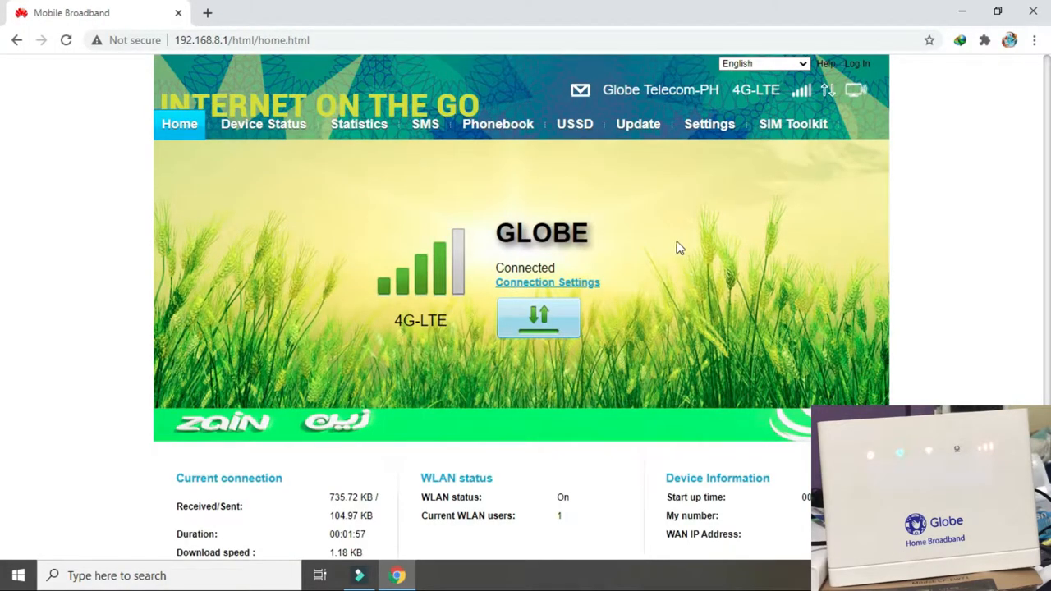
mouse_move(693, 213)
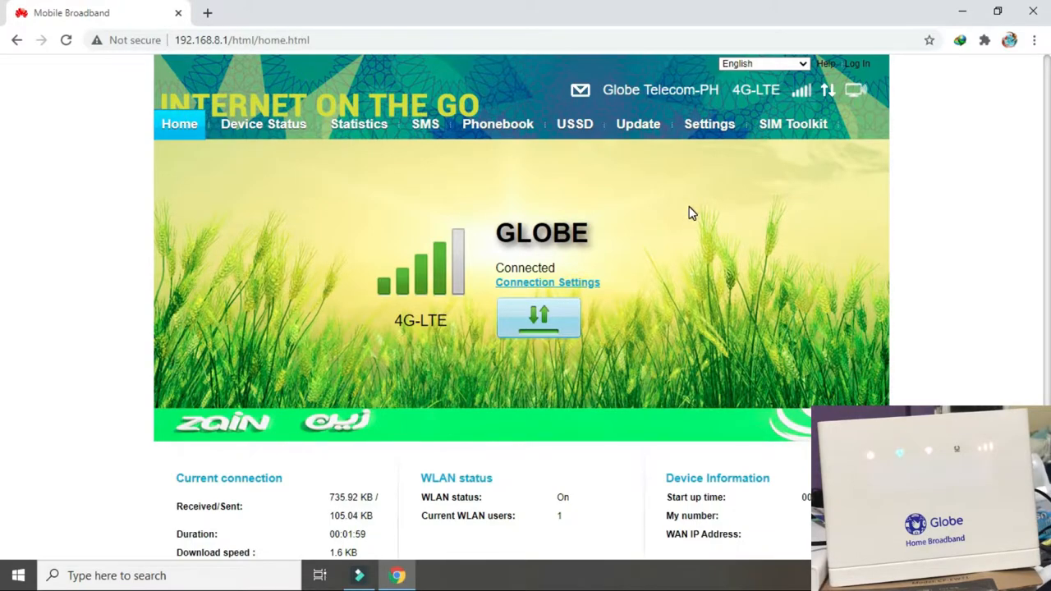
mouse_move(394, 336)
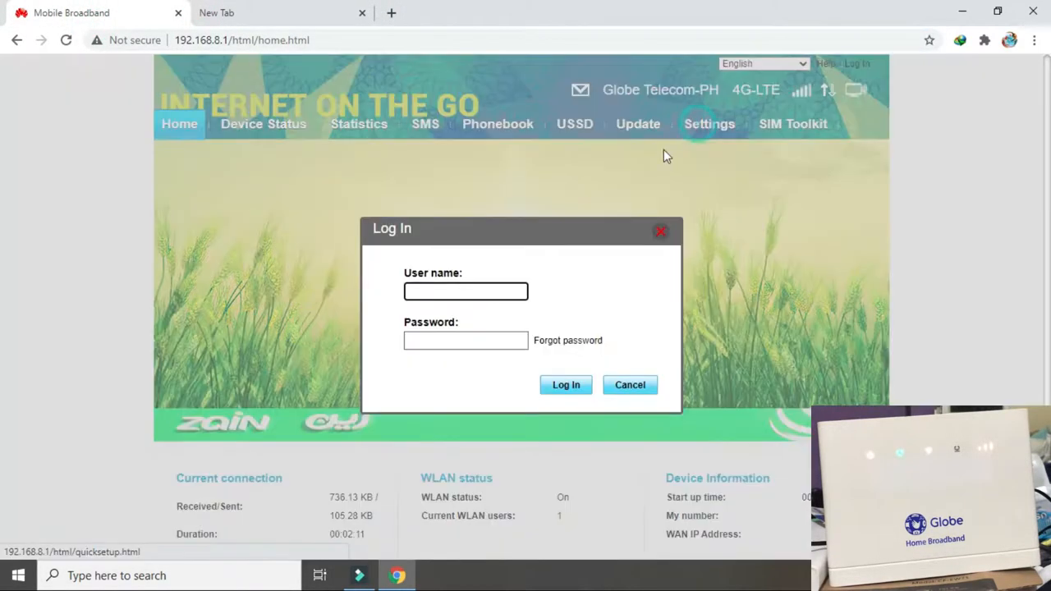
Step: Log in to the router as admin and enter the Settings area
click(467, 293)
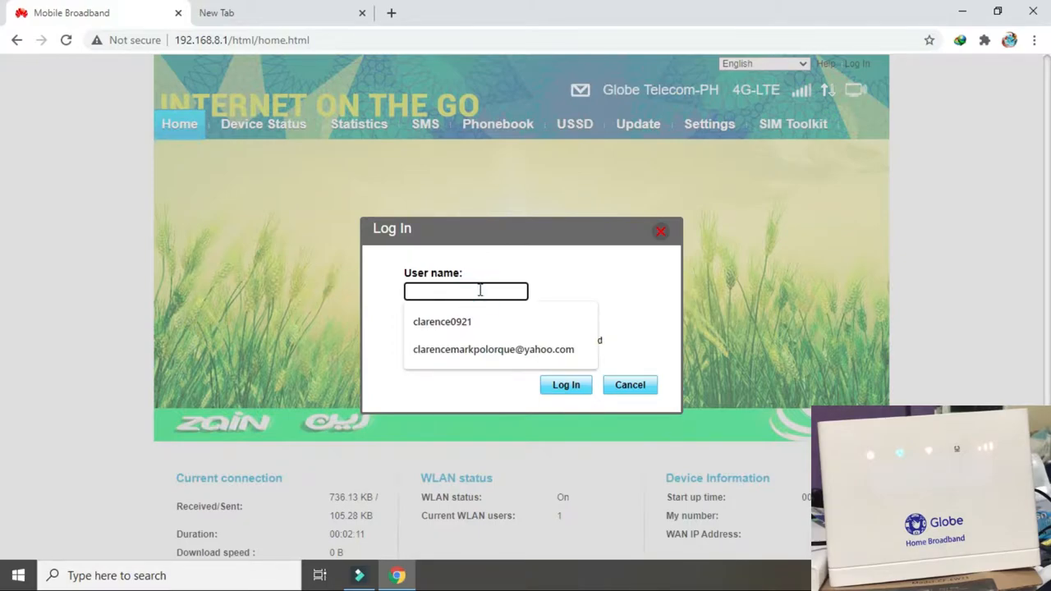
text(admind)
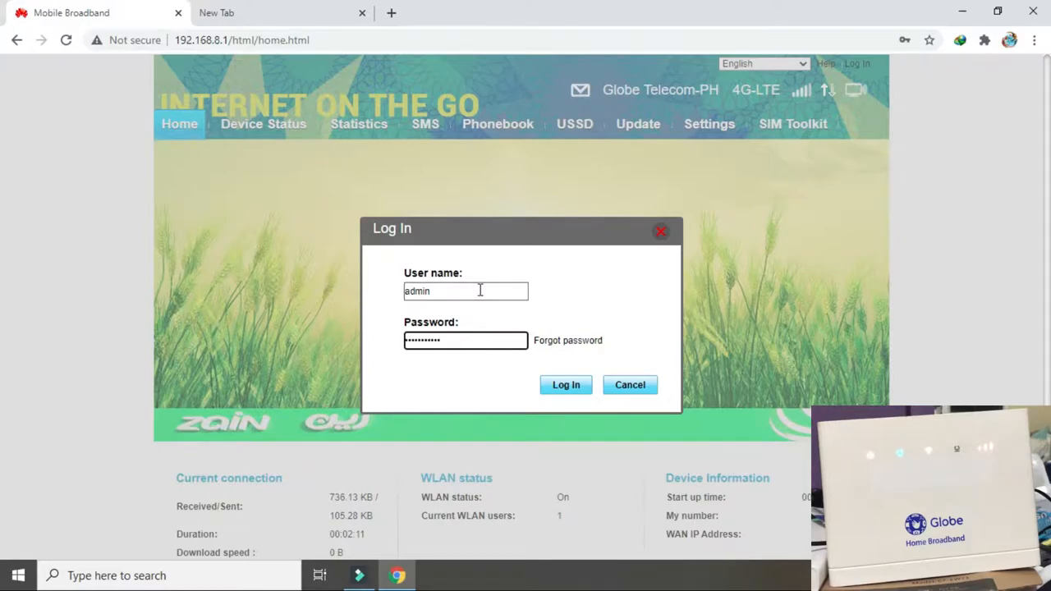
click(565, 384)
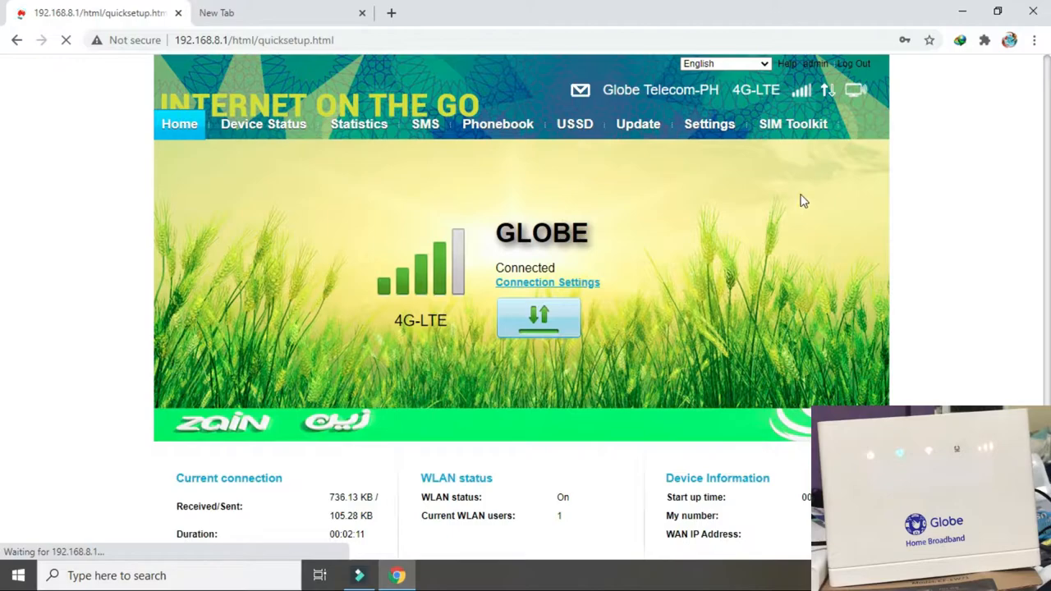
click(709, 124)
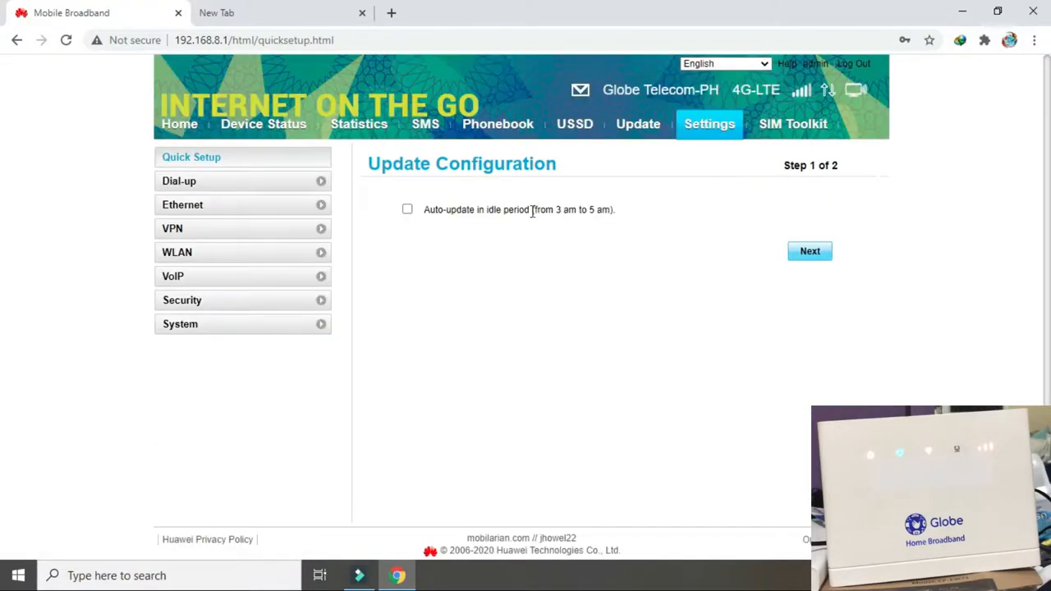
mouse_move(263, 128)
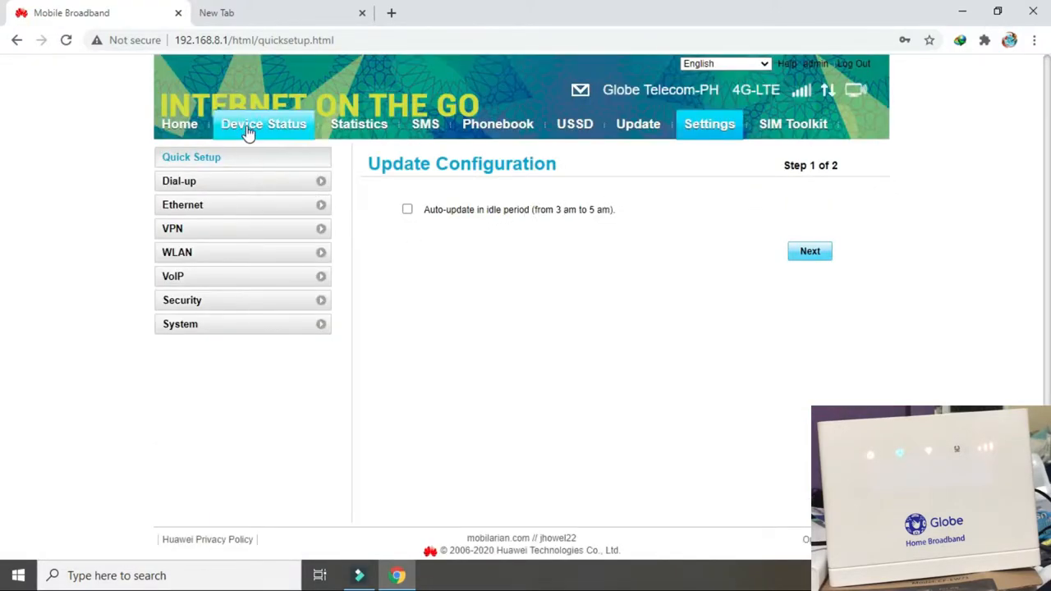
Step: View Device Information showing band B40, PCI 244 and EARFCN 38725
click(263, 125)
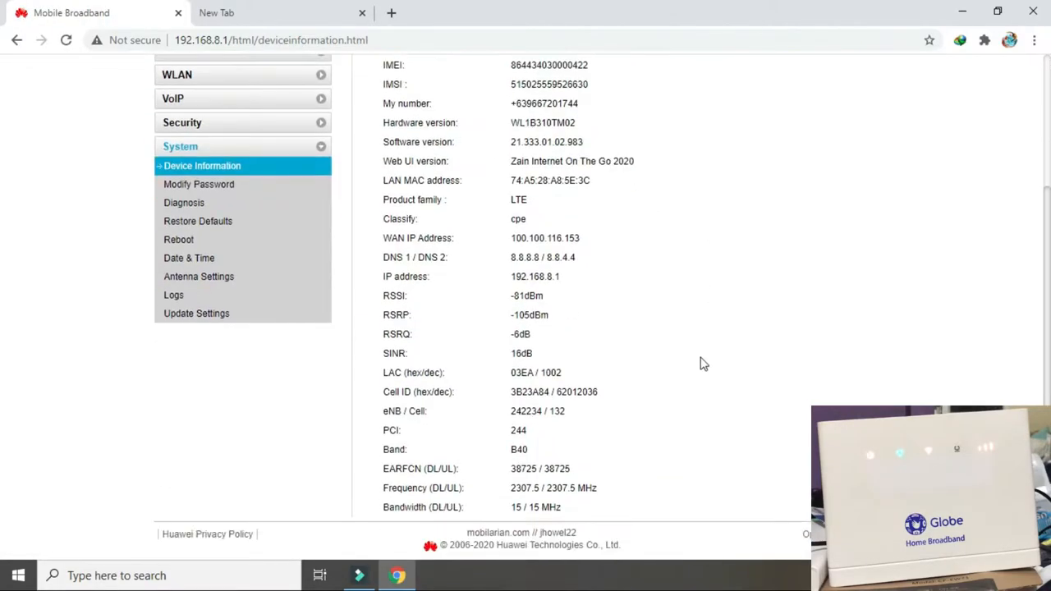
mouse_move(643, 458)
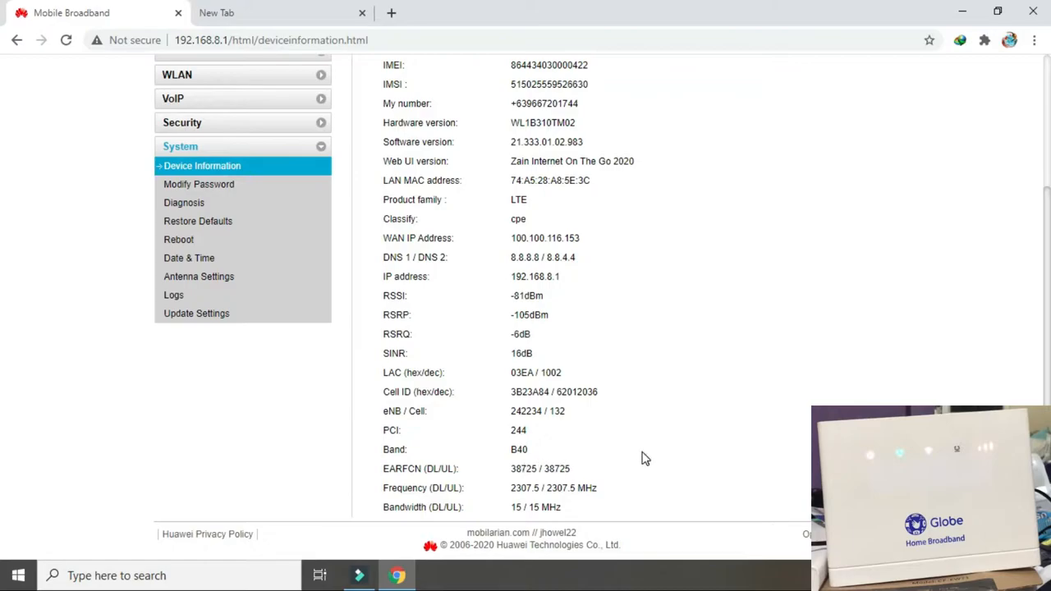
mouse_move(506, 456)
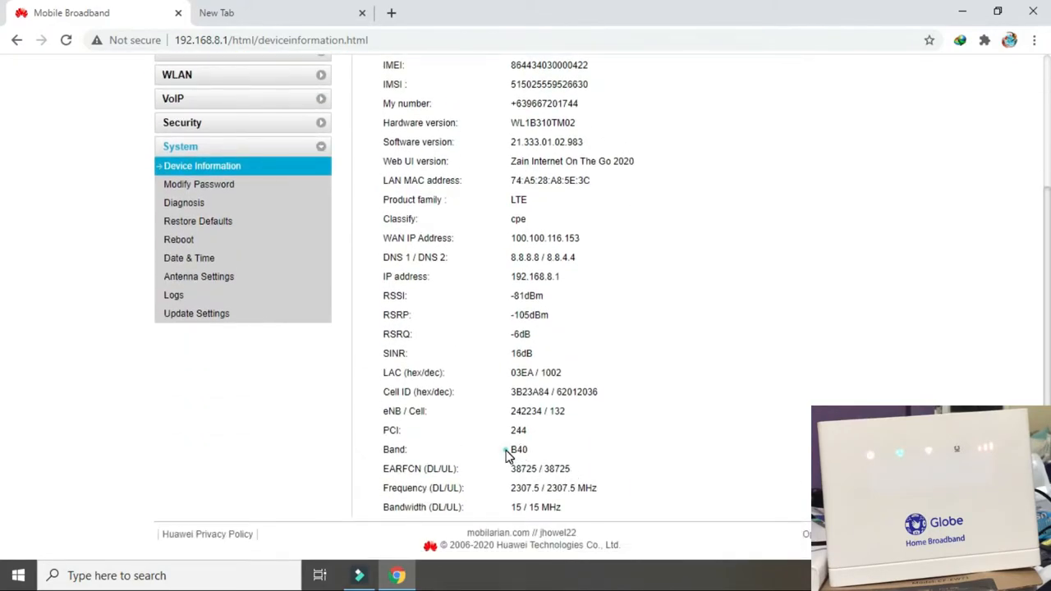
scroll(up, 3)
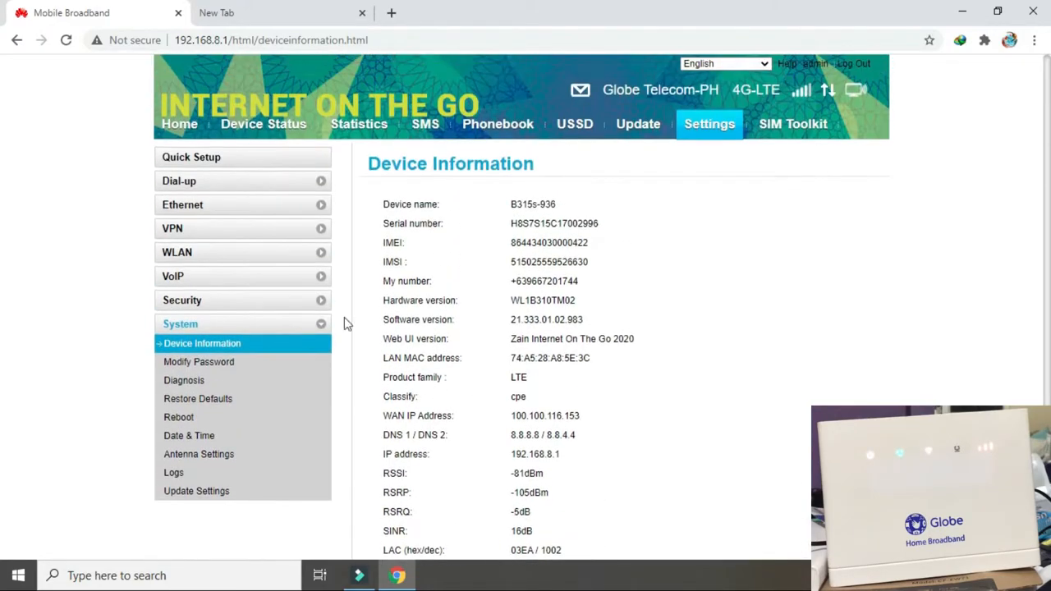
Step: Review Dial-up > Network Settings with Preferred mode Auto and all bands, then start a new tab
click(179, 181)
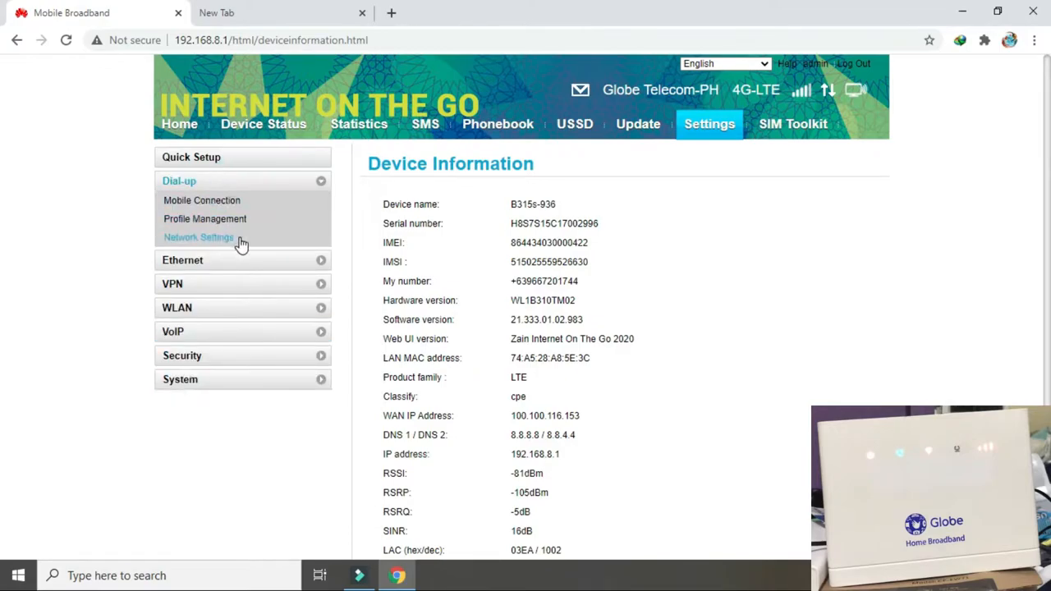
click(197, 236)
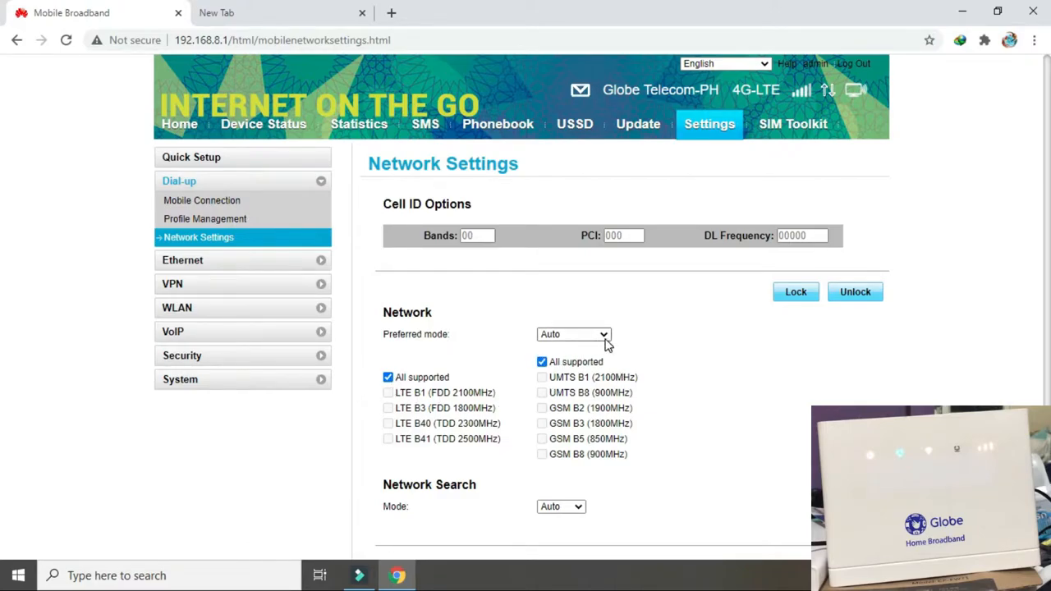
click(573, 335)
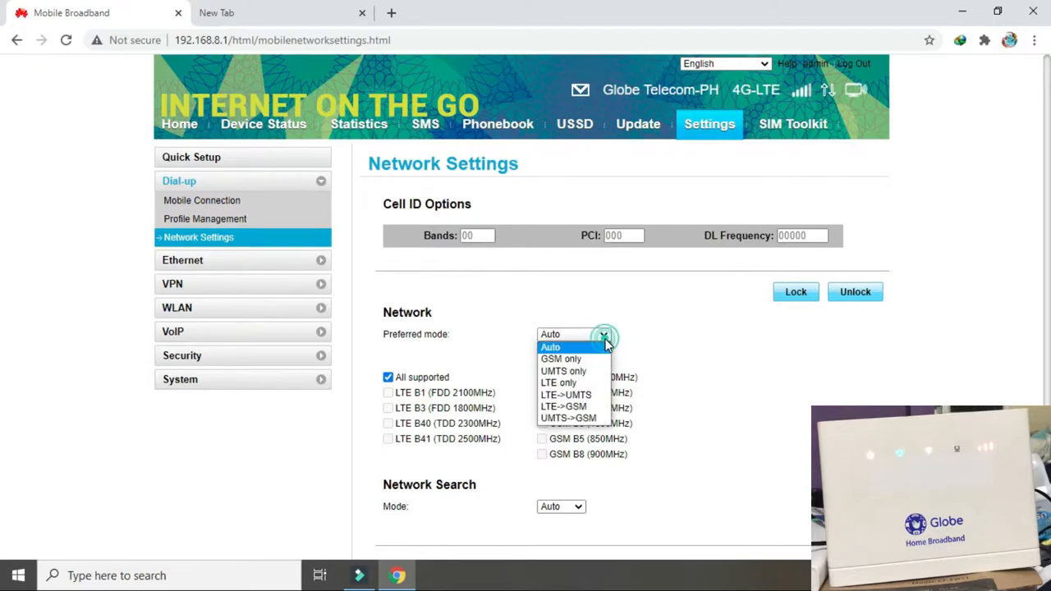
click(573, 347)
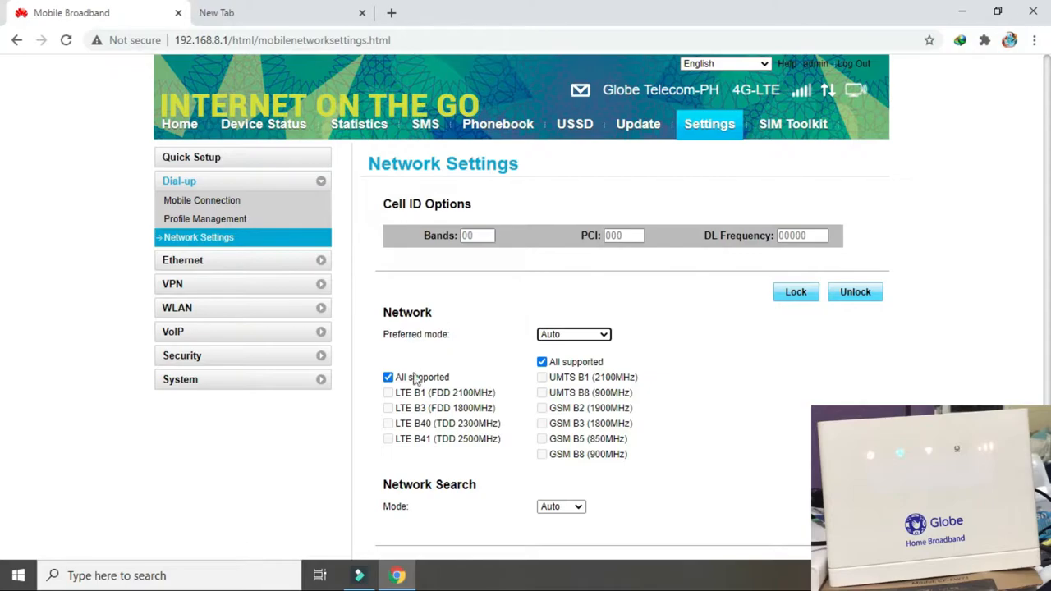
mouse_move(371, 364)
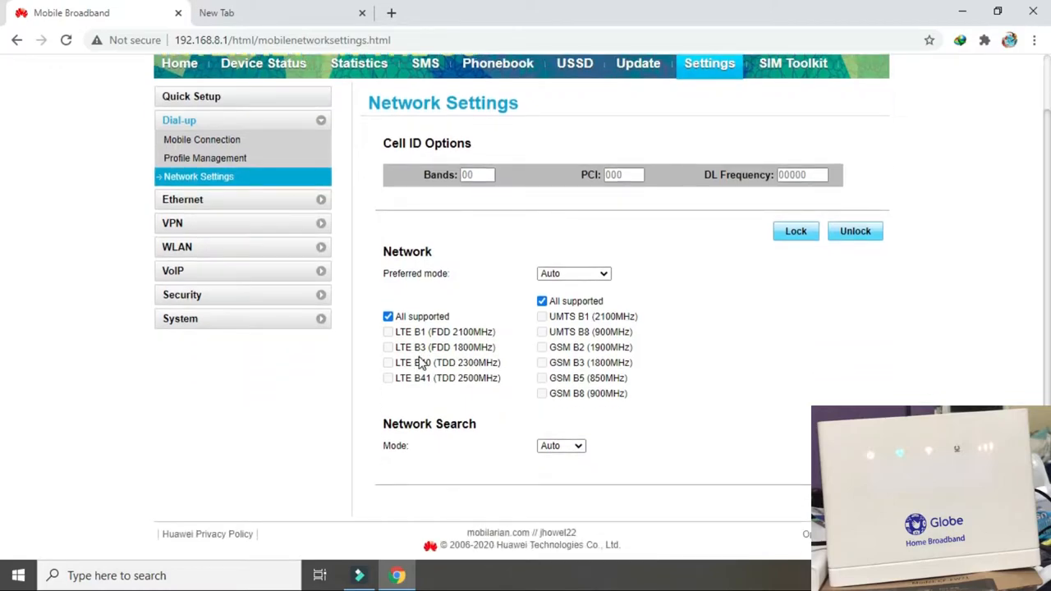
double_click(411, 363)
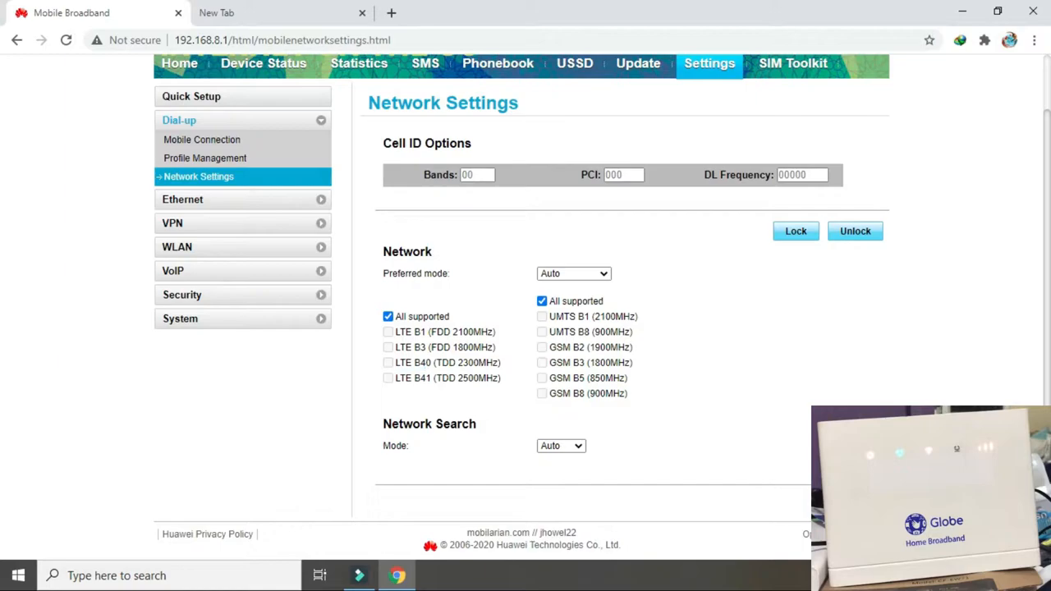
click(279, 13)
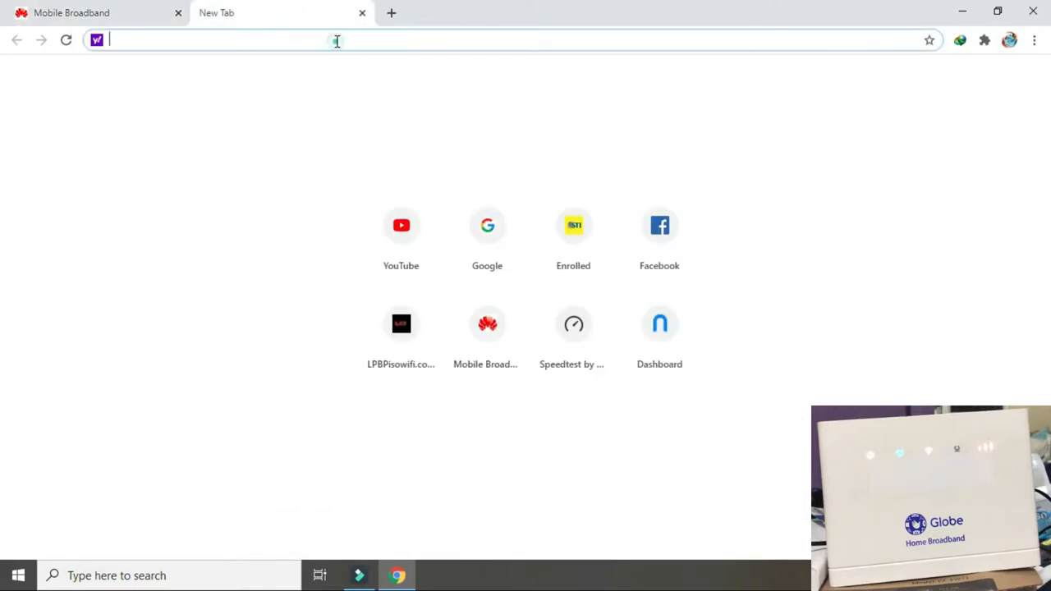
Step: Run a Speedtest by Ookla on speedtest.net and wait for the results
text(speedtest.net)
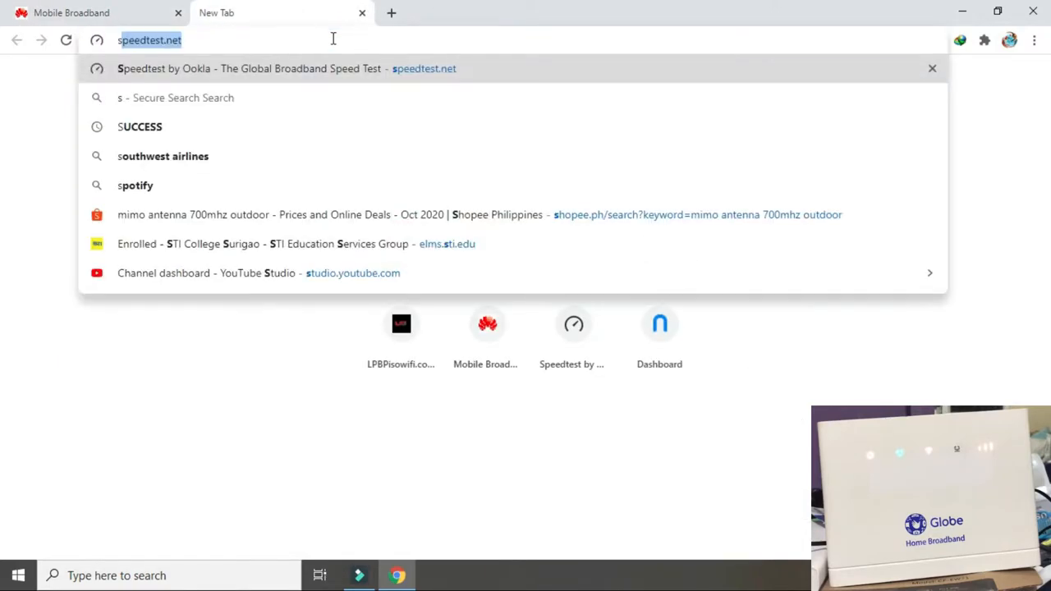
text(pe)
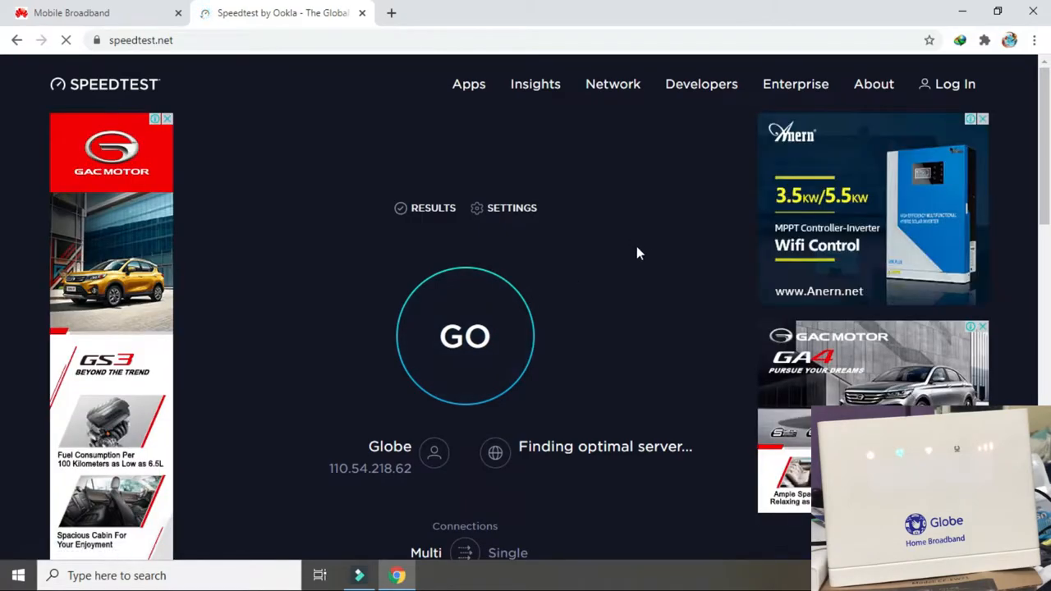
mouse_move(364, 453)
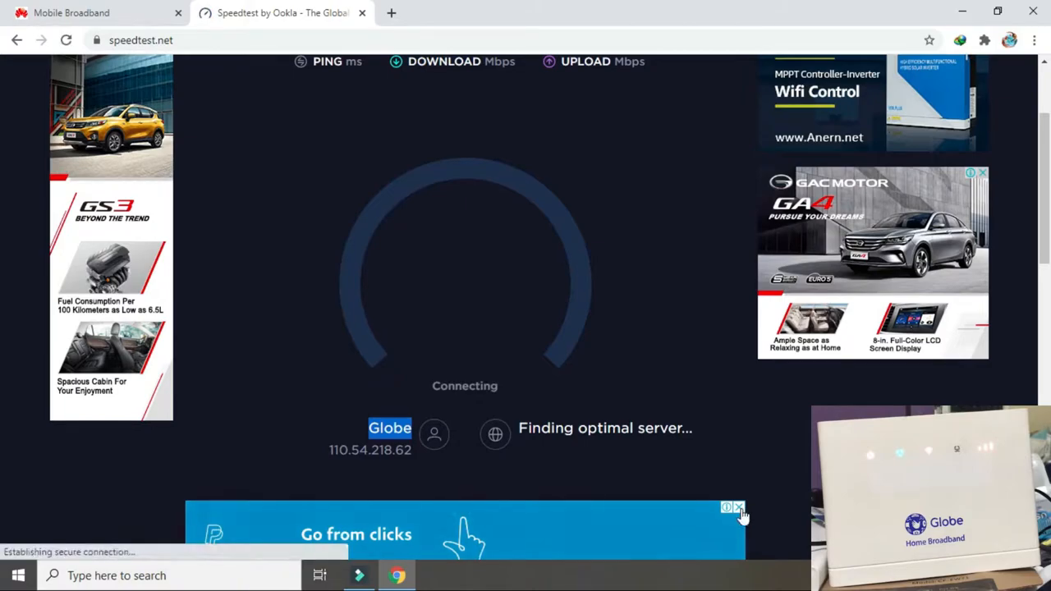
click(726, 506)
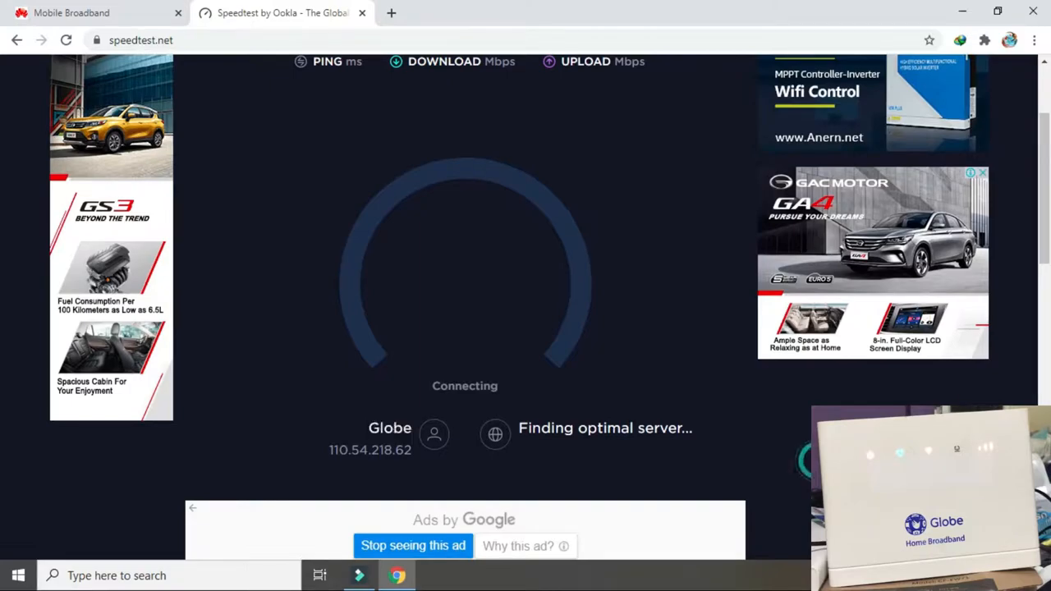
scroll(up, 3)
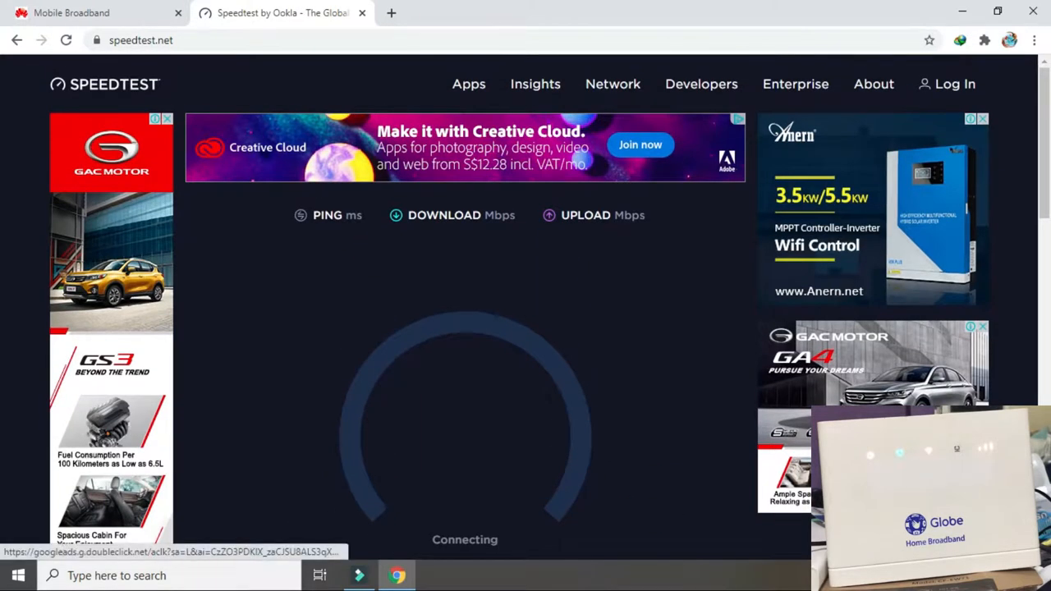
scroll(down, 3)
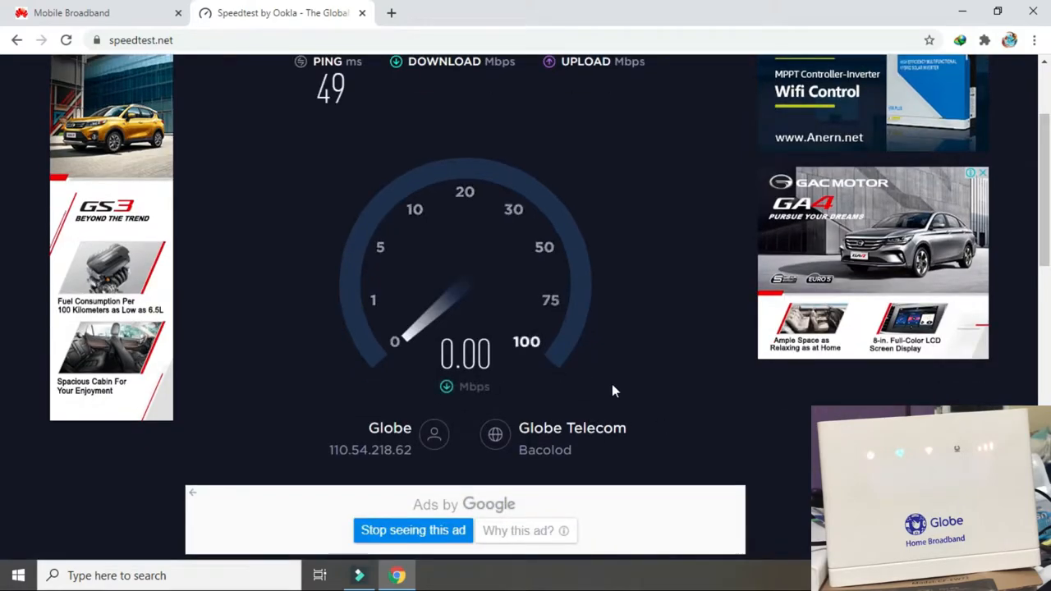
scroll(up, 3)
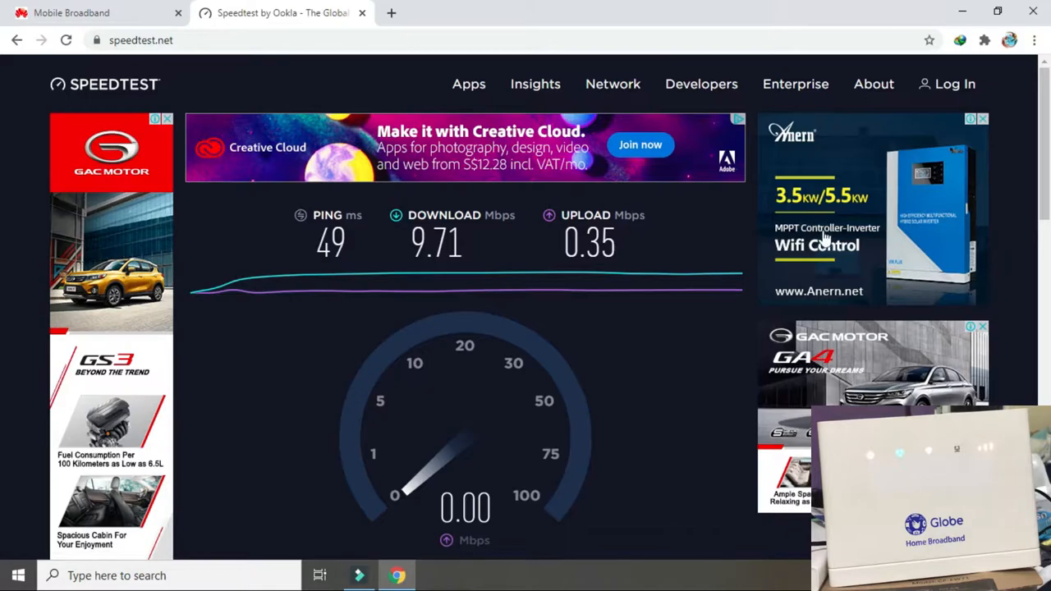
mouse_move(608, 419)
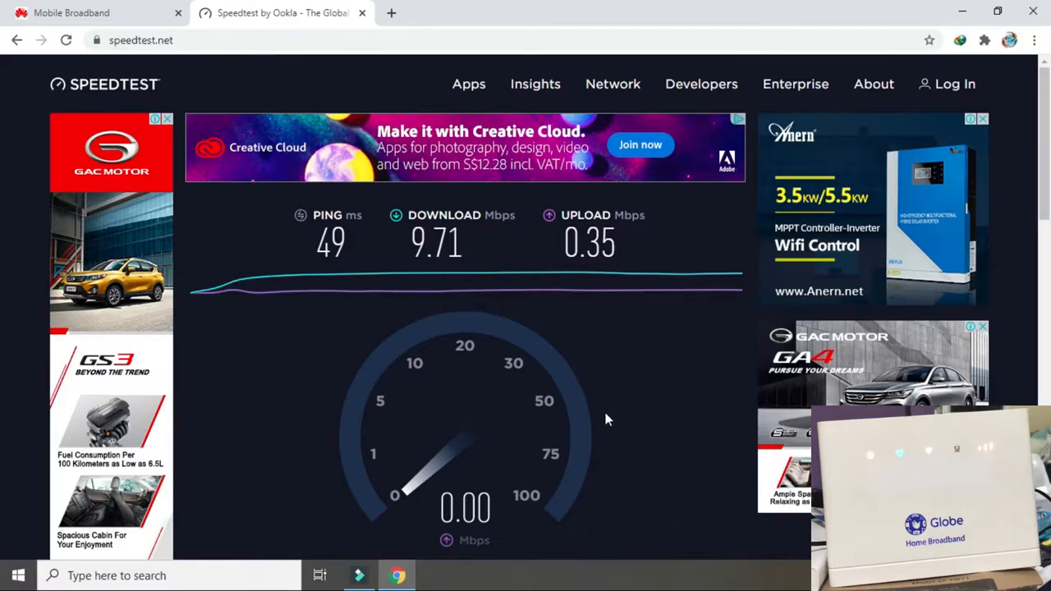
mouse_move(568, 233)
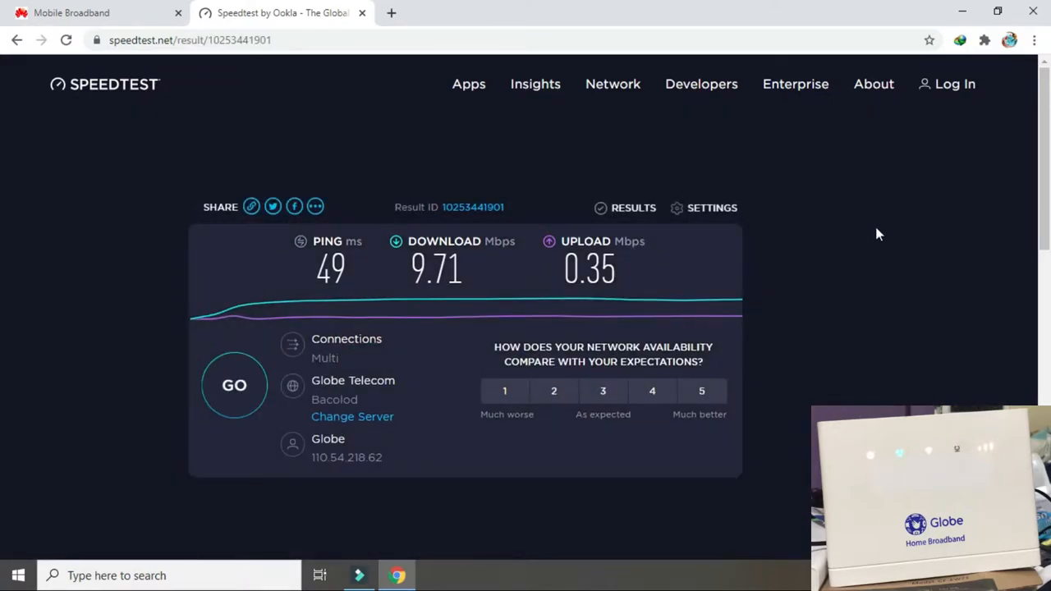
mouse_move(555, 275)
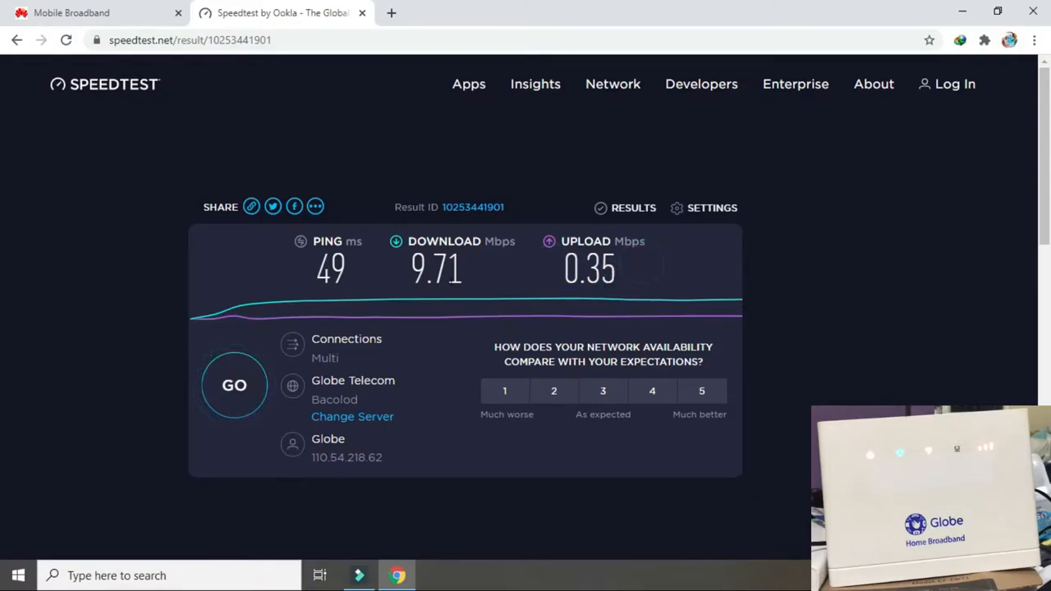
scroll(down, 3)
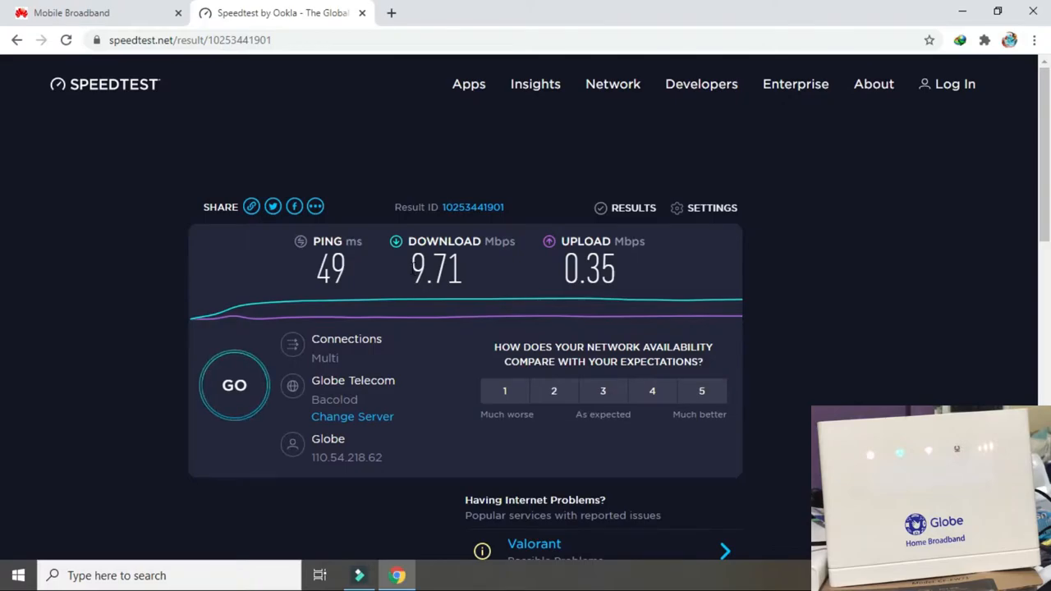
Step: Highlight the 9.71 Mbps down and 0.35 Mbps up results, then return to the router tab
double_click(433, 269)
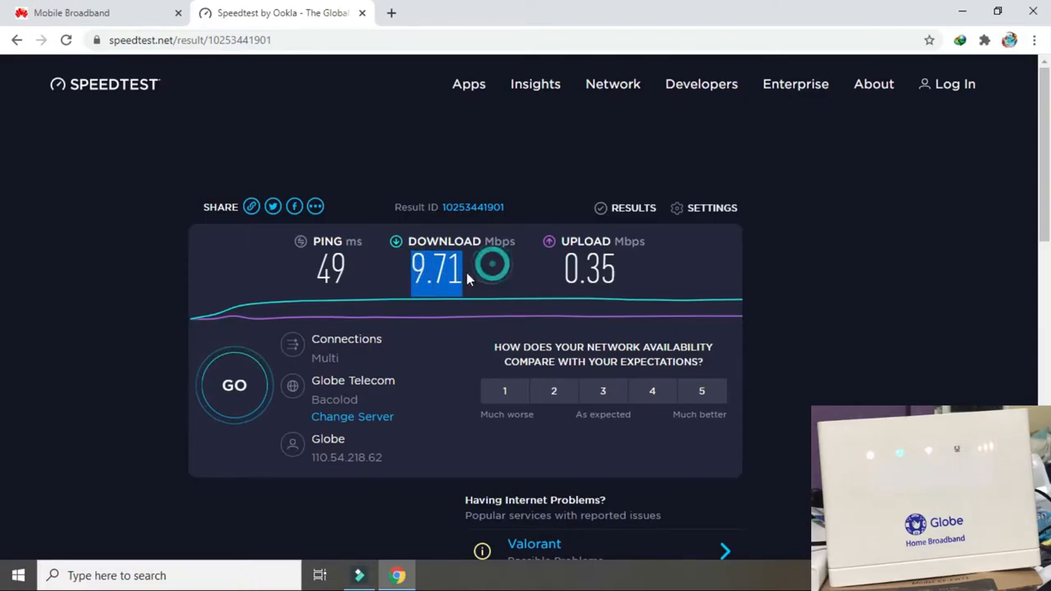
mouse_move(470, 376)
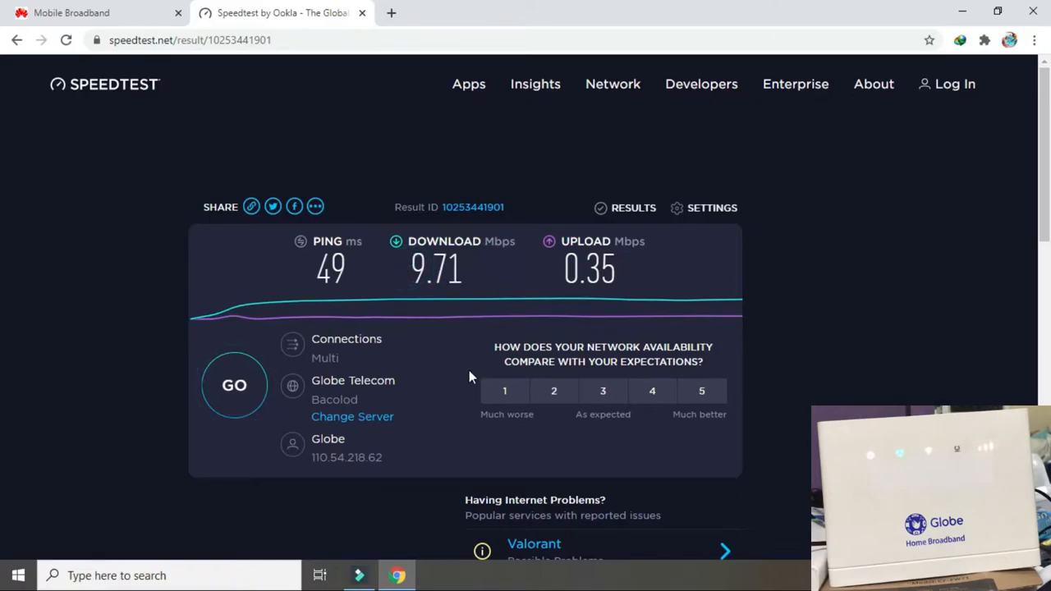
mouse_move(414, 264)
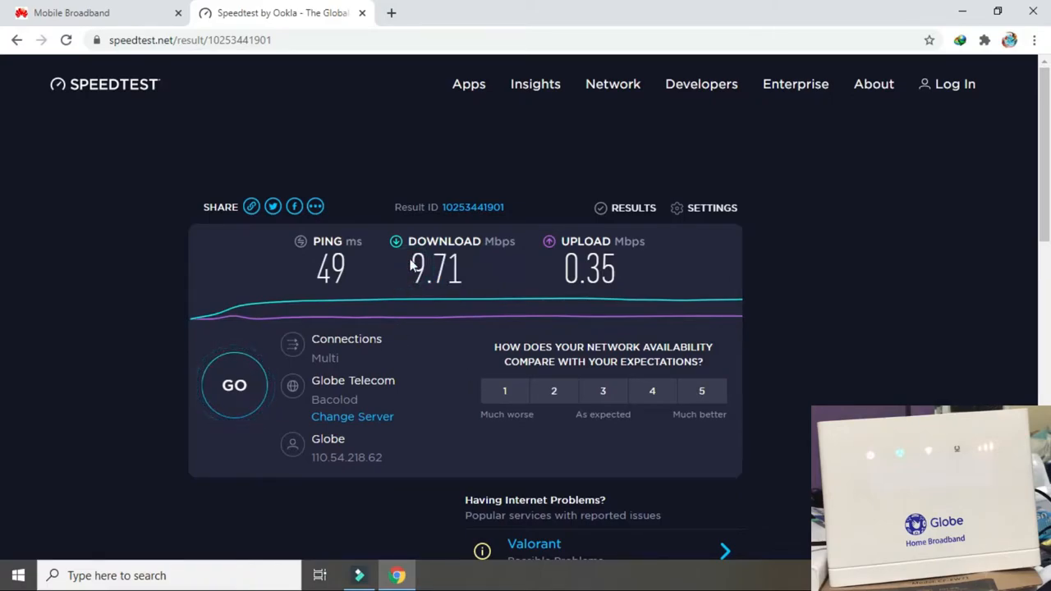
double_click(435, 269)
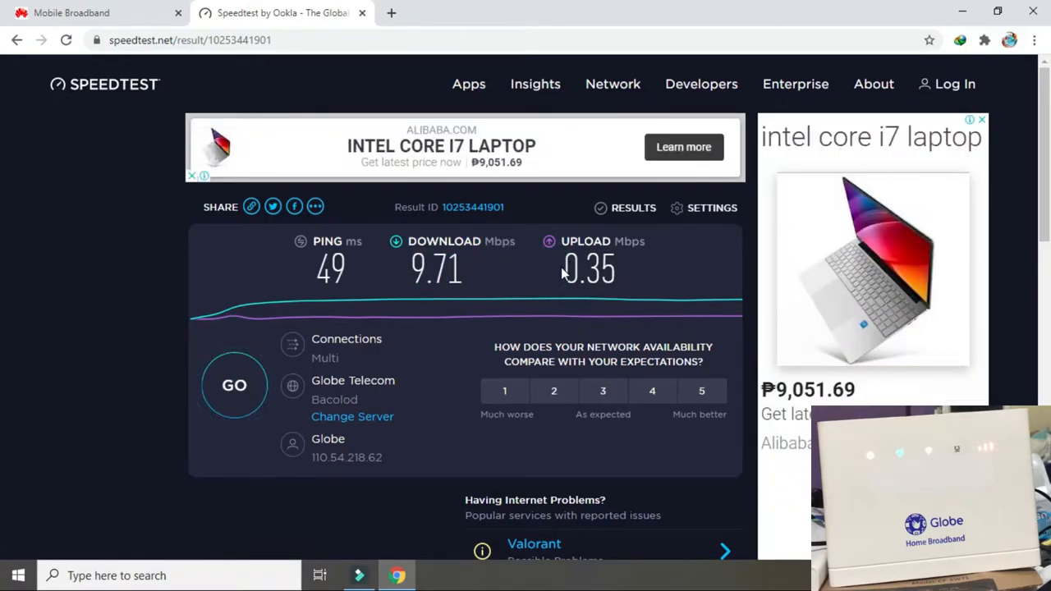
double_click(588, 269)
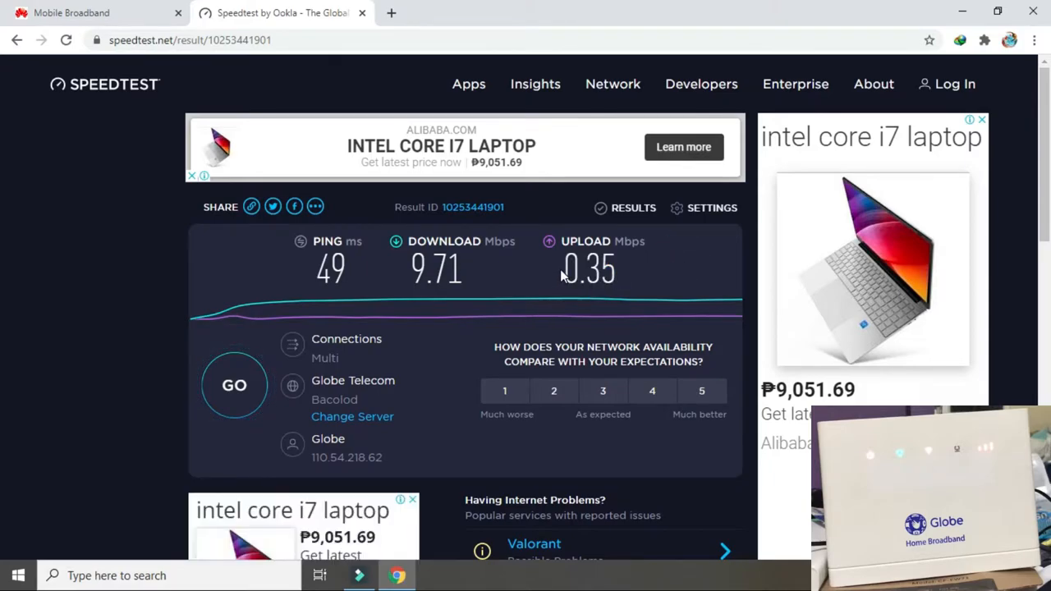
double_click(588, 269)
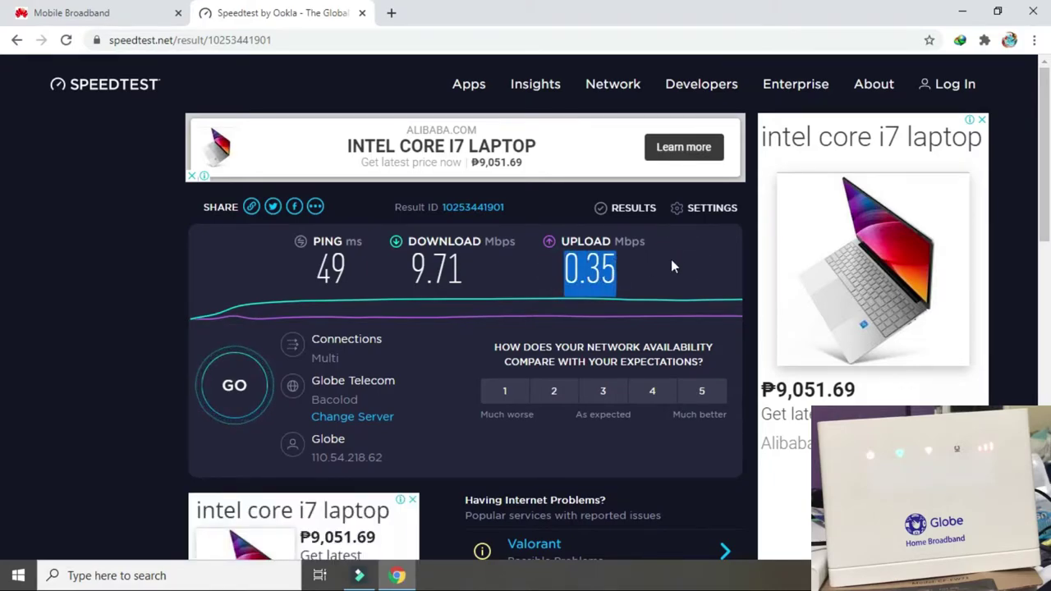
click(72, 13)
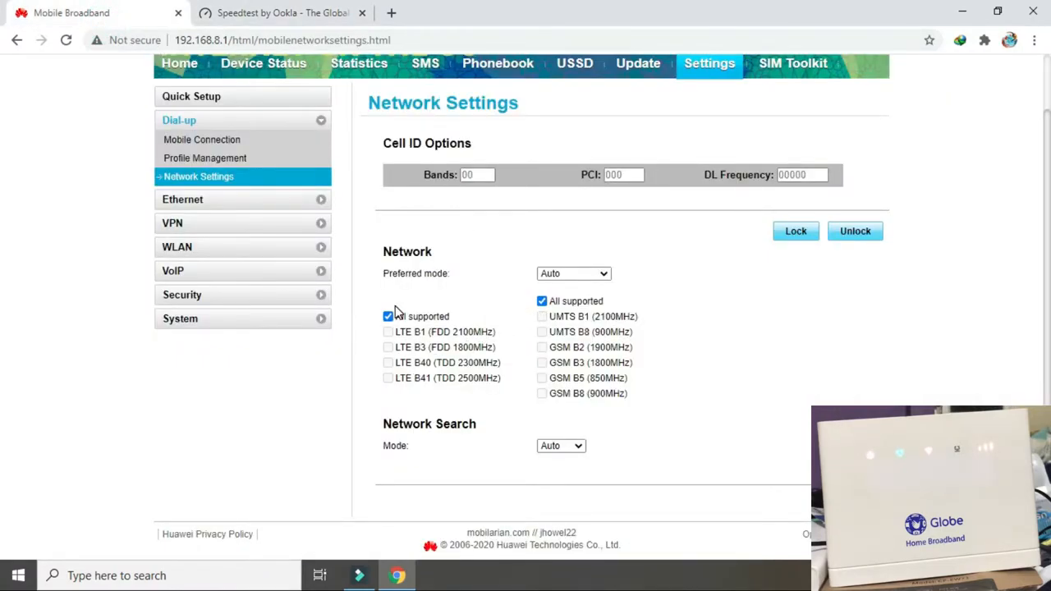
Step: Restrict bands to LTE B1 only, clear 3G/2G bands, and set Preferred mode to LTE only
click(387, 315)
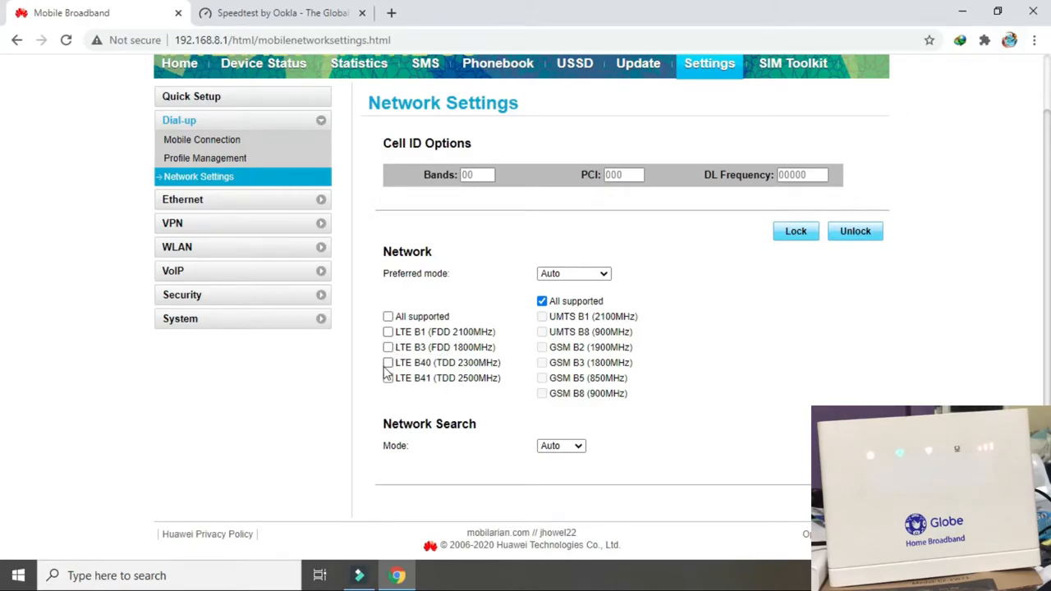
click(387, 332)
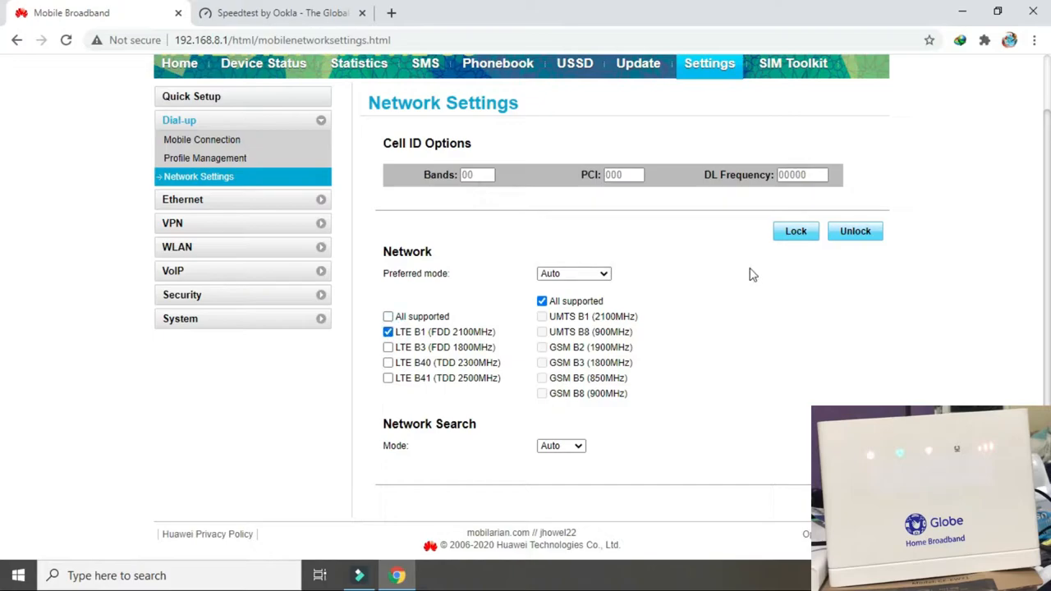
mouse_move(542, 302)
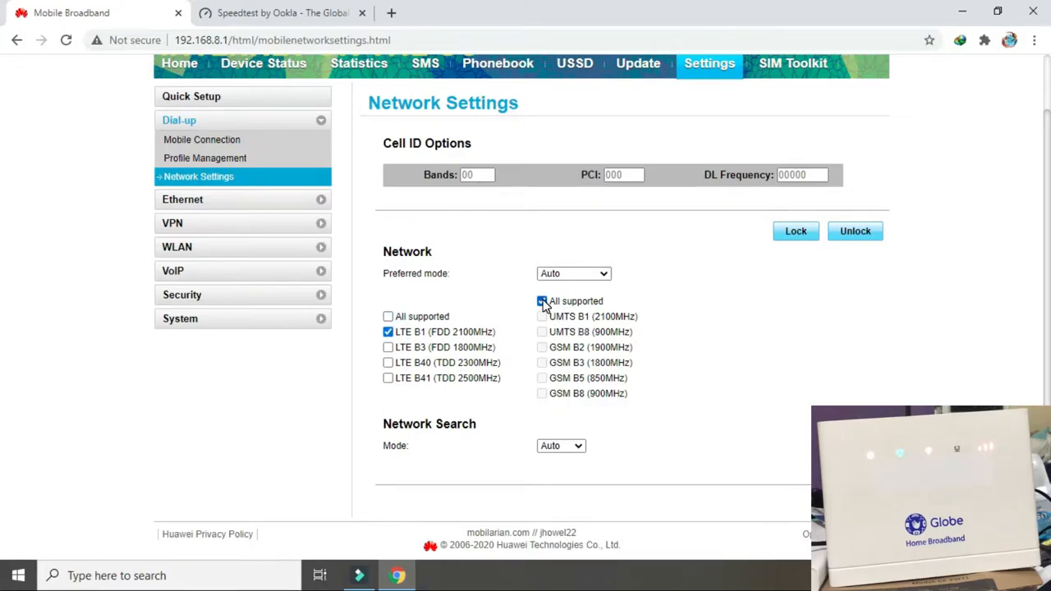
click(542, 301)
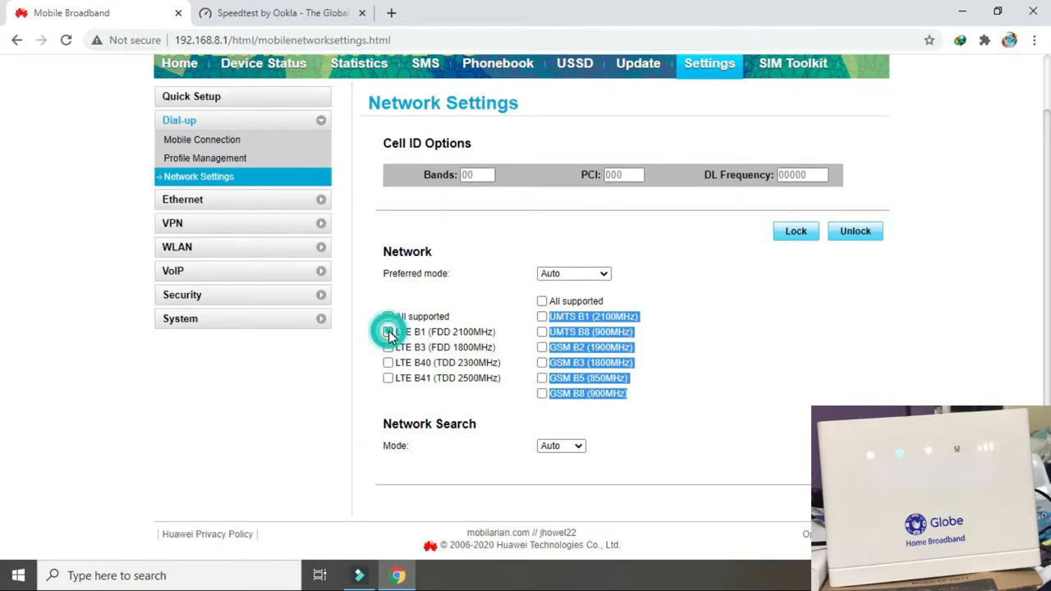
click(388, 332)
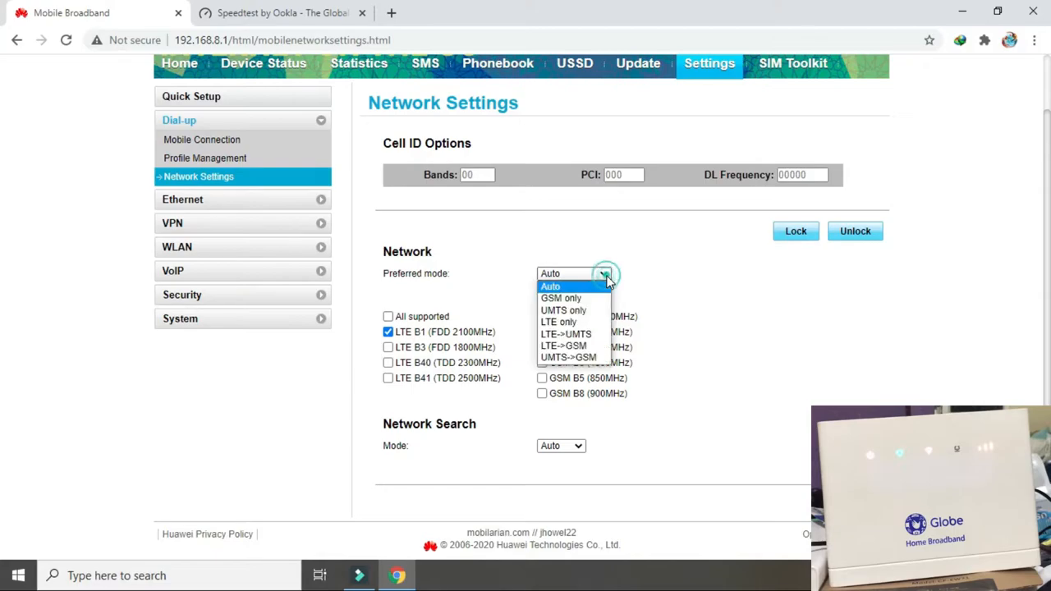
mouse_move(558, 322)
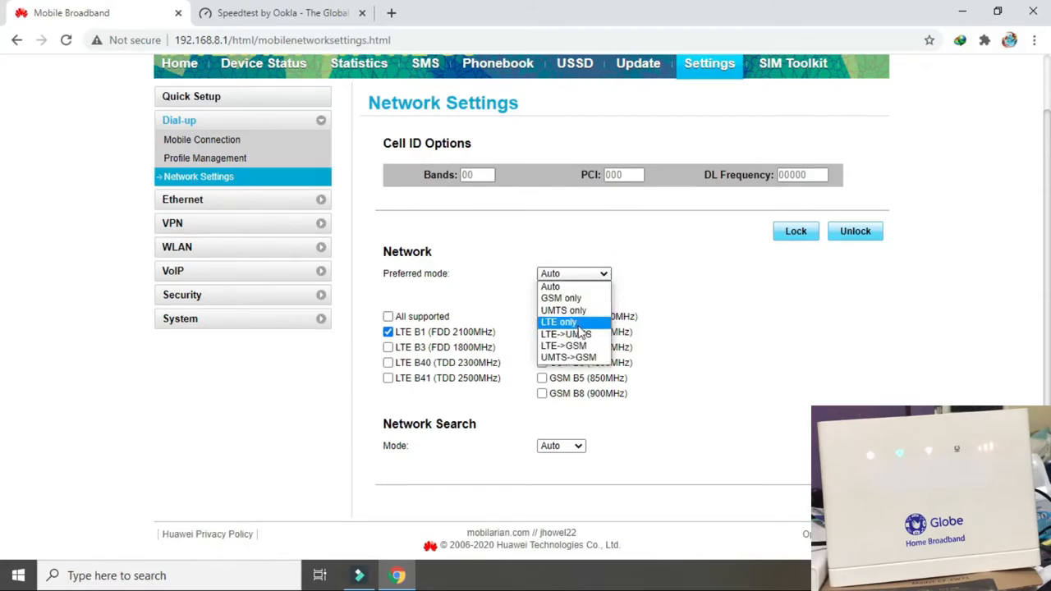
click(558, 320)
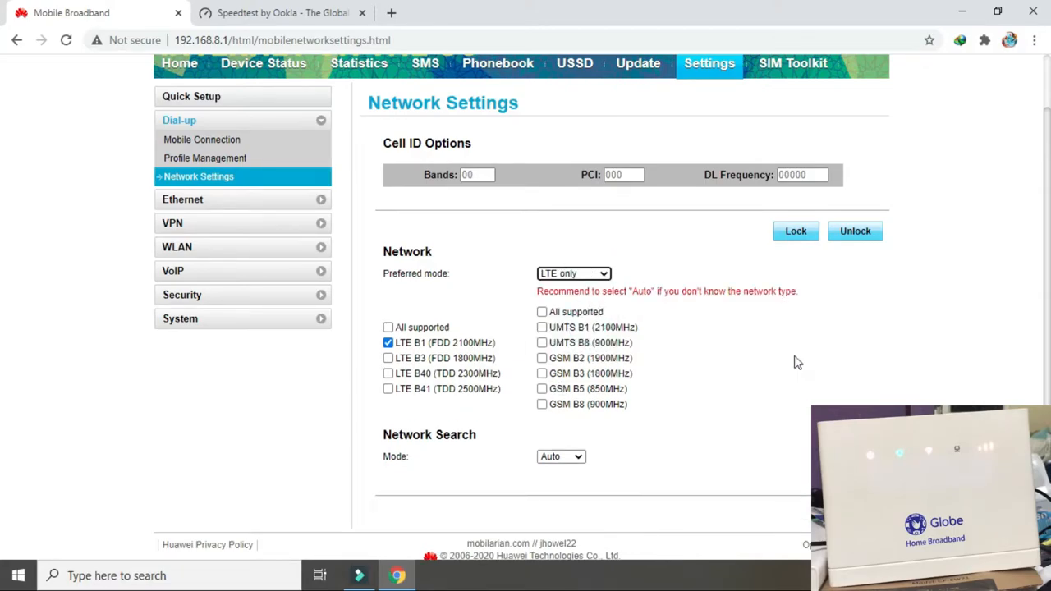
Step: Apply the LTE B1 settings, confirm the disconnect, and reload the speed test page
click(794, 230)
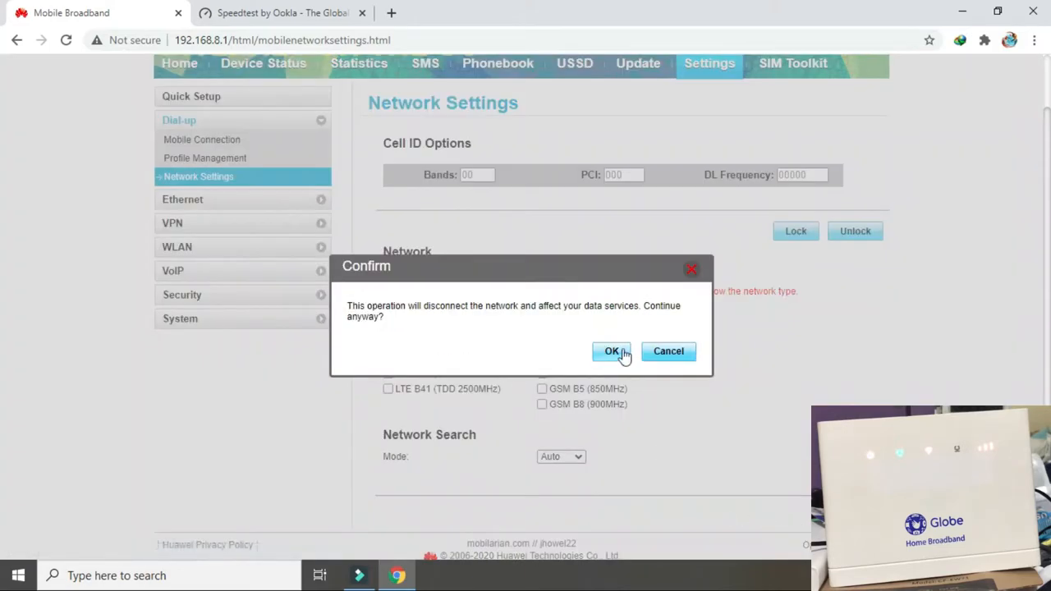
click(610, 352)
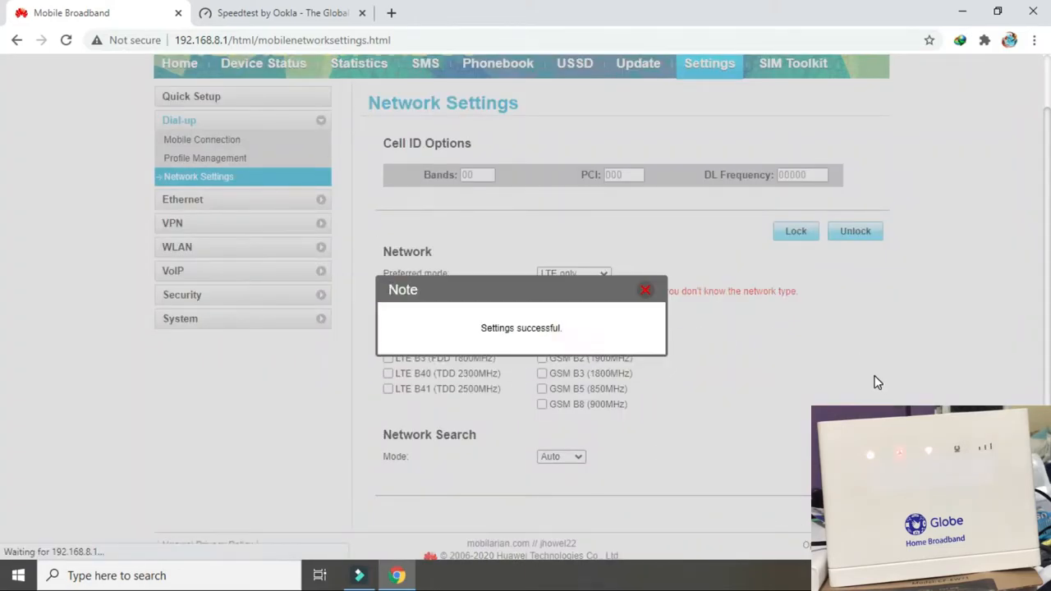
mouse_move(827, 380)
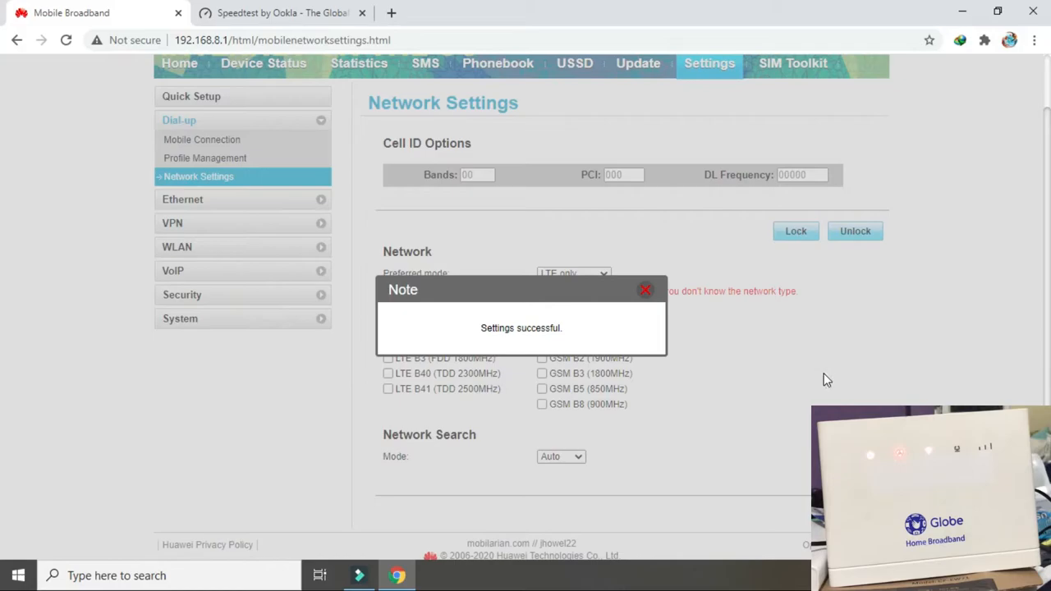
click(646, 289)
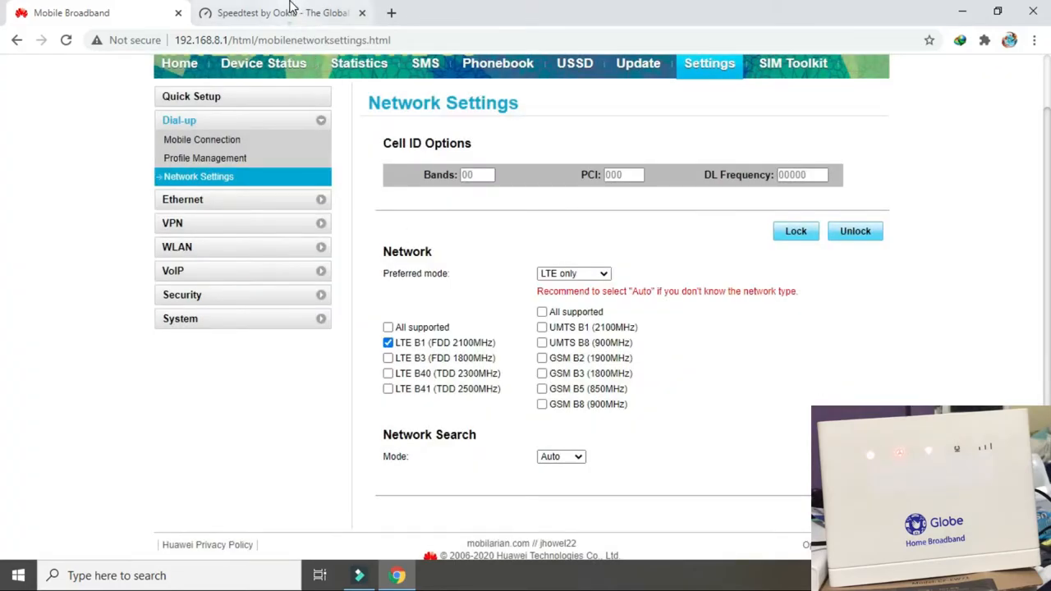
click(279, 13)
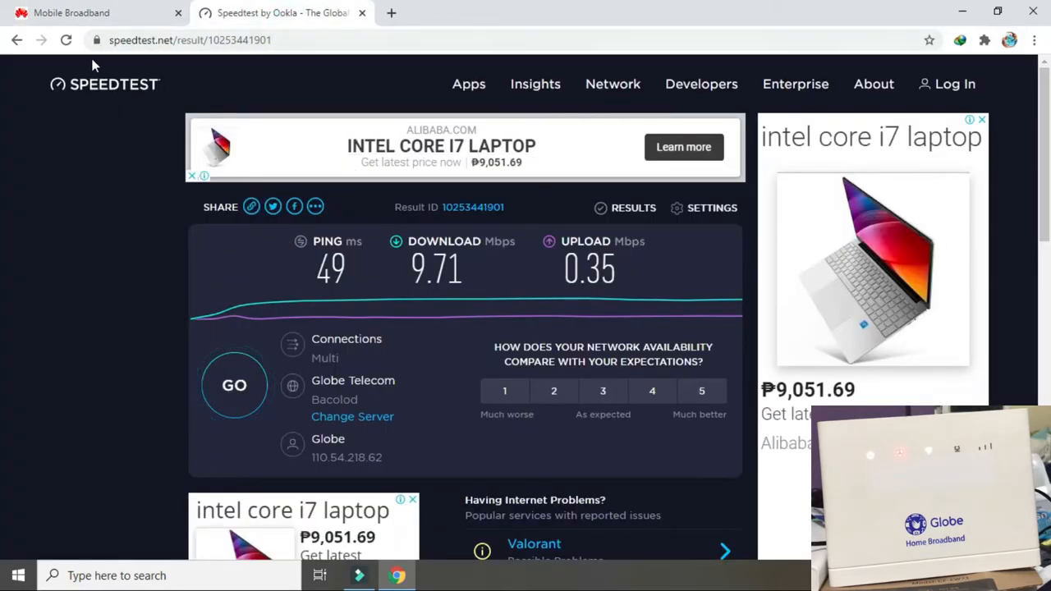
click(873, 84)
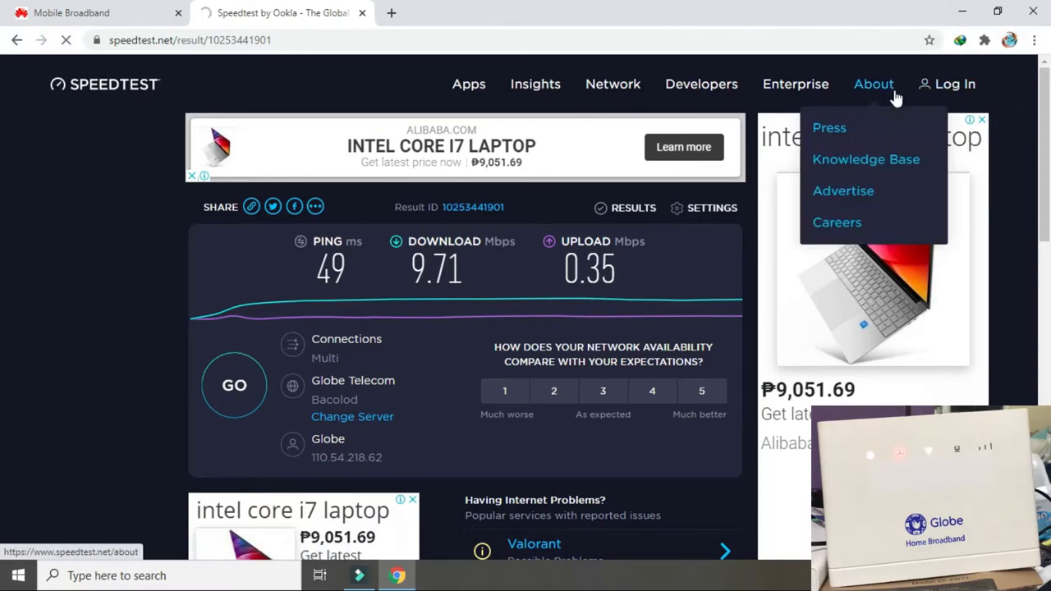
mouse_move(829, 128)
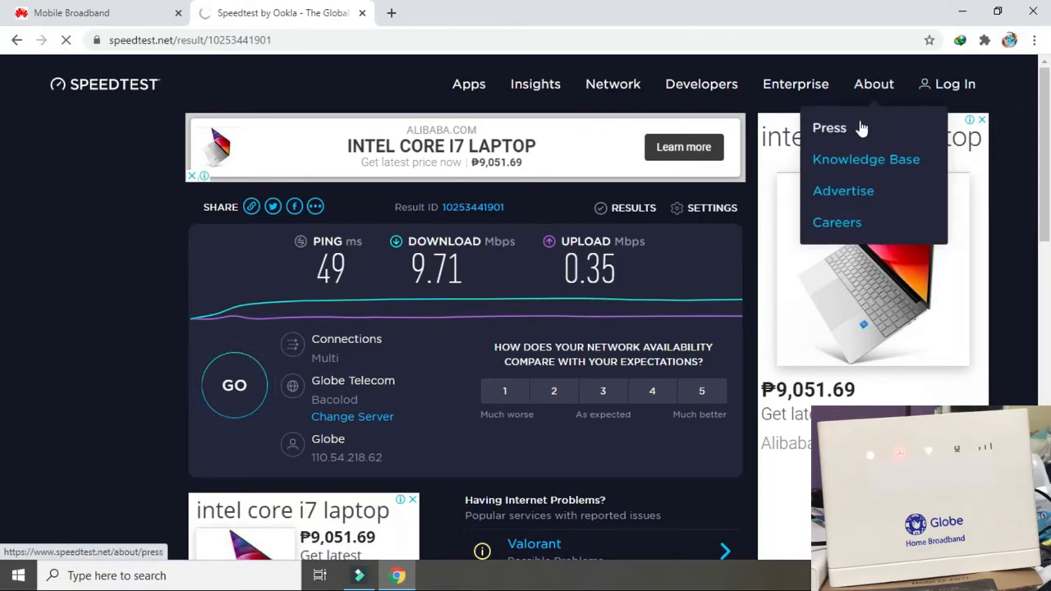
click(72, 13)
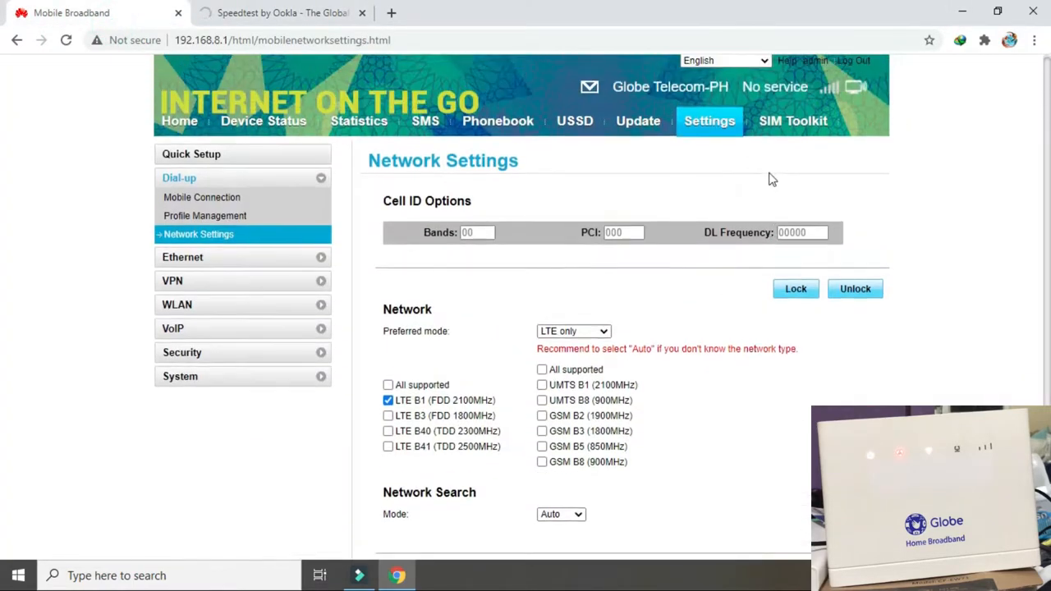
mouse_move(831, 88)
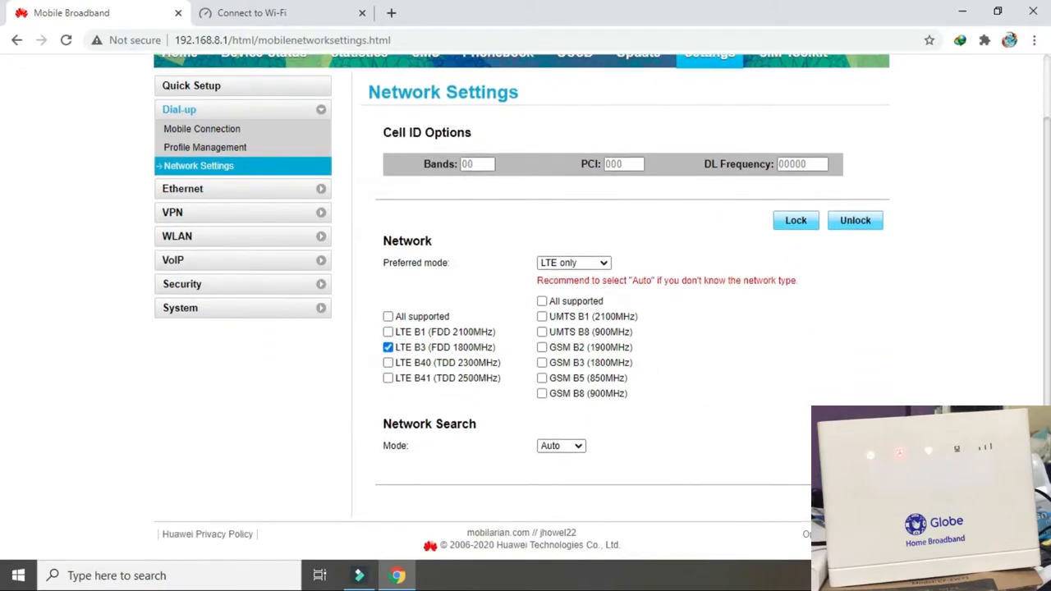
Step: Apply the LTE only, Band B3 settings and confirm they saved
click(795, 220)
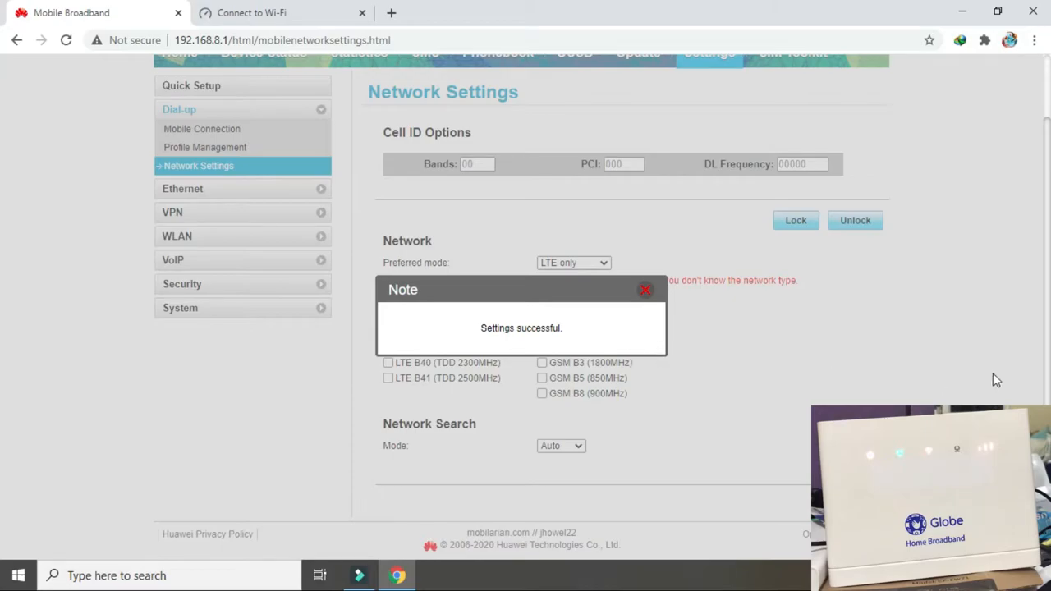
click(645, 289)
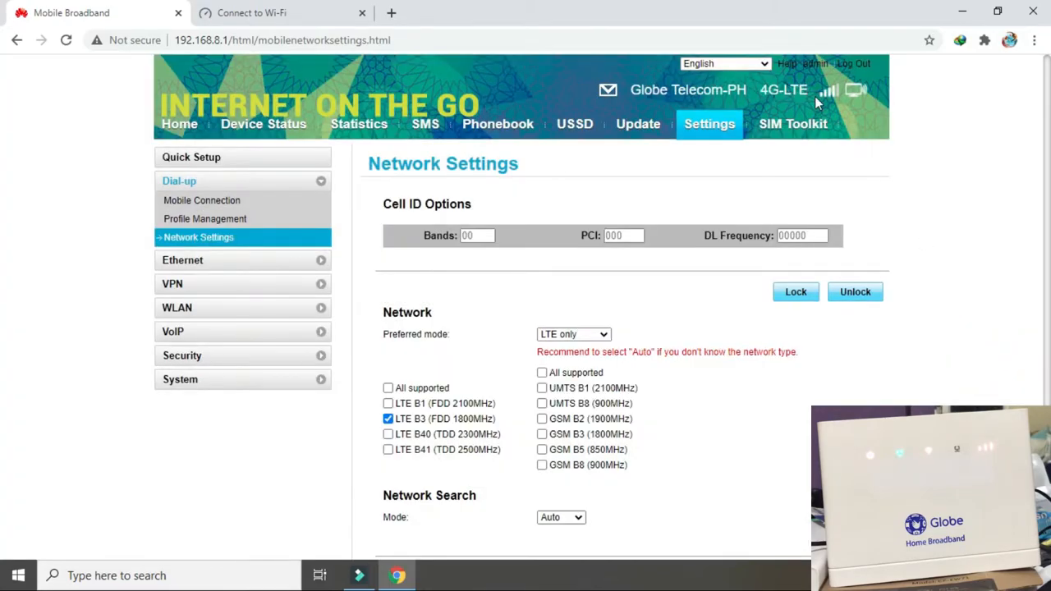
mouse_move(827, 91)
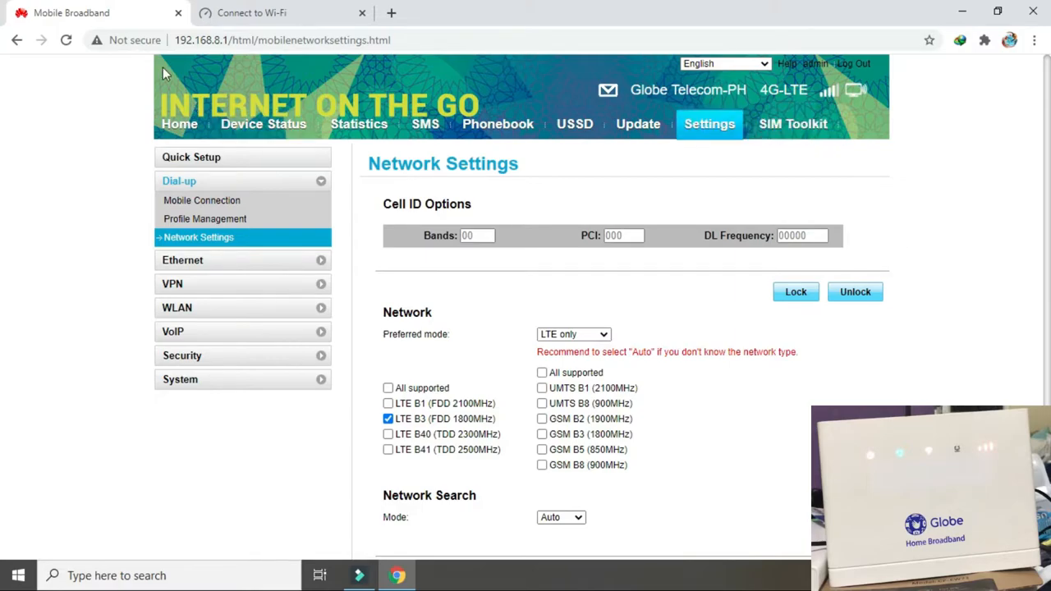
click(253, 14)
text(speedtest.net)
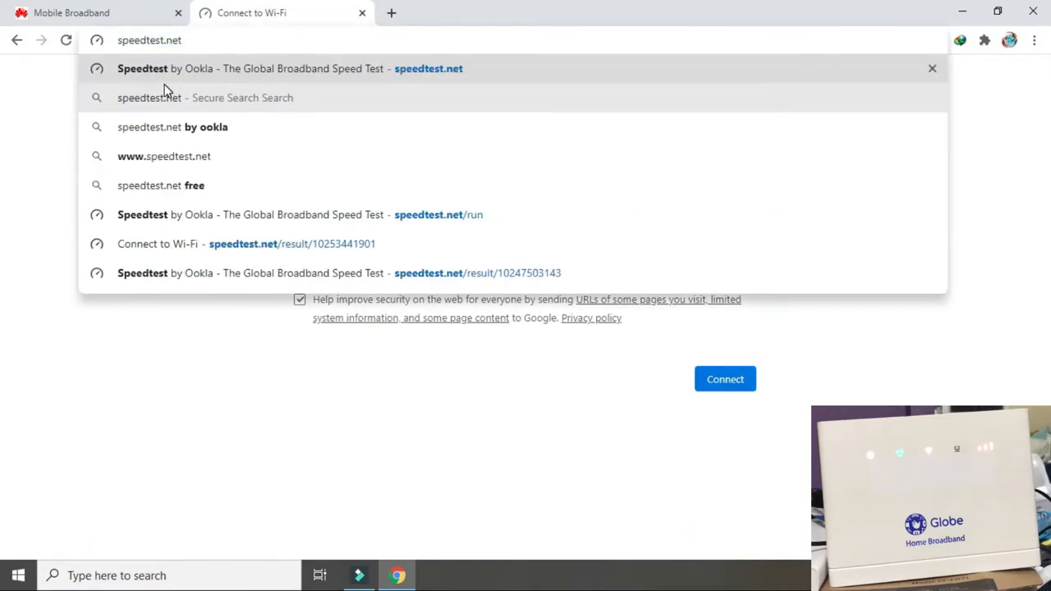
Step: Load Speedtest by Ookla from the speedtest.net suggestion in the second tab
click(246, 243)
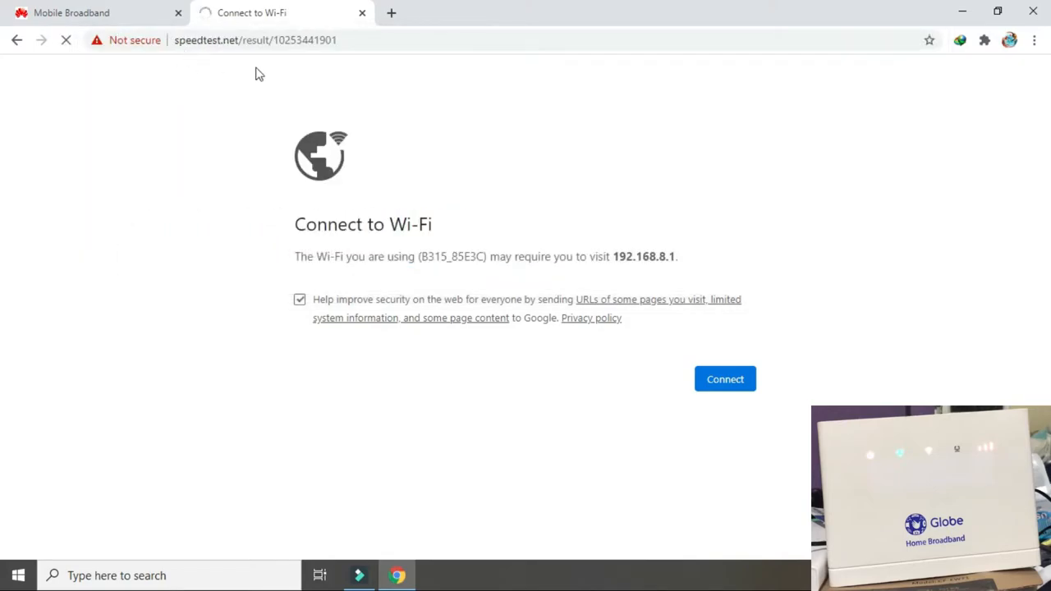
click(726, 378)
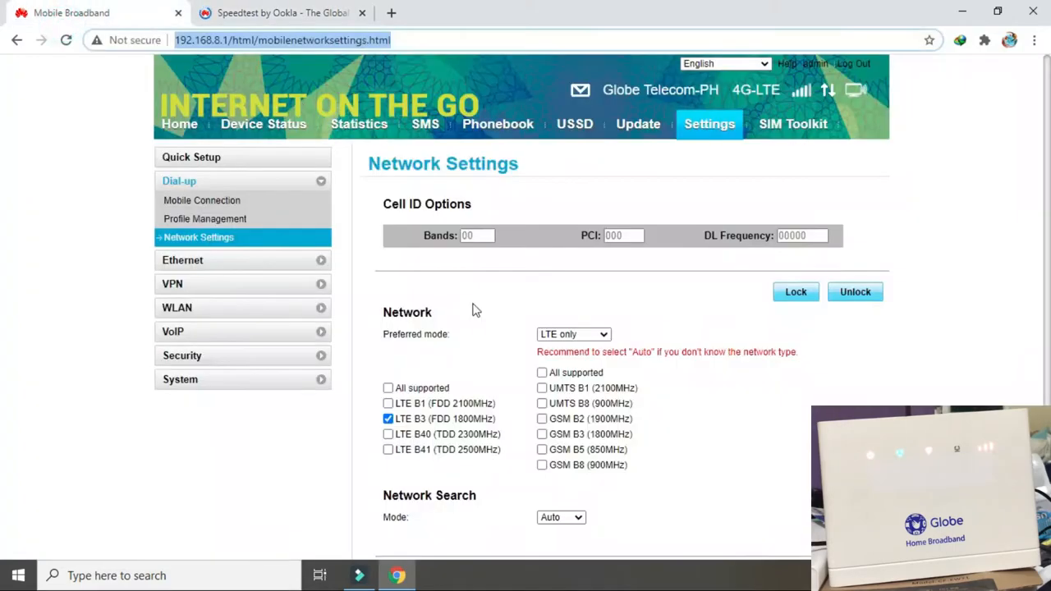
Step: Run the speed test on band B3, getting 47 ms ping and 10.01 Mbps download
click(282, 13)
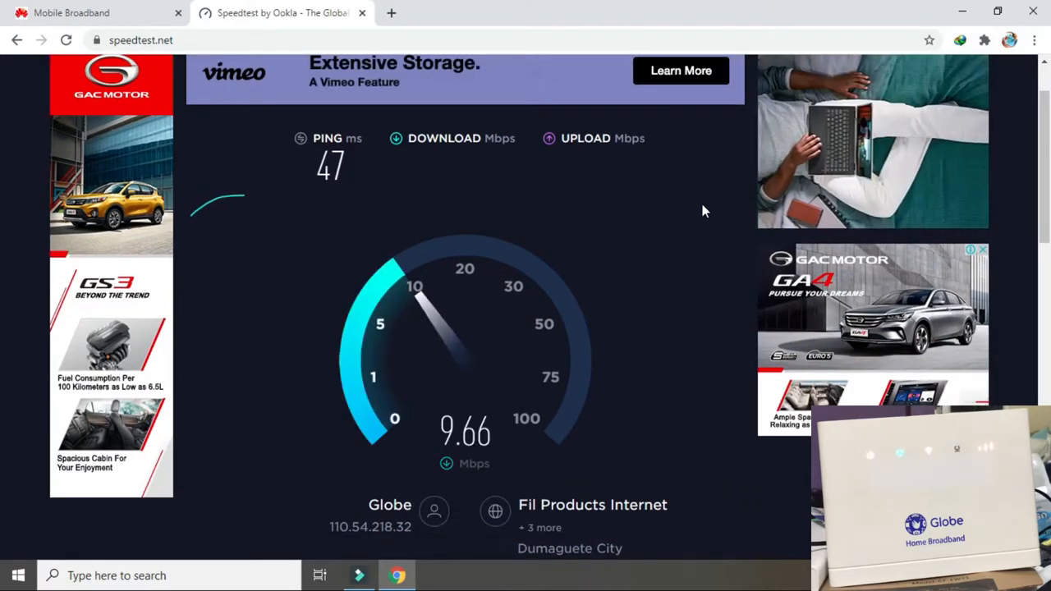
mouse_move(568, 319)
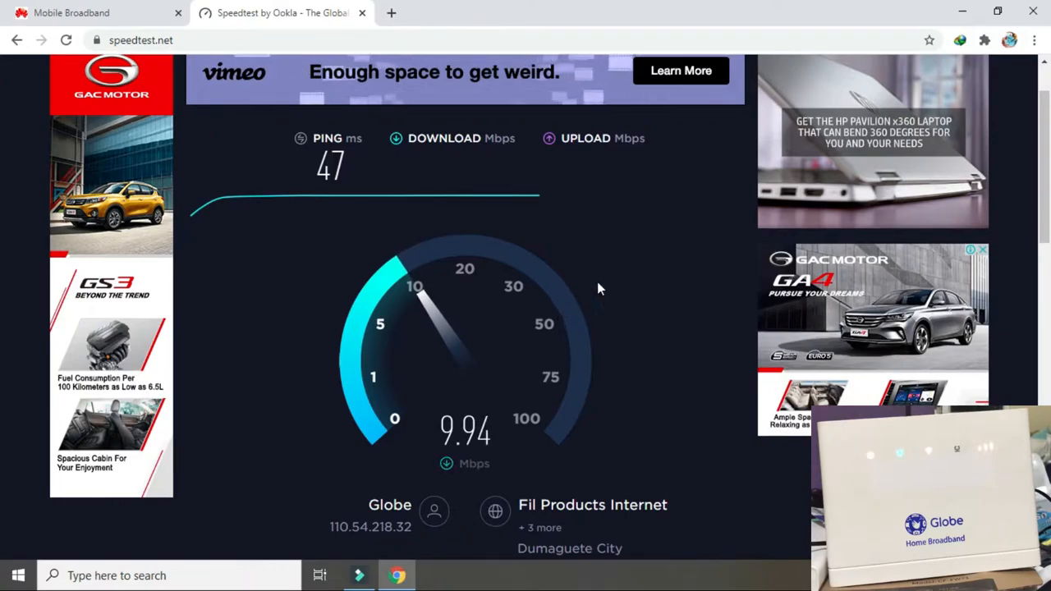
mouse_move(665, 283)
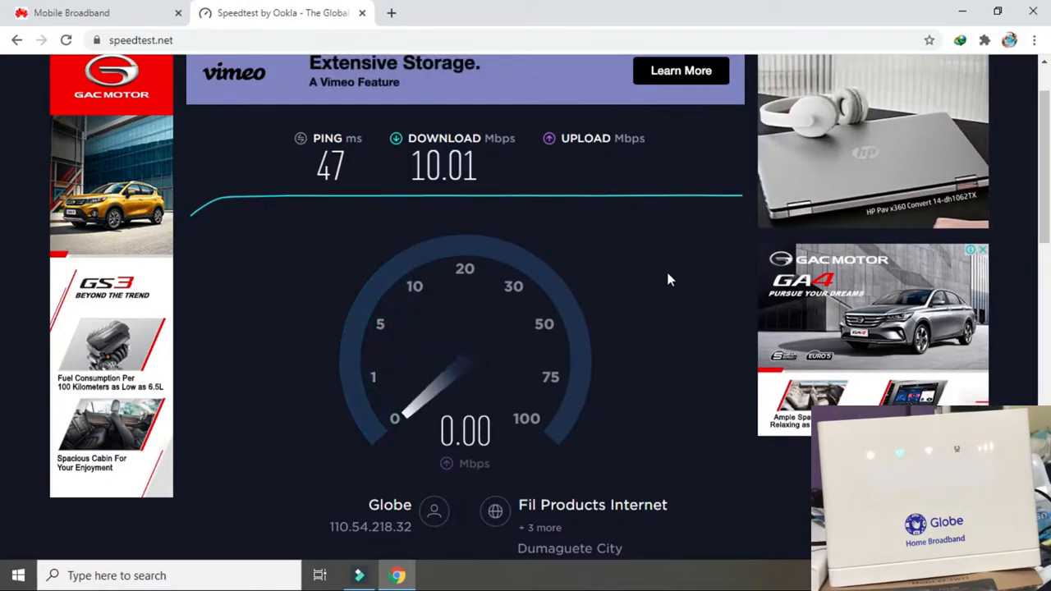
mouse_move(591, 243)
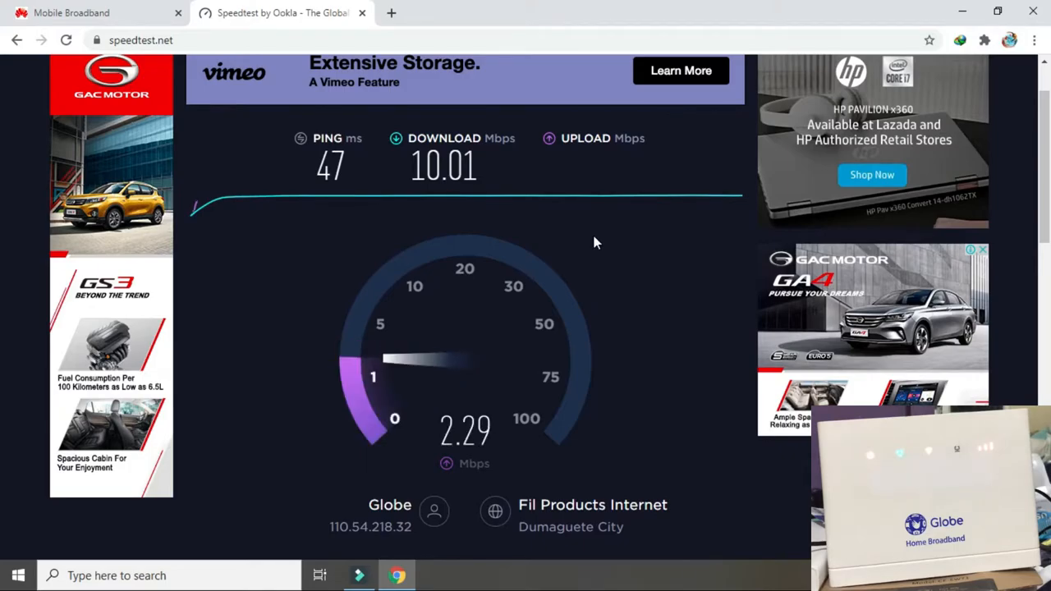
mouse_move(619, 309)
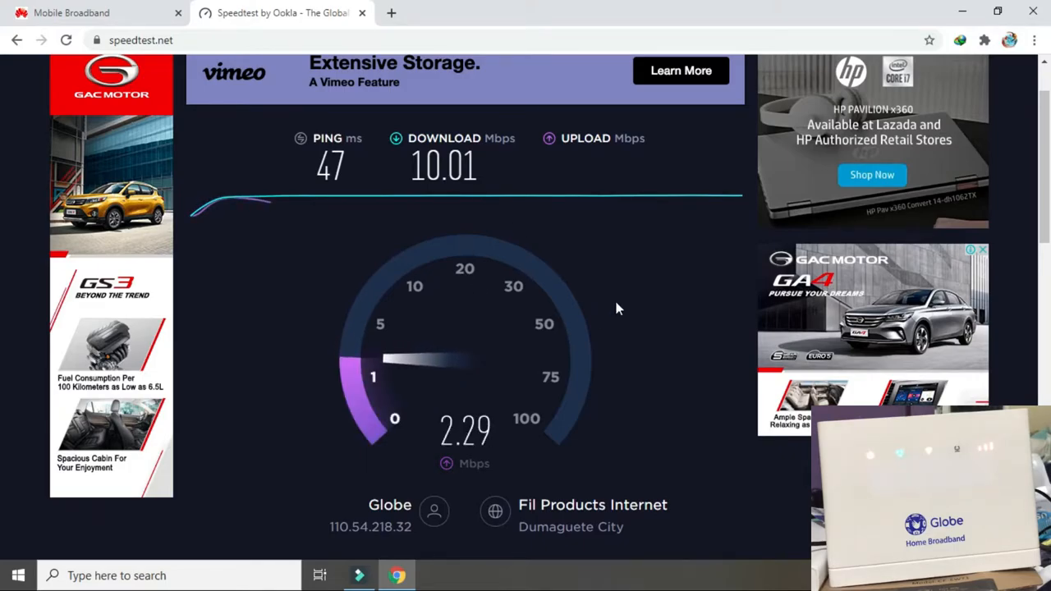
mouse_move(493, 240)
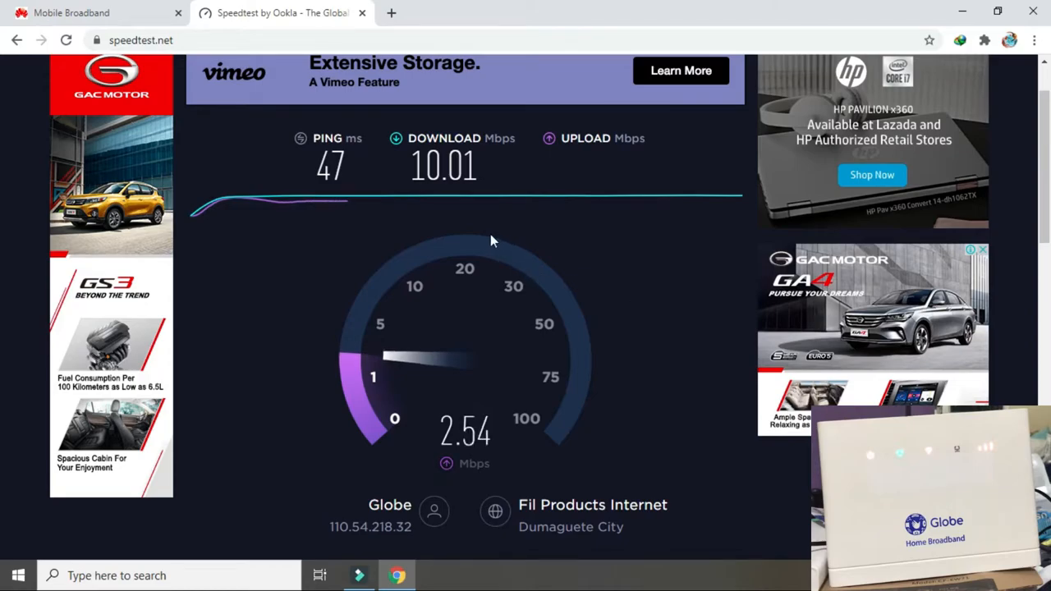
mouse_move(565, 317)
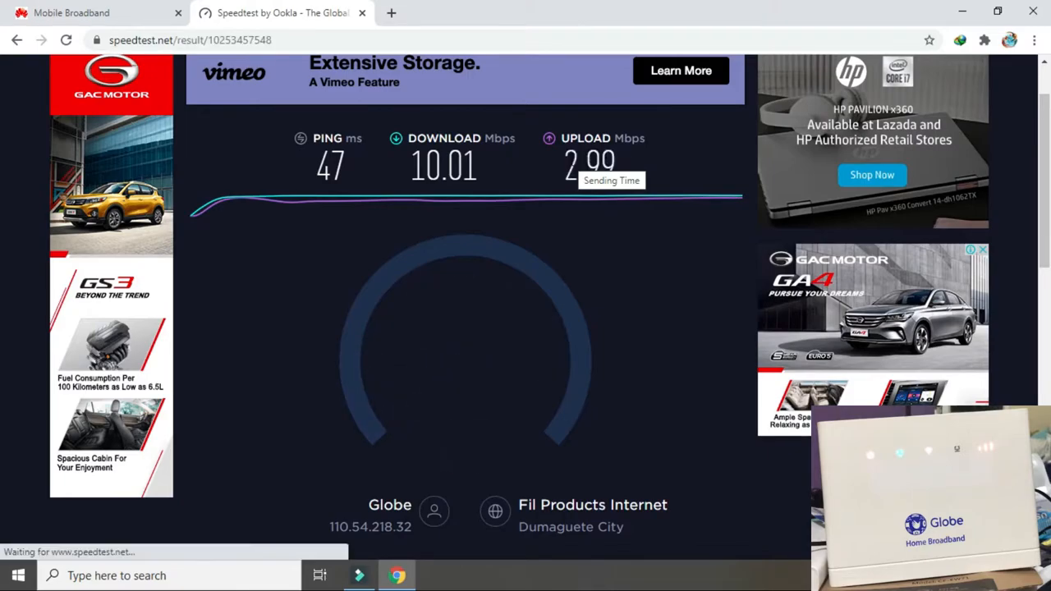
scroll(up, 3)
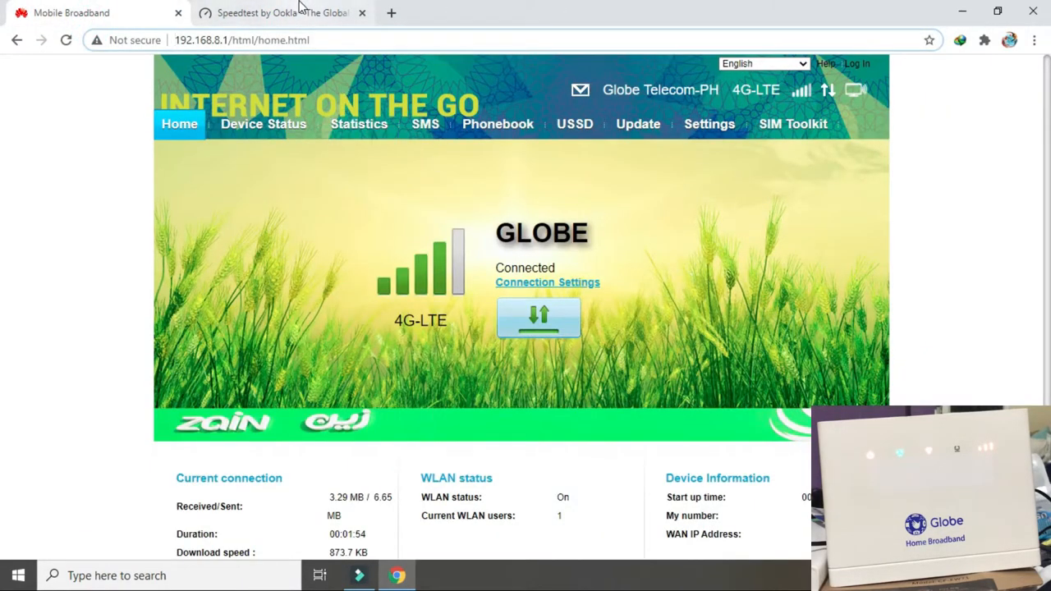
Step: Sign back in to the router as admin
click(279, 13)
text(ad)
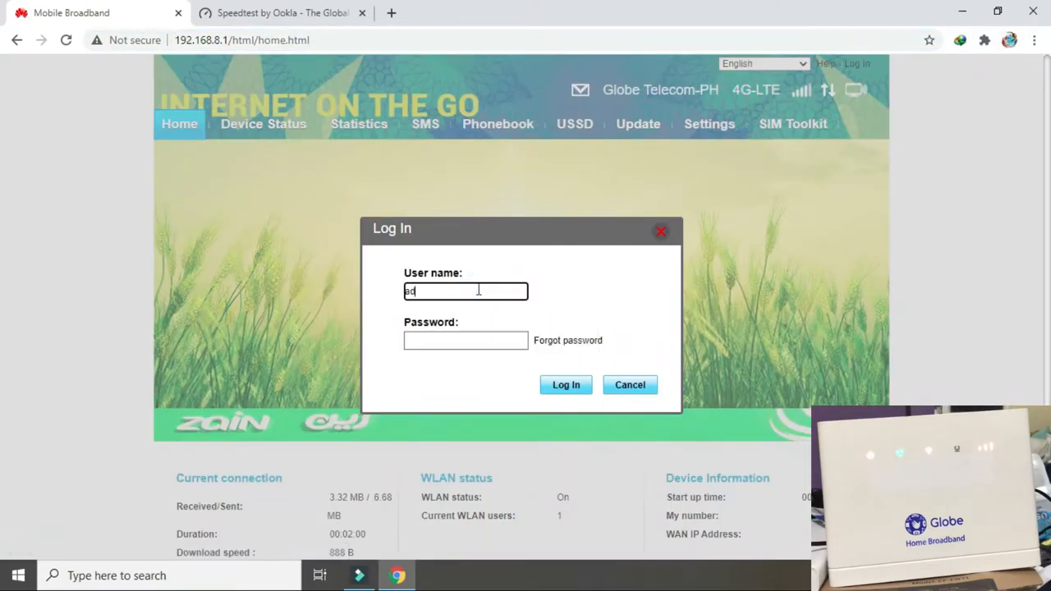
text(min)
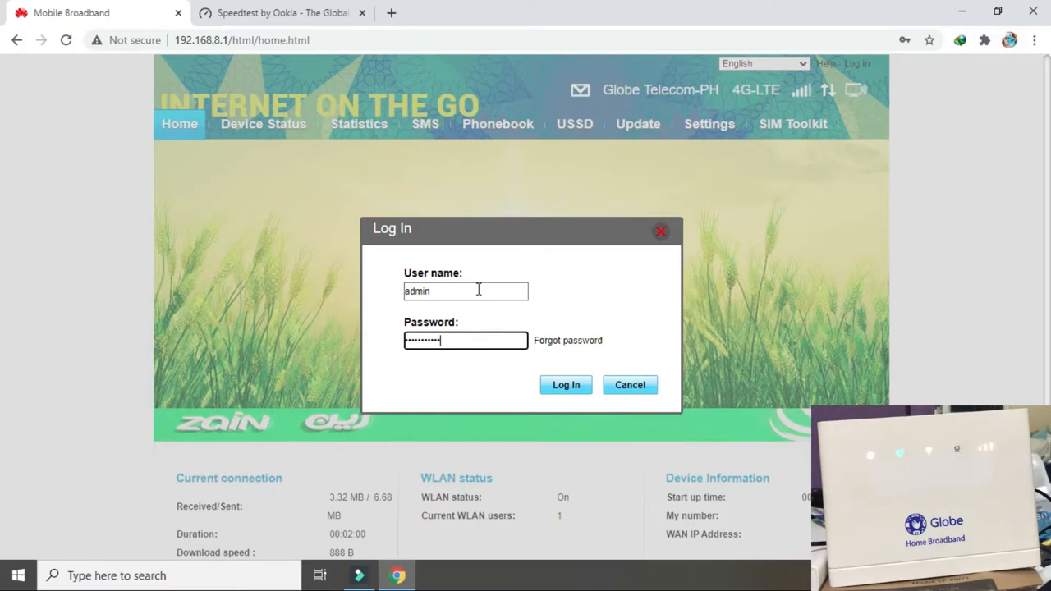
click(565, 384)
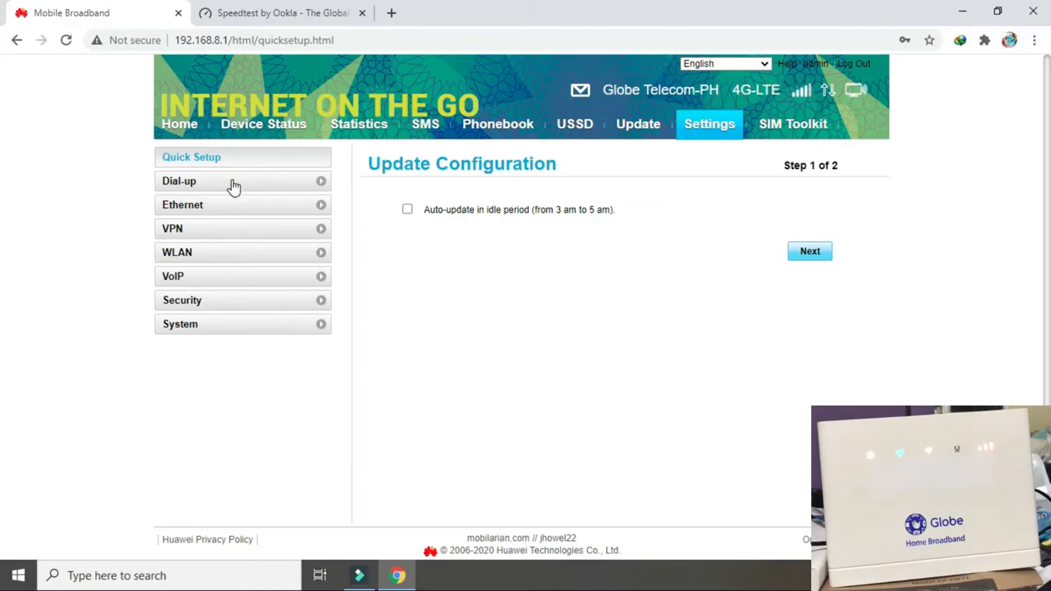
Step: Go to Settings > Dial-up > Network Settings and reach the LTE band list
click(179, 181)
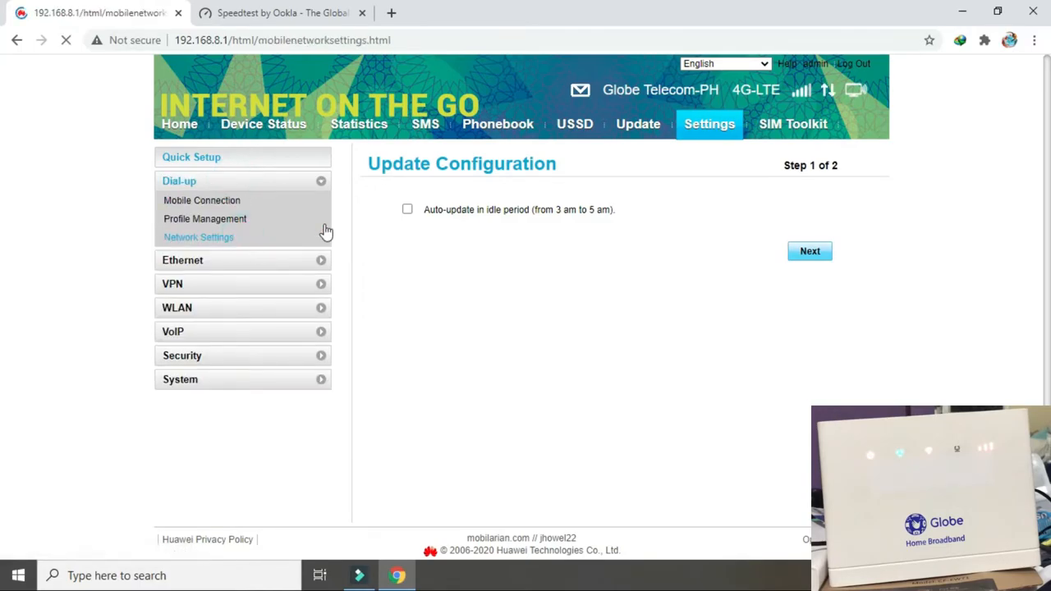
click(198, 236)
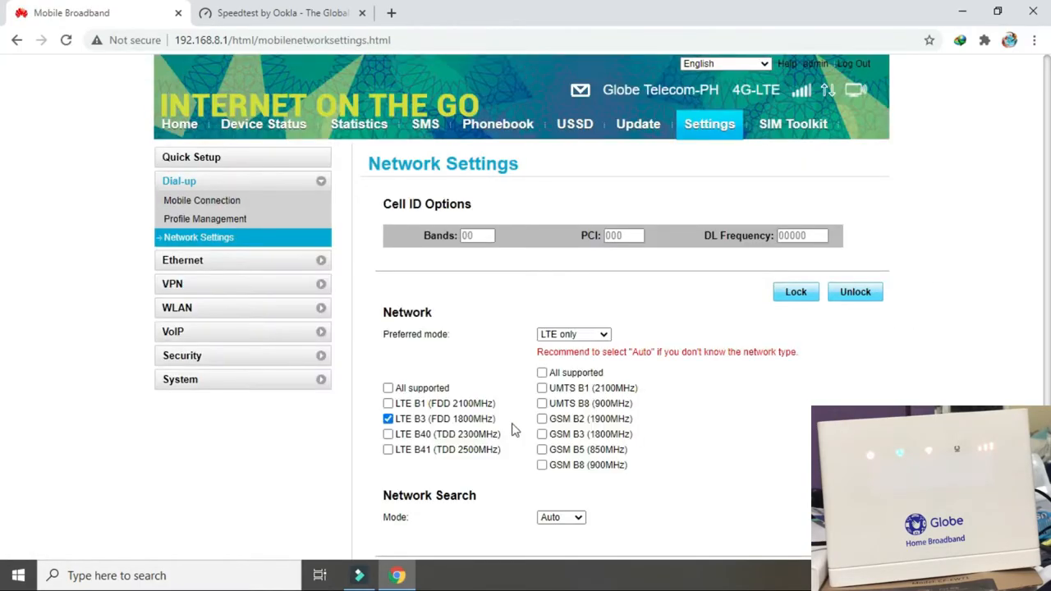
scroll(down, 3)
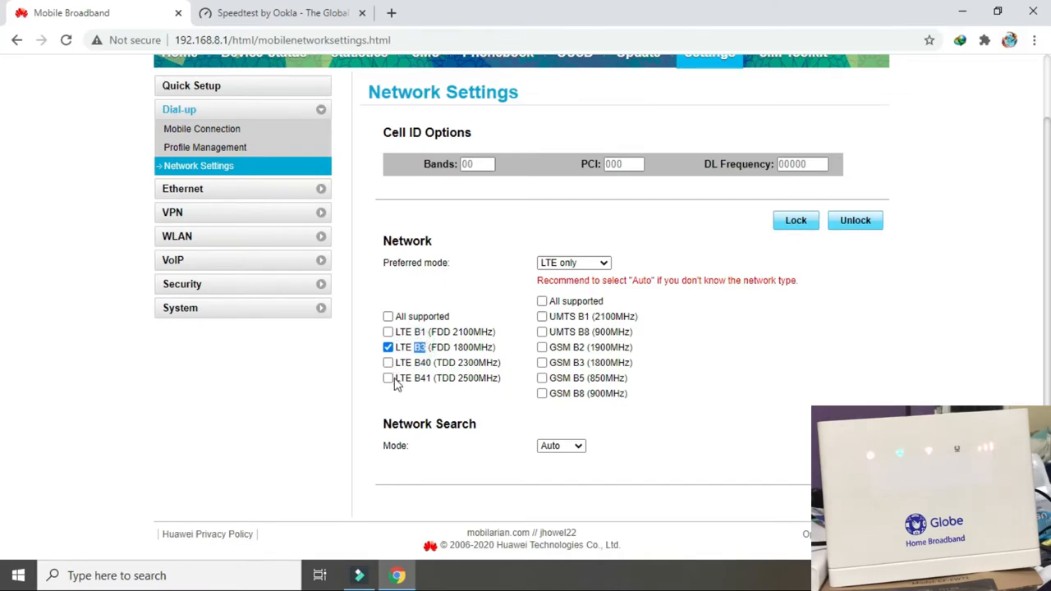
Step: Select LTE B41 instead of B3, apply it and acknowledge the disconnection warning and success note
click(387, 377)
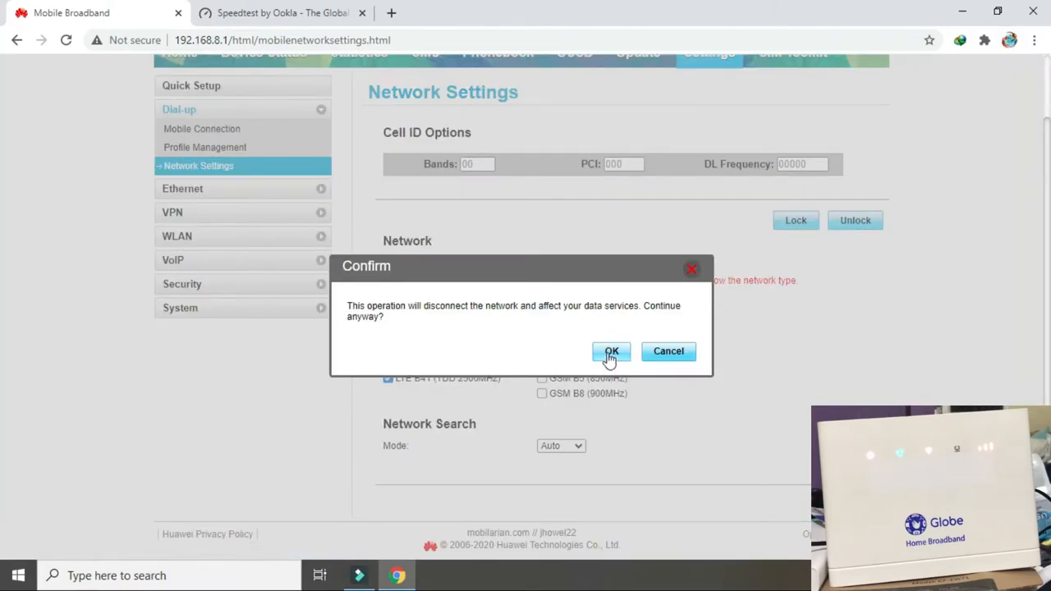
click(611, 351)
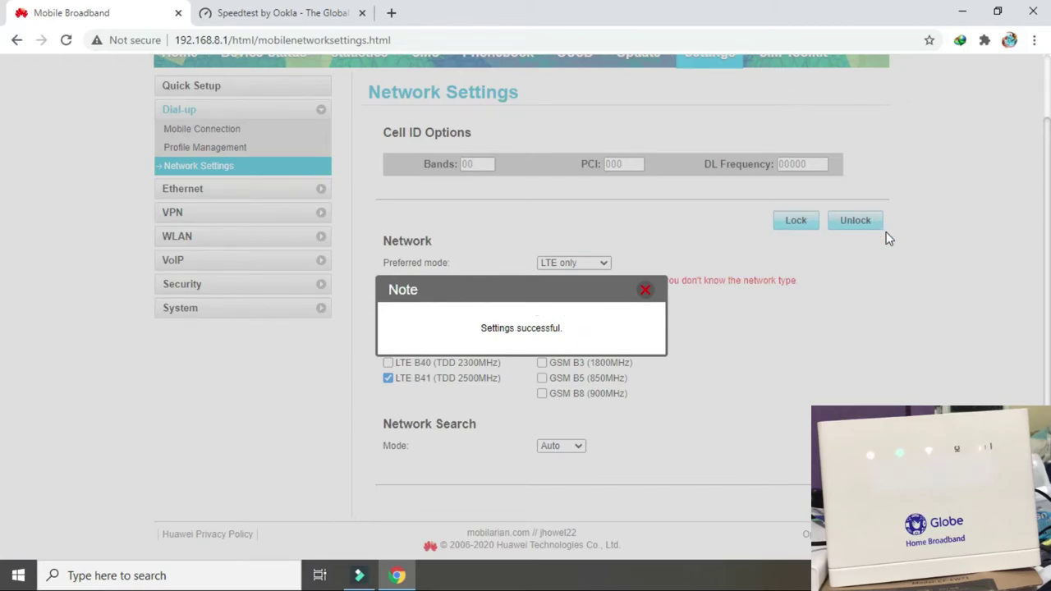
click(645, 289)
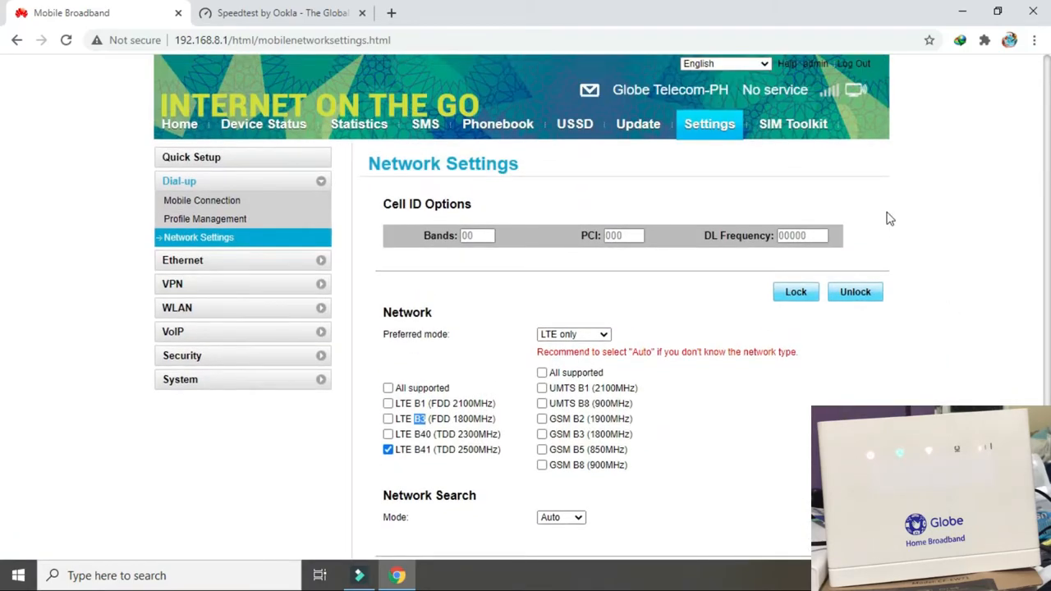
mouse_move(829, 90)
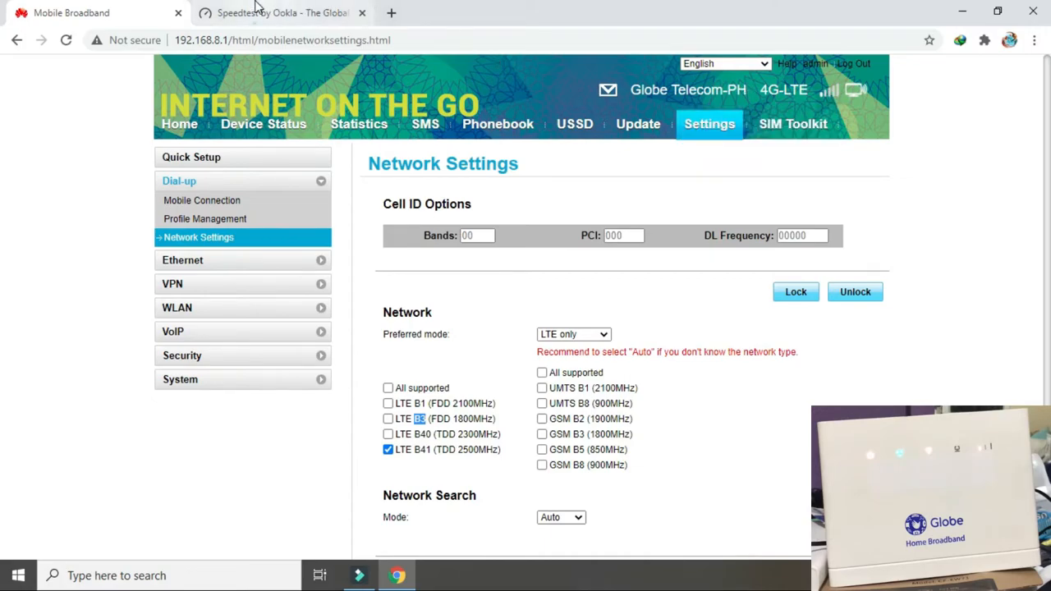
Step: Switch to the Speedtest tab and reload the speed test site on band B41
click(279, 13)
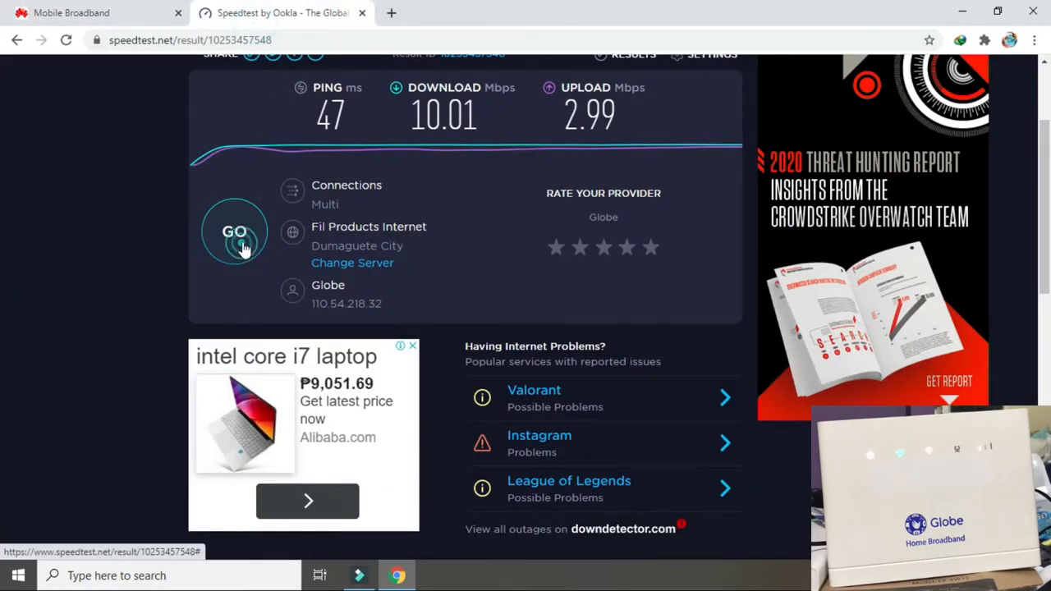
click(237, 232)
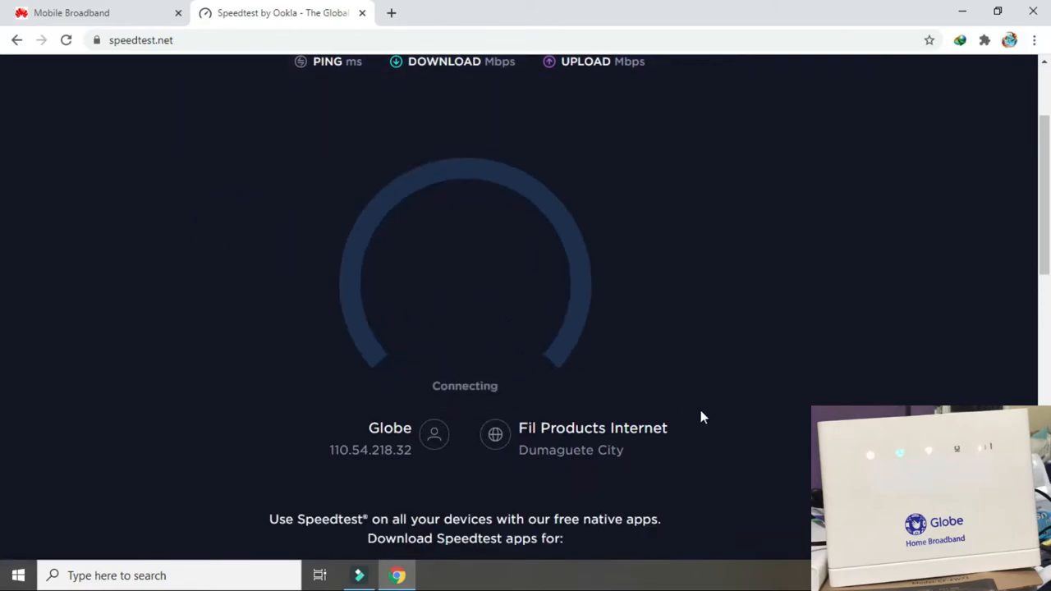
scroll(up, 3)
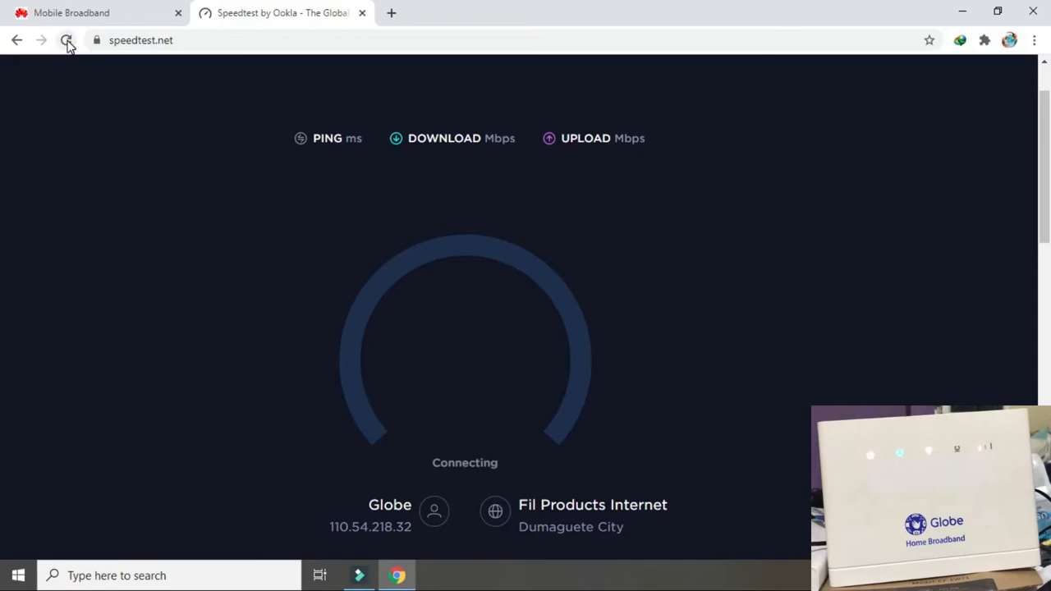
click(68, 39)
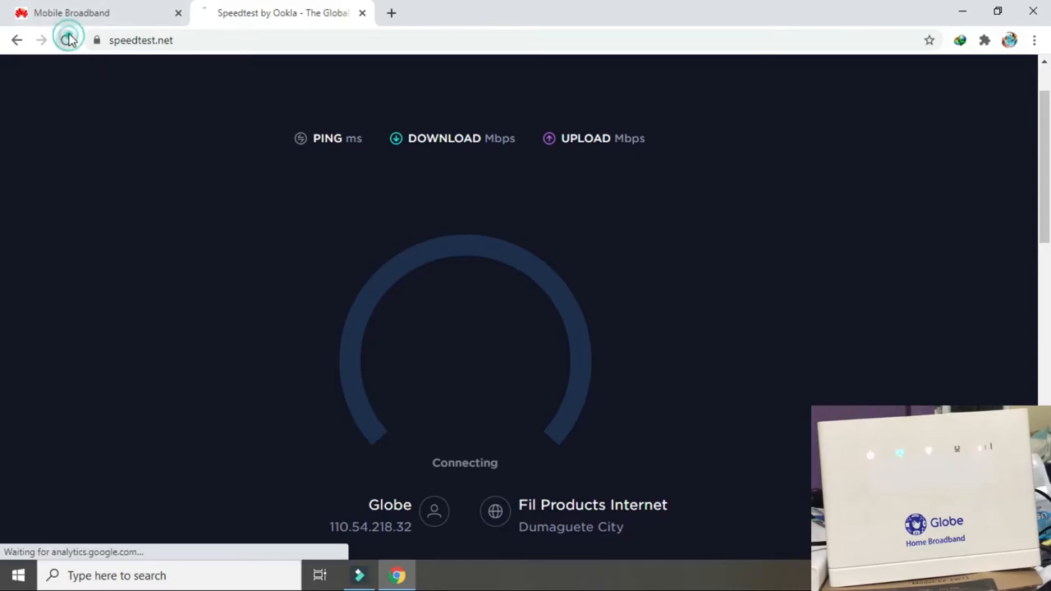
click(66, 39)
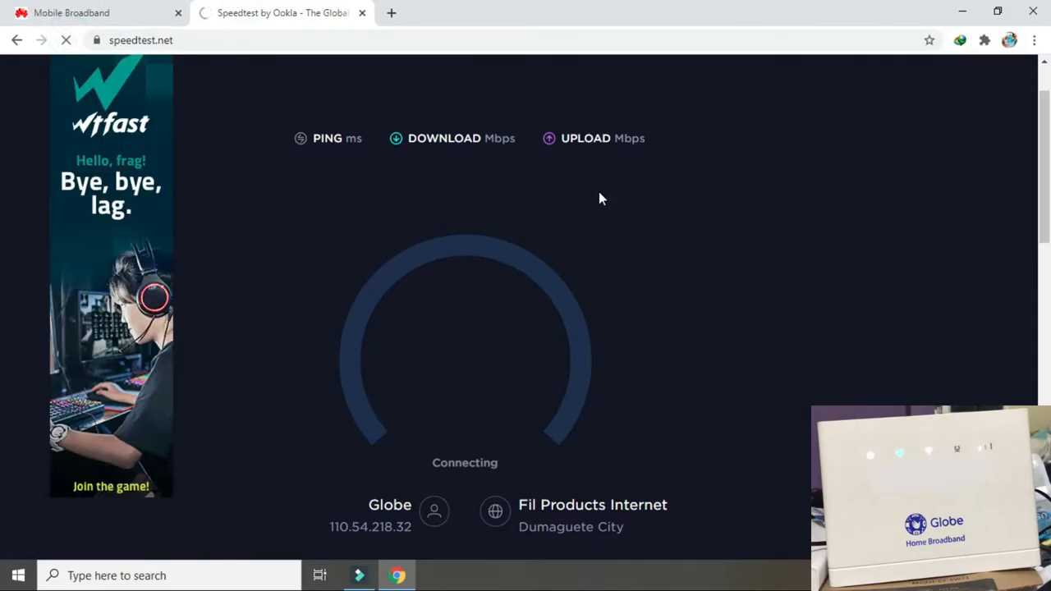
mouse_move(558, 214)
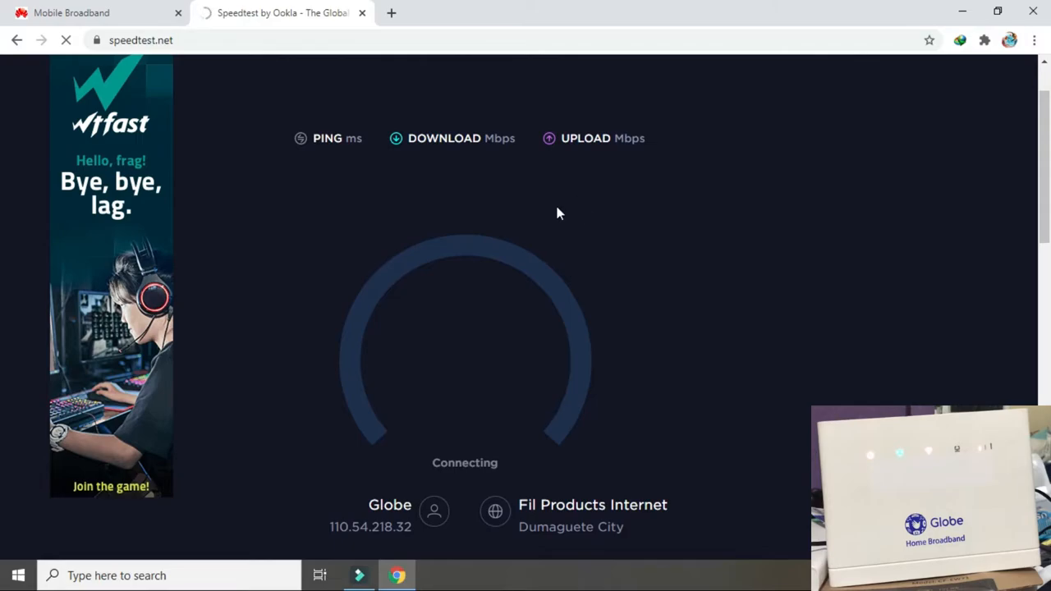
mouse_move(572, 205)
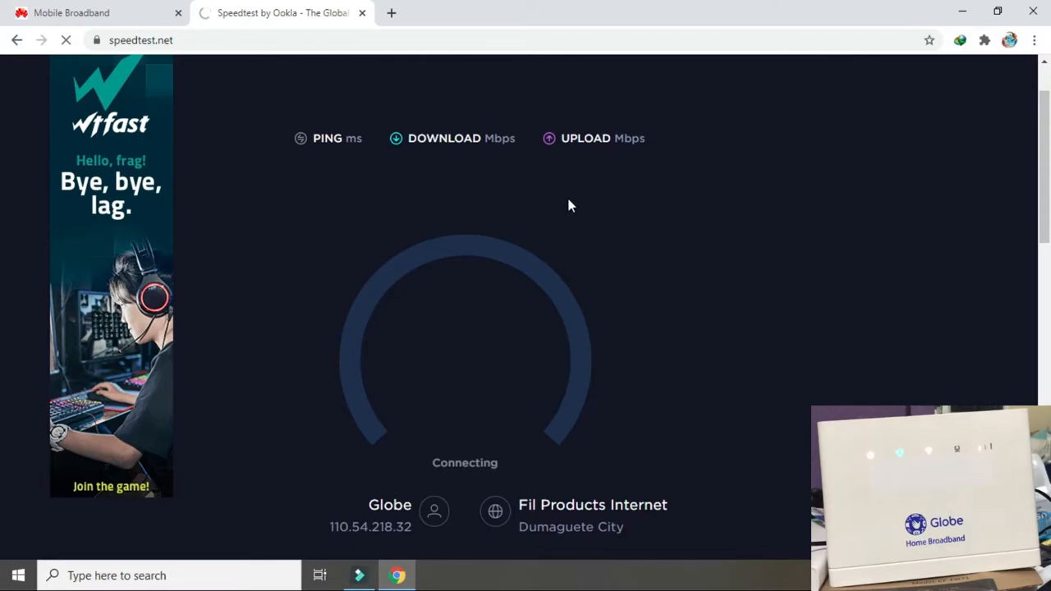
Step: Start a Speedtest run, which stalls at connecting, and return to the router settings tab
click(72, 13)
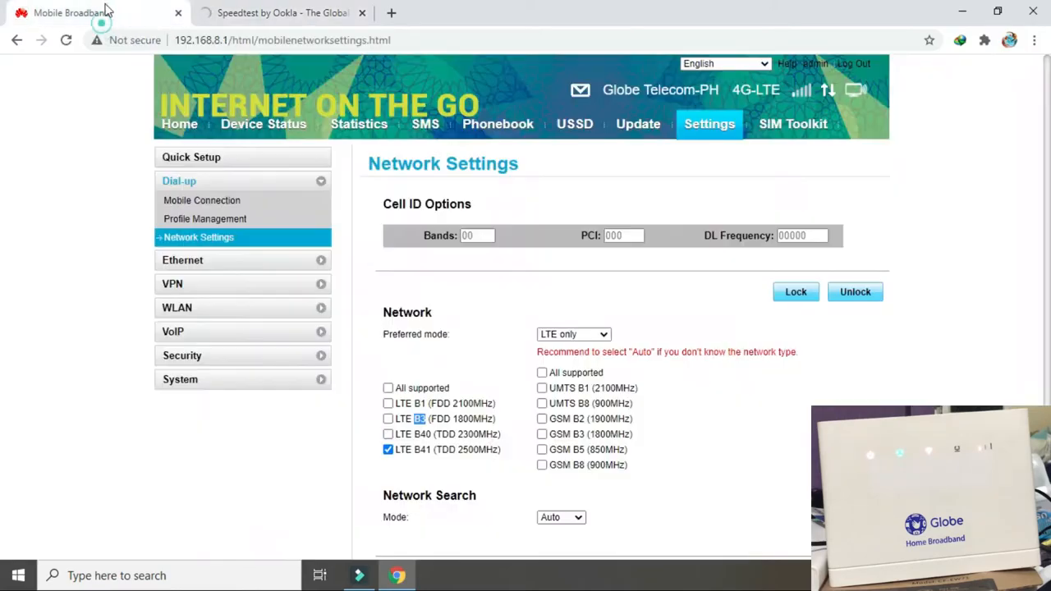
click(282, 13)
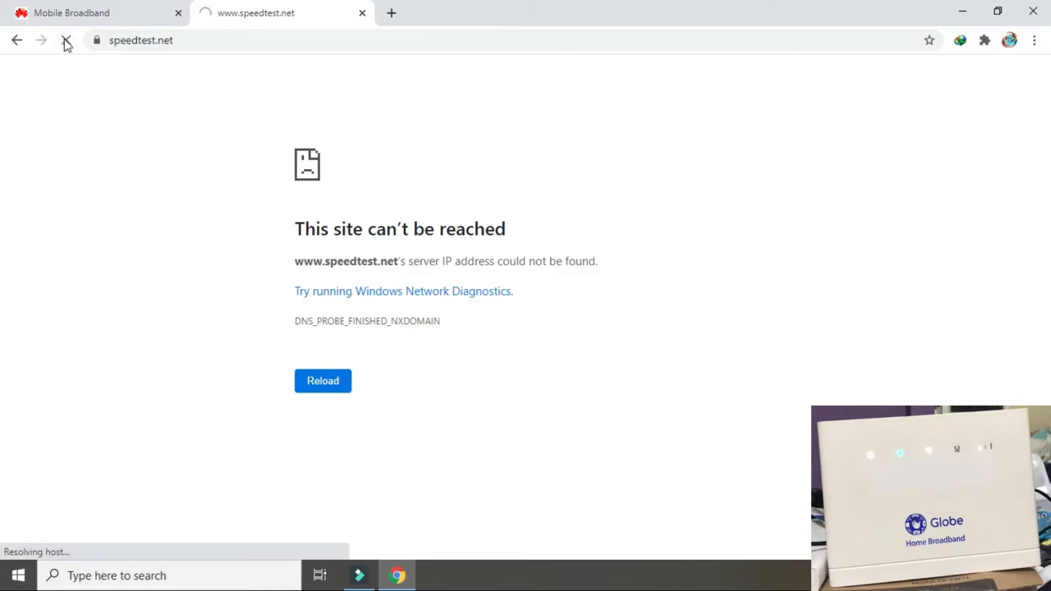
mouse_move(66, 40)
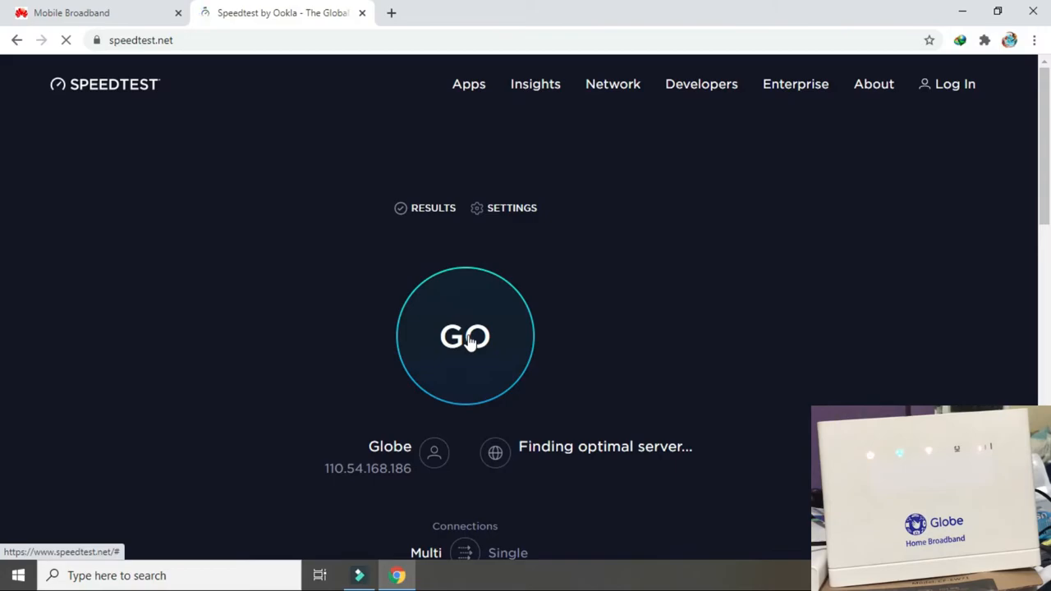
click(464, 337)
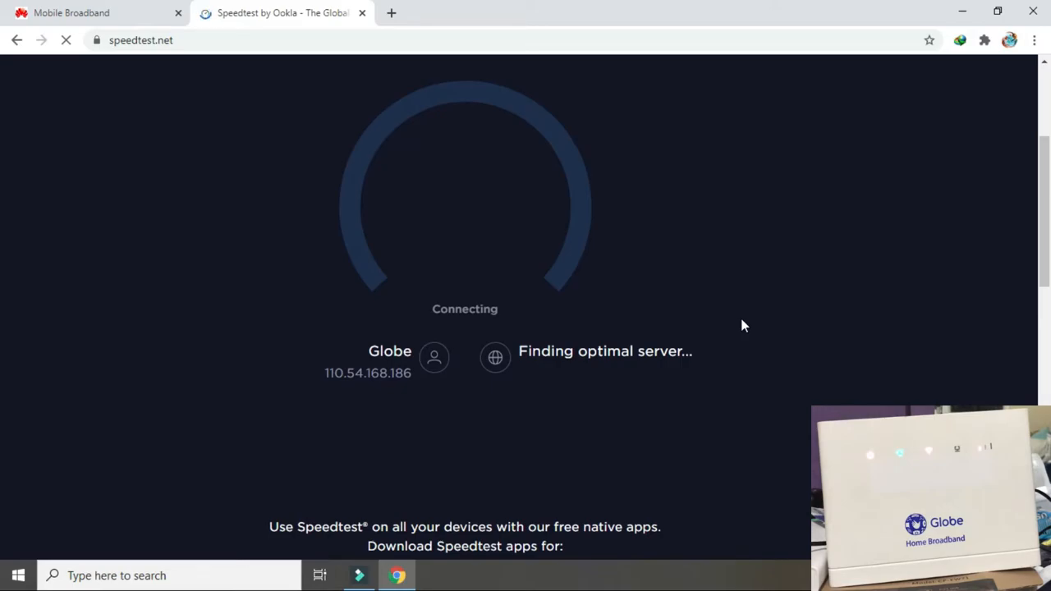
mouse_move(571, 280)
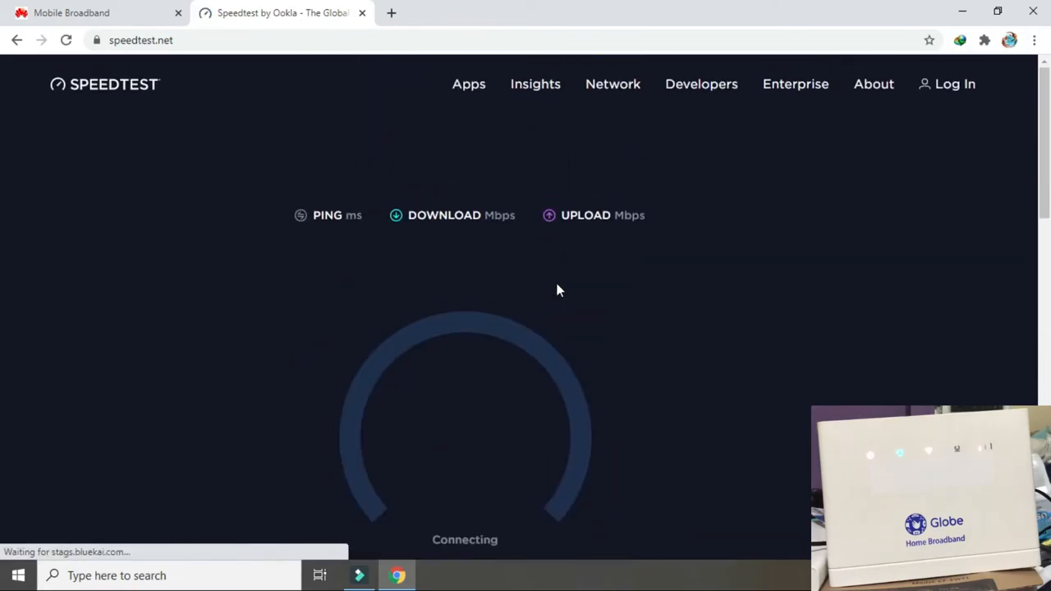
mouse_move(262, 306)
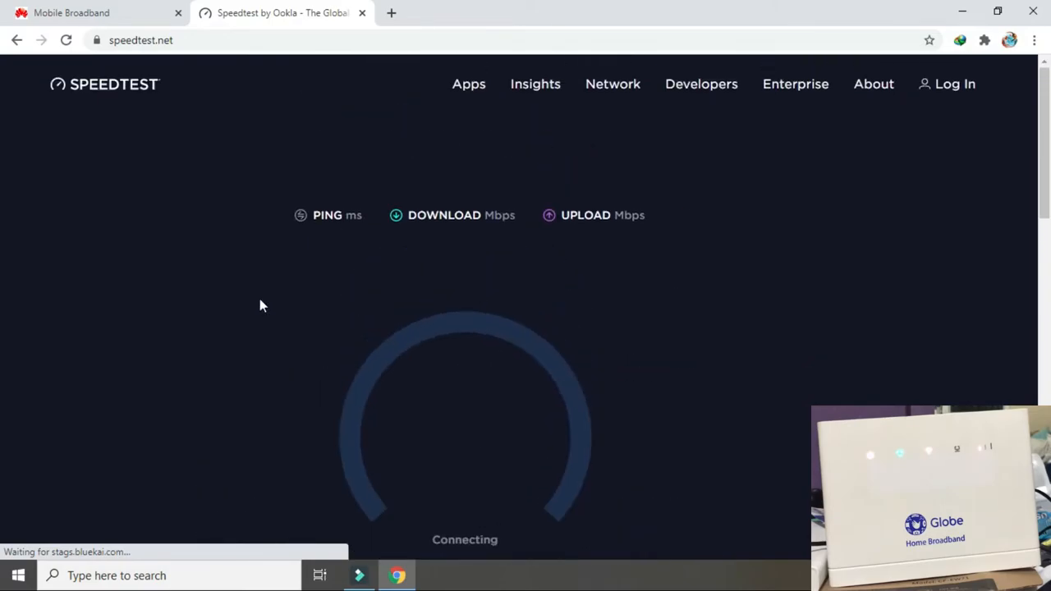
mouse_move(942, 308)
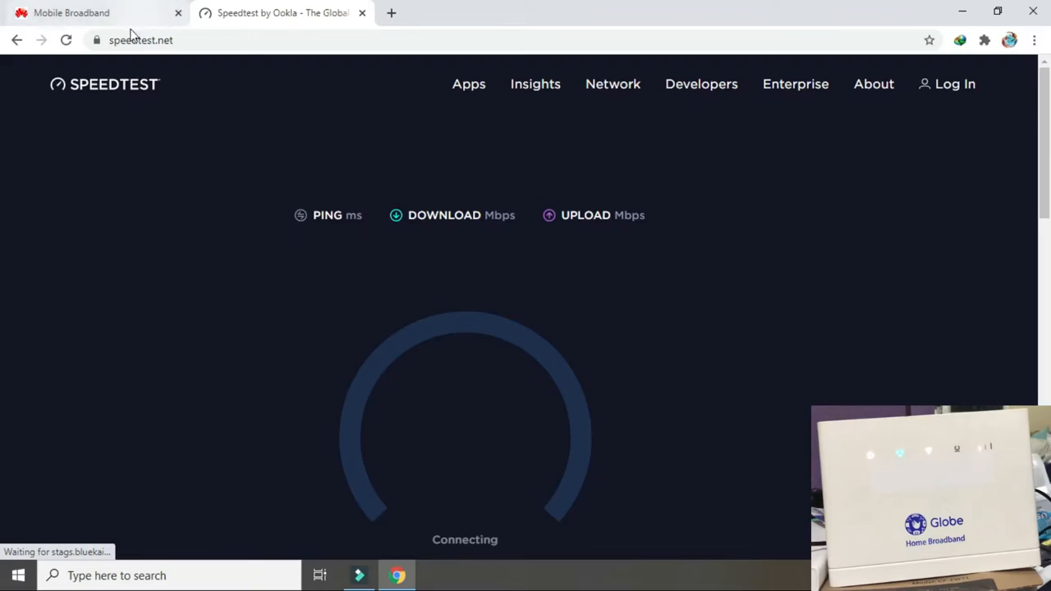
click(90, 13)
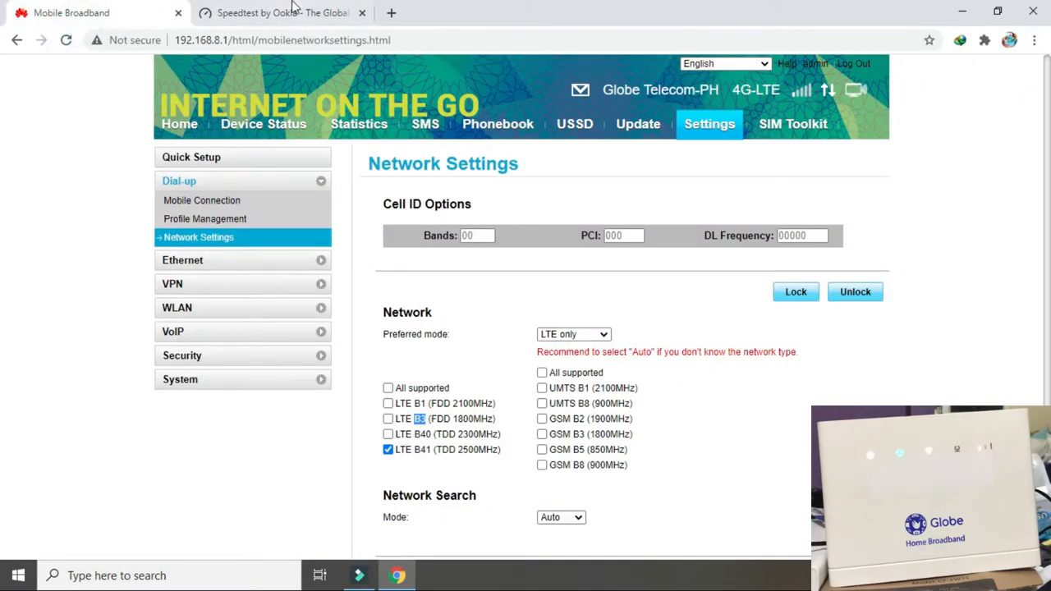
click(282, 13)
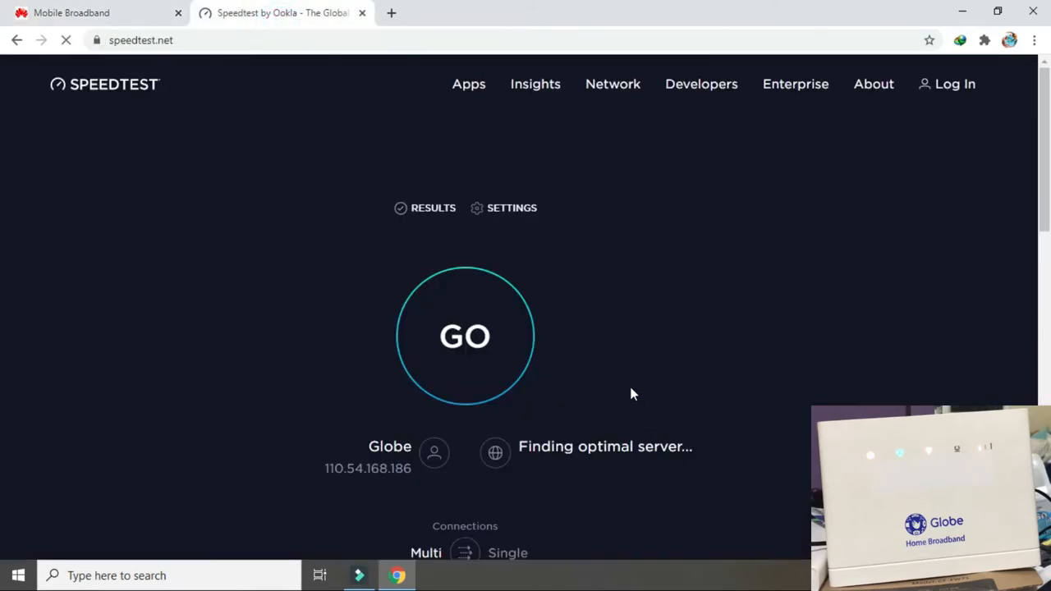
mouse_move(608, 315)
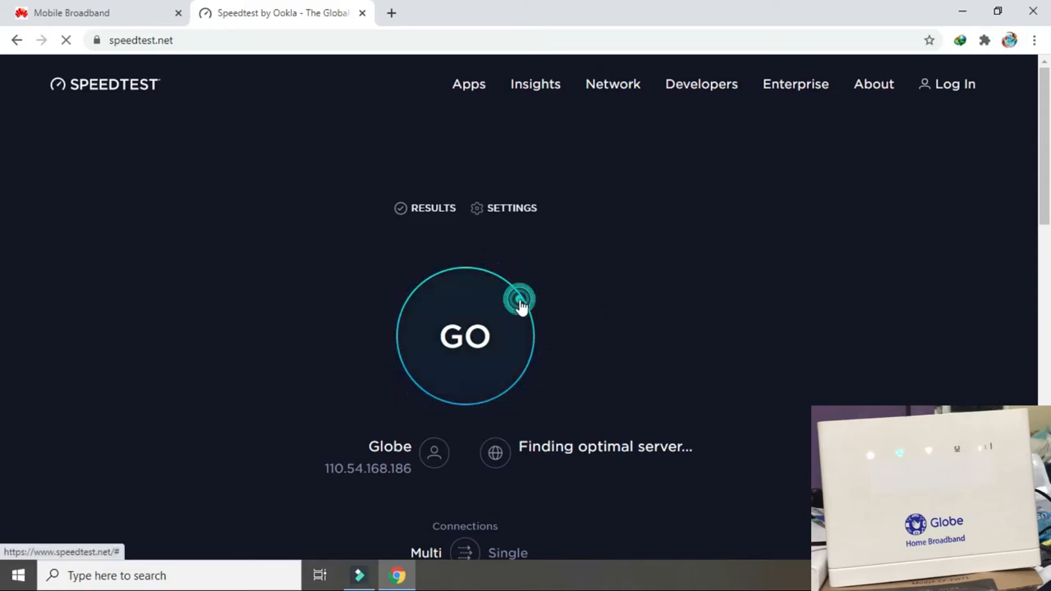
click(465, 335)
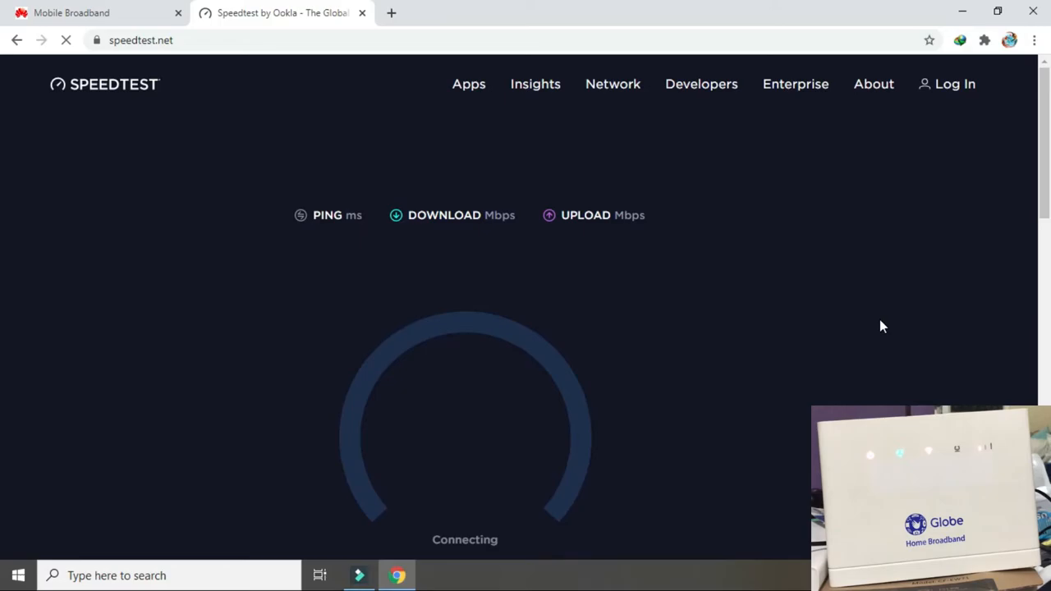
mouse_move(886, 344)
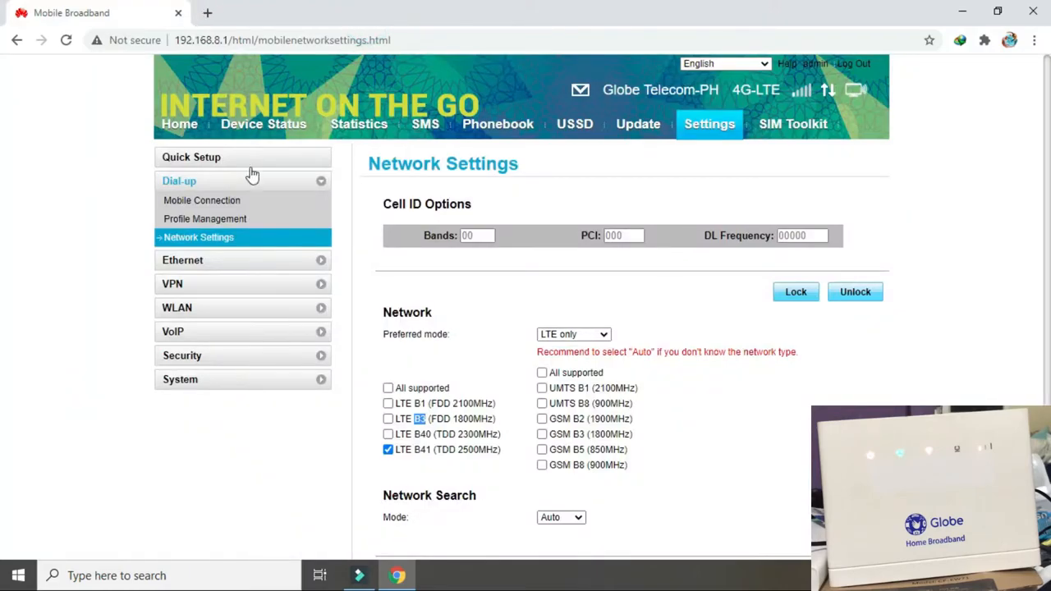
Step: Deselect LTE B41 and leave only LTE B3 (FDD 1800MHz) checked in the band list
click(387, 450)
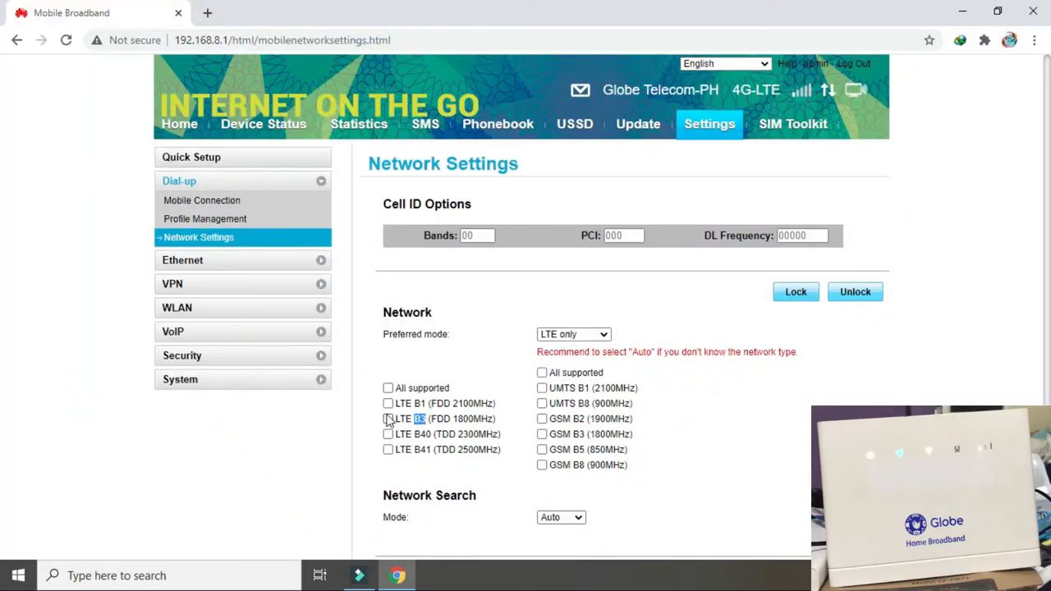
click(387, 418)
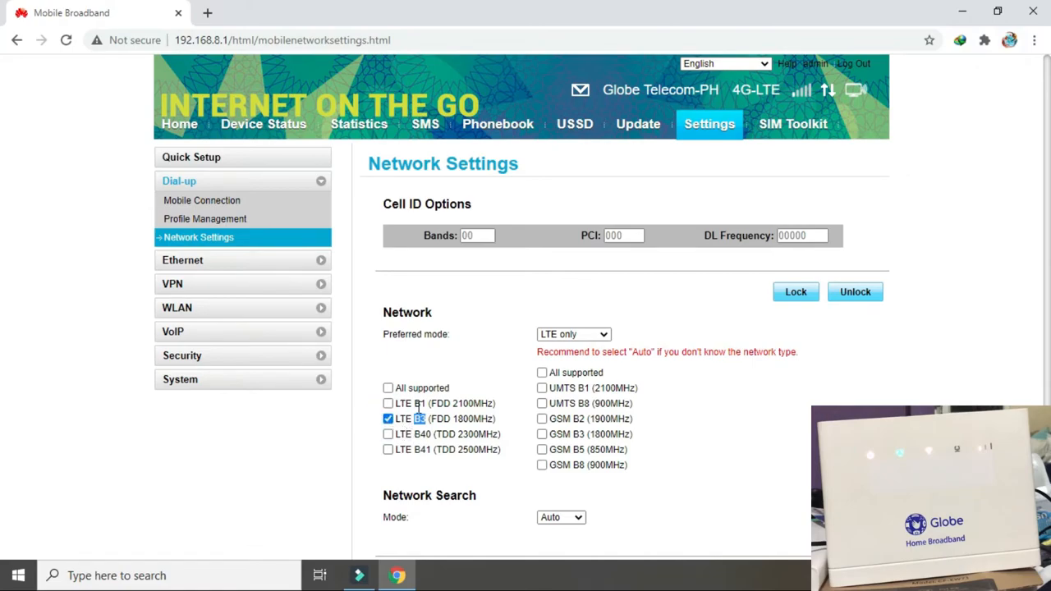
click(387, 419)
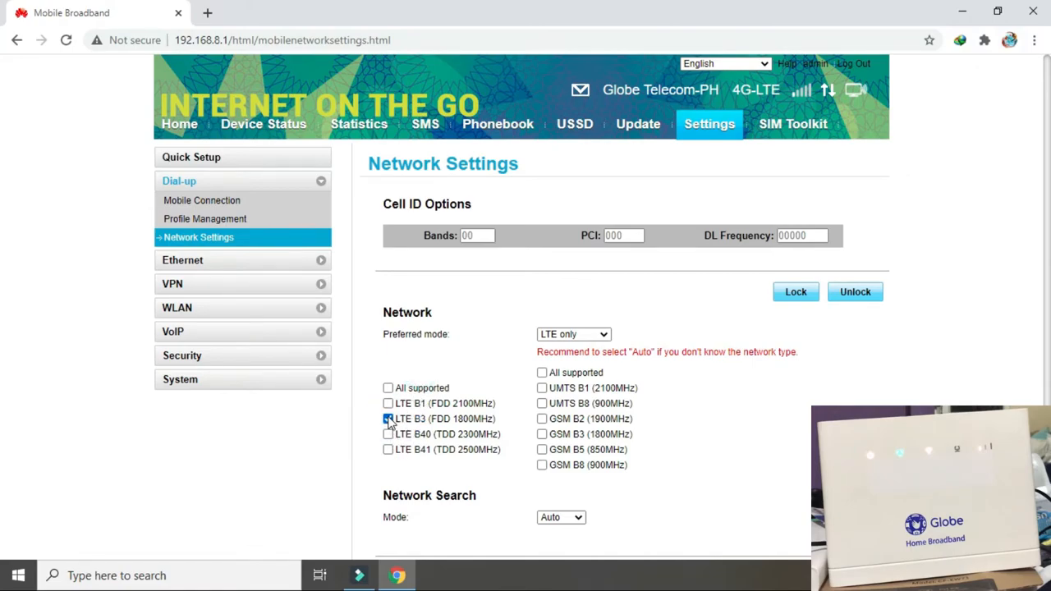
click(388, 418)
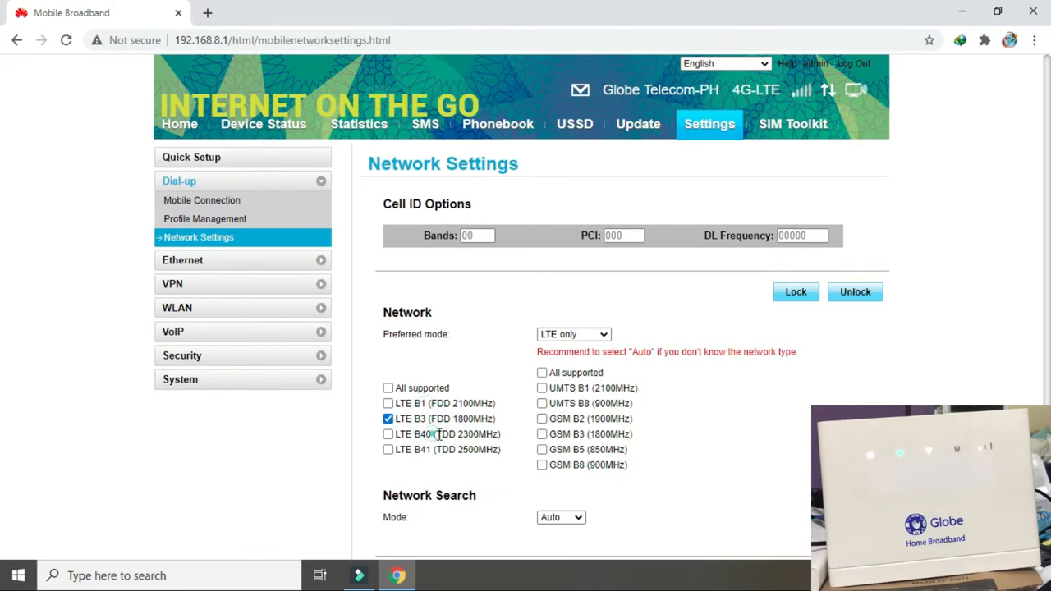
double_click(458, 433)
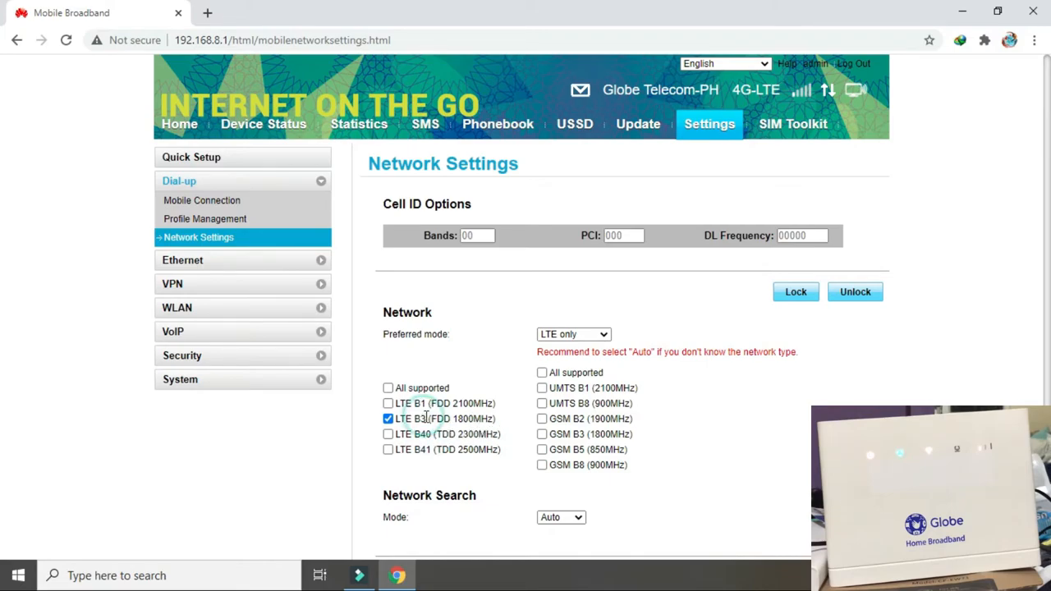
double_click(462, 418)
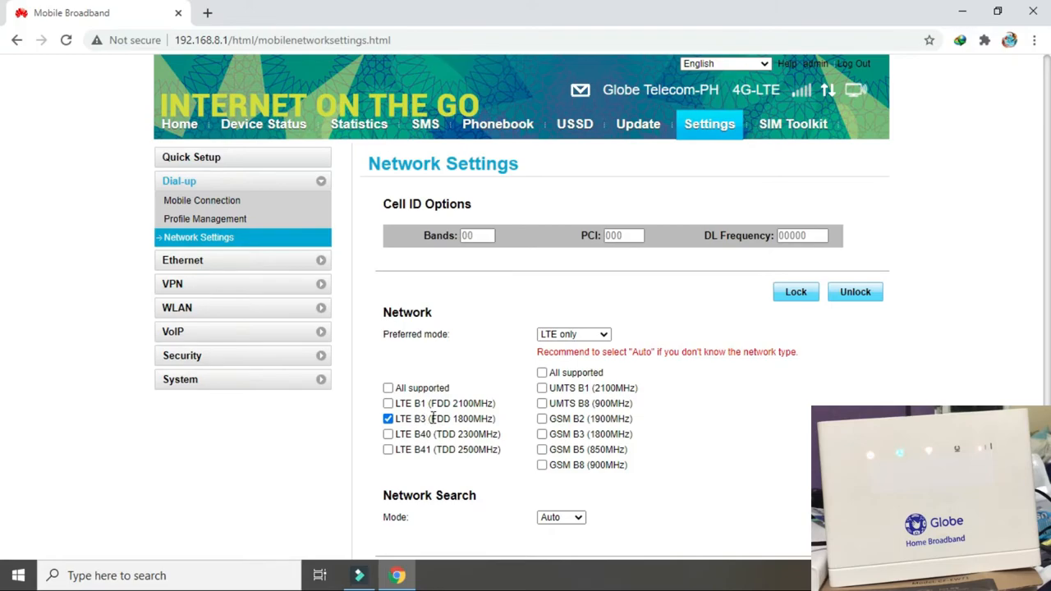
double_click(460, 419)
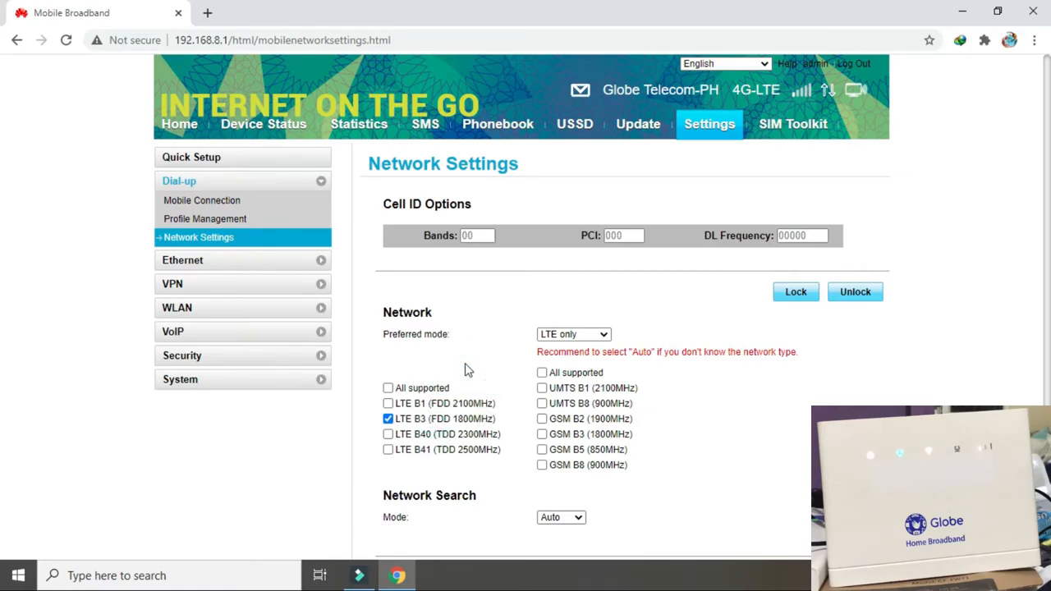
click(387, 418)
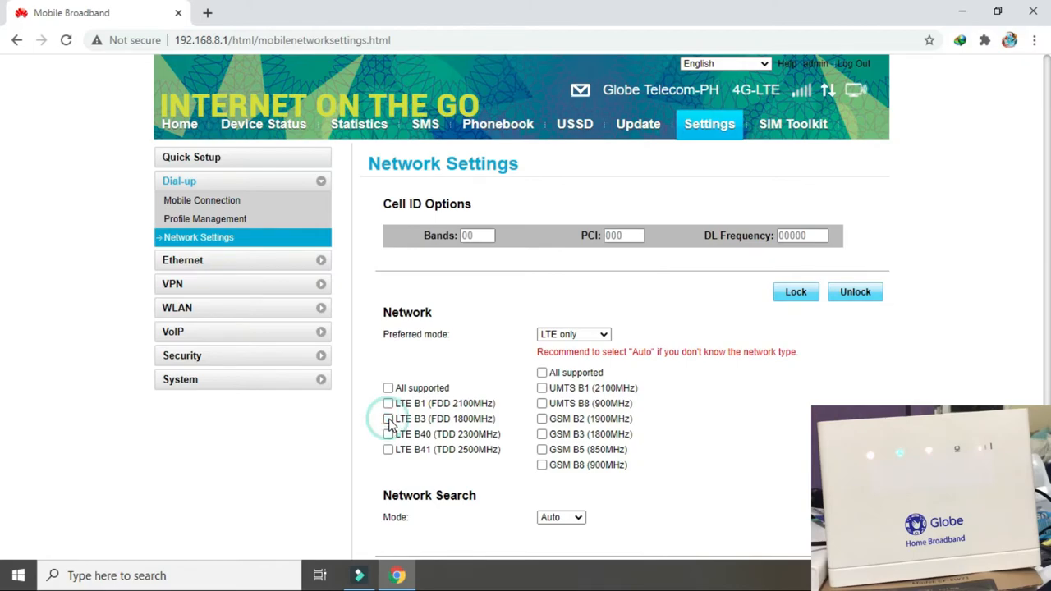
click(387, 418)
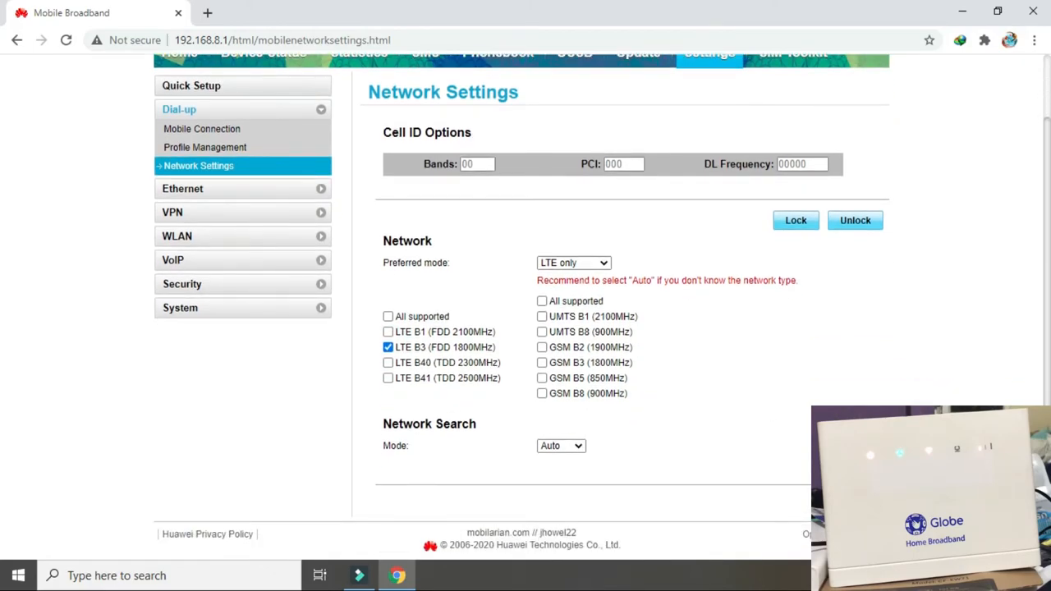
Step: Apply the B3-only band selection and acknowledge the Settings successful note
click(795, 220)
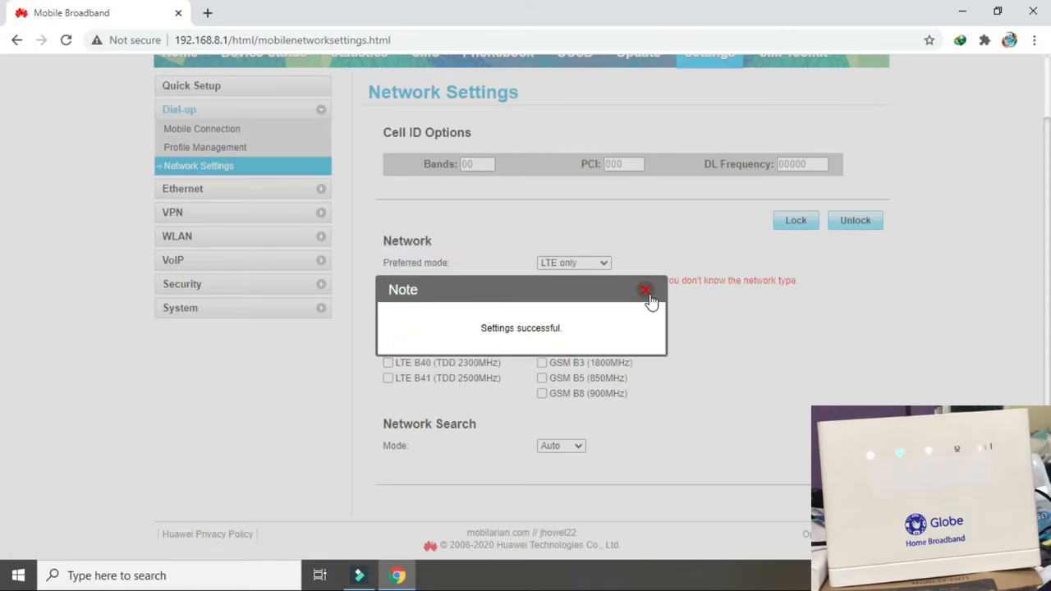
click(645, 291)
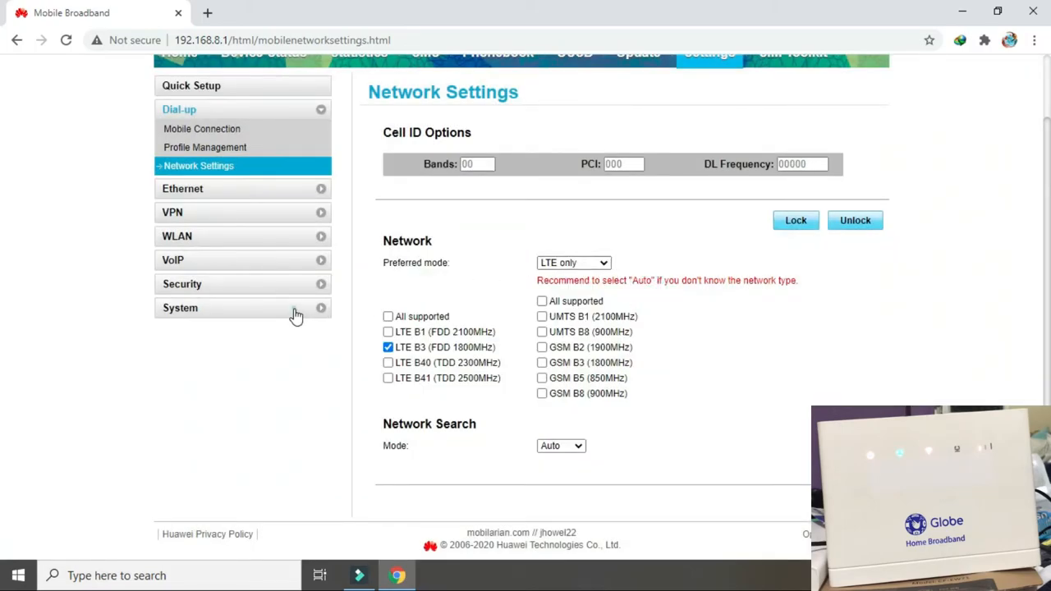
click(180, 309)
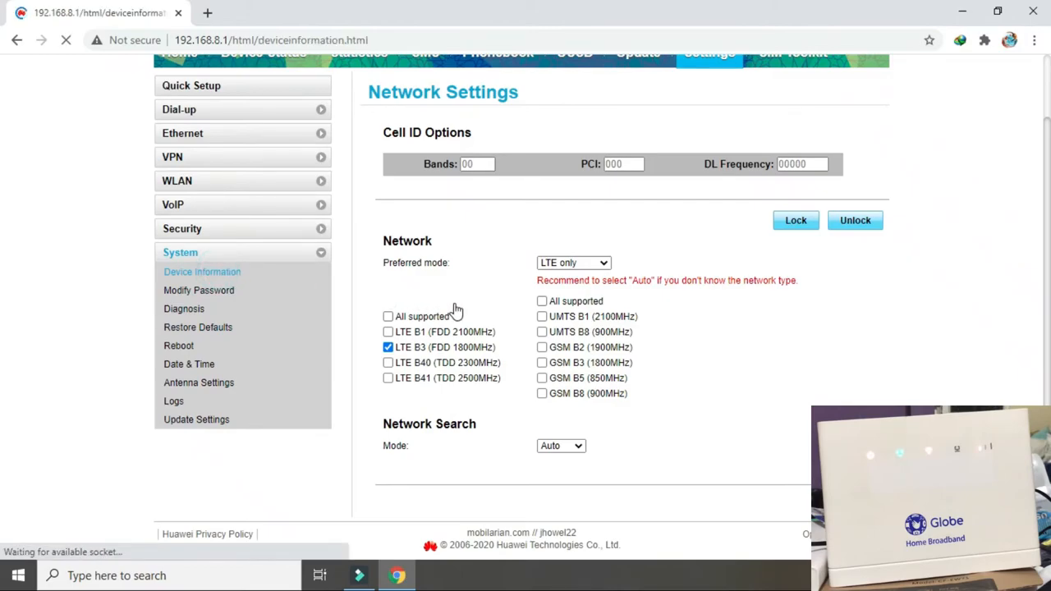
click(202, 272)
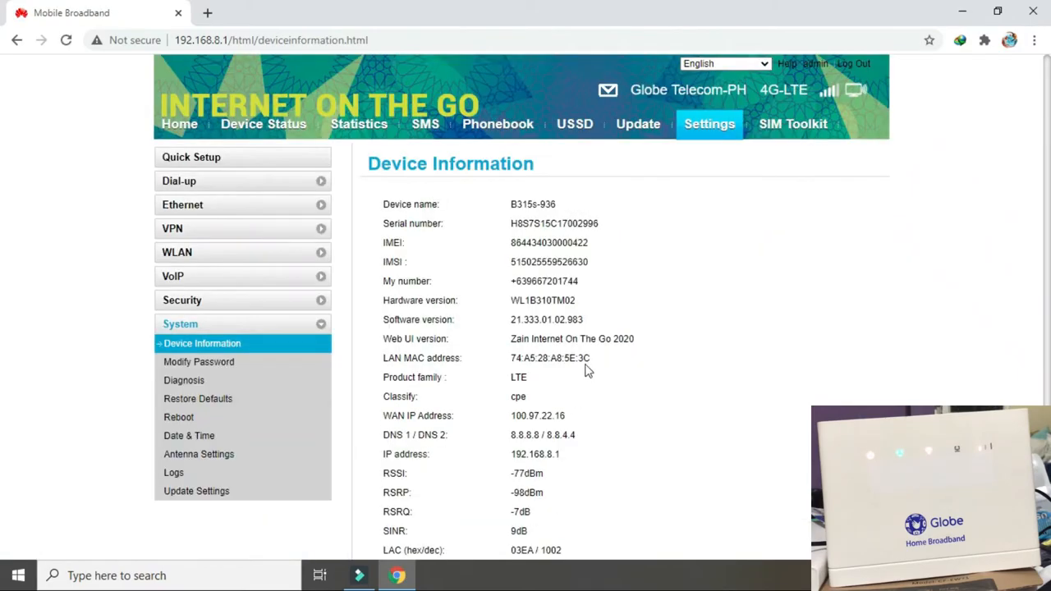
scroll(down, 3)
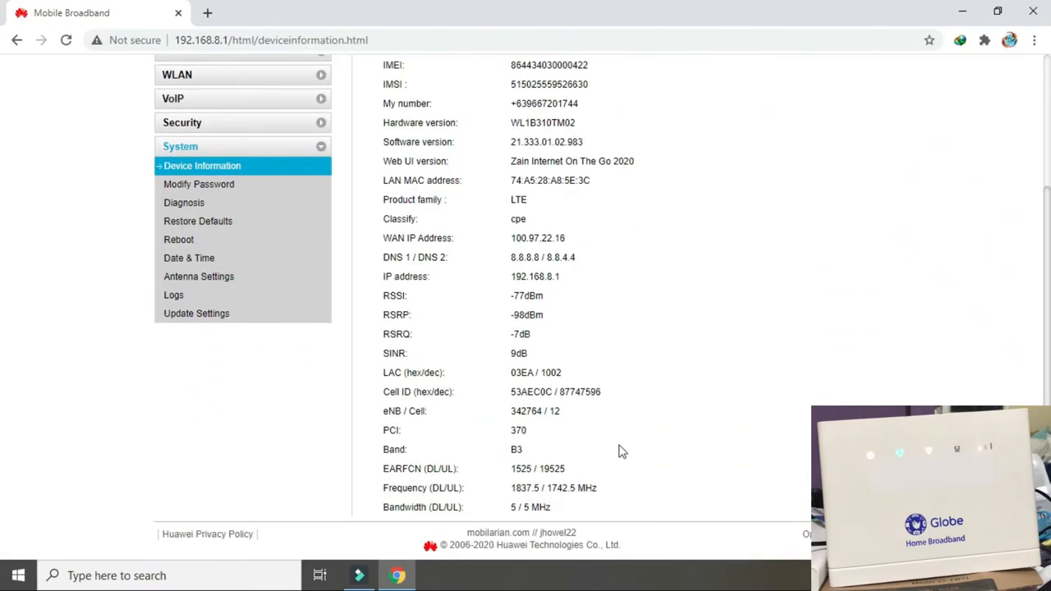
double_click(516, 449)
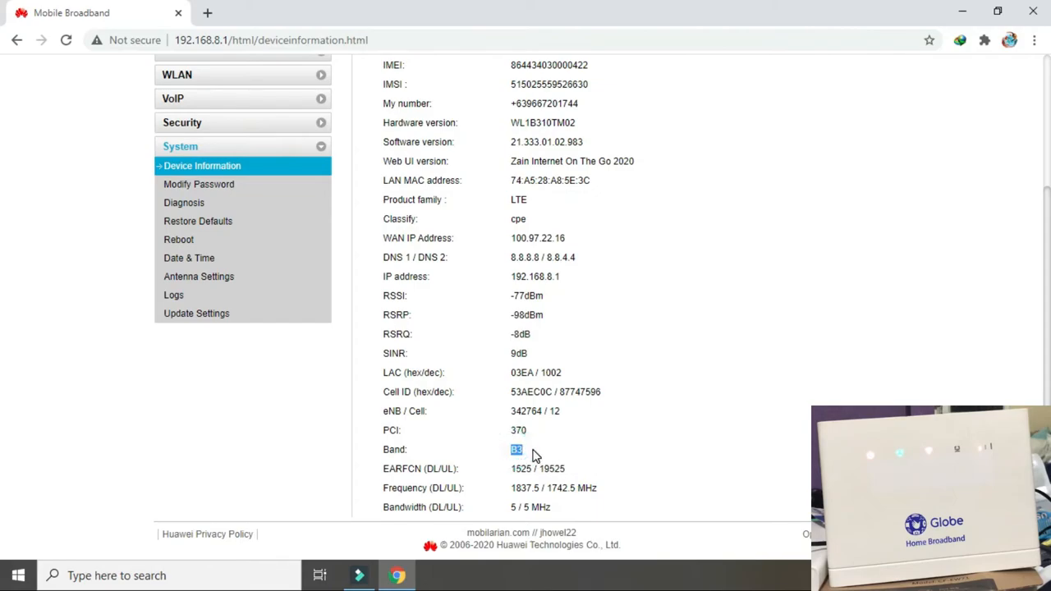
mouse_move(552, 470)
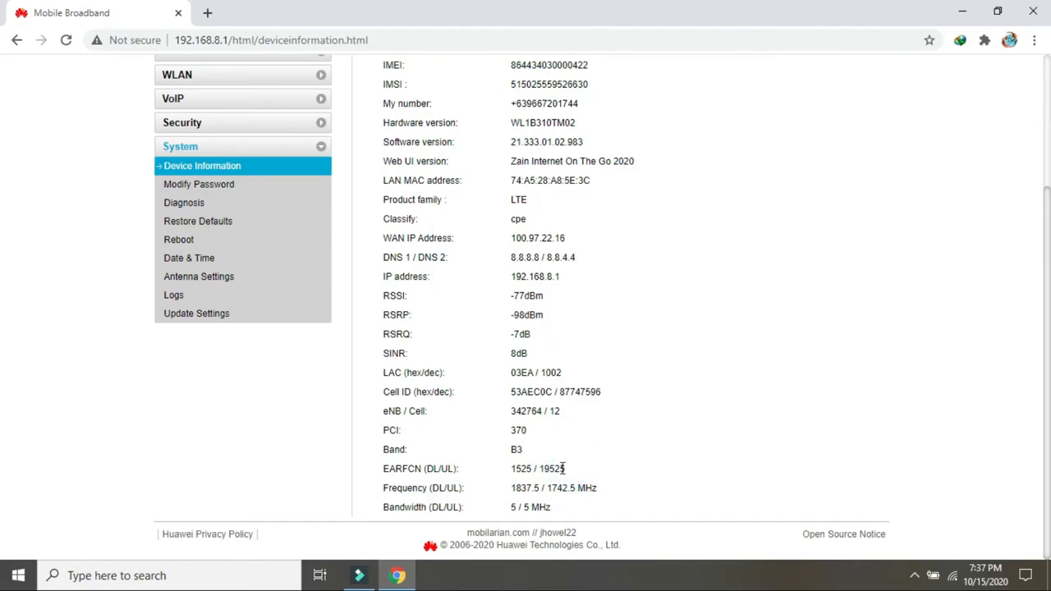
double_click(552, 468)
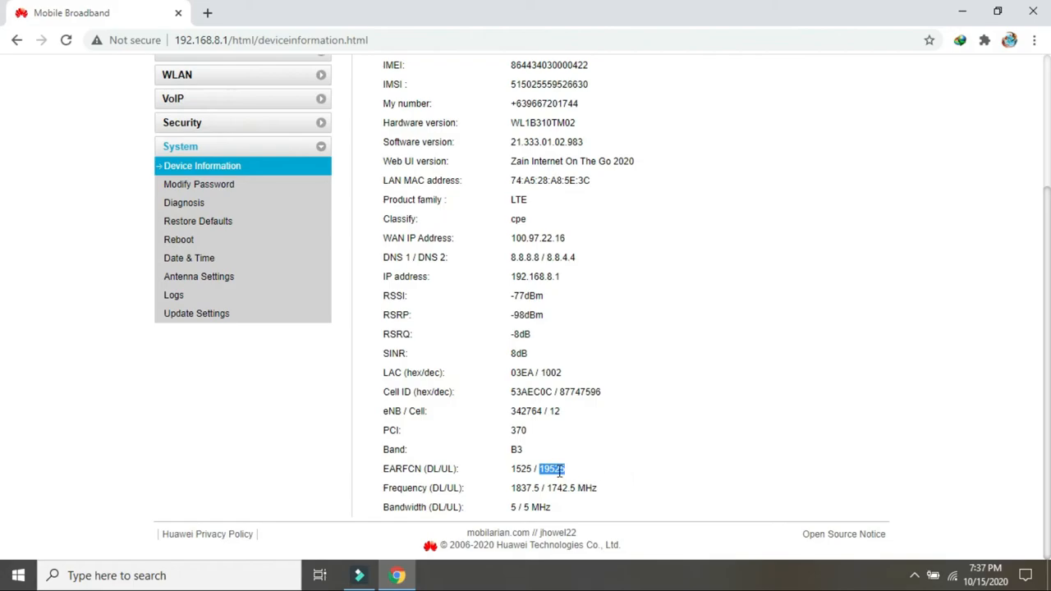
click(583, 474)
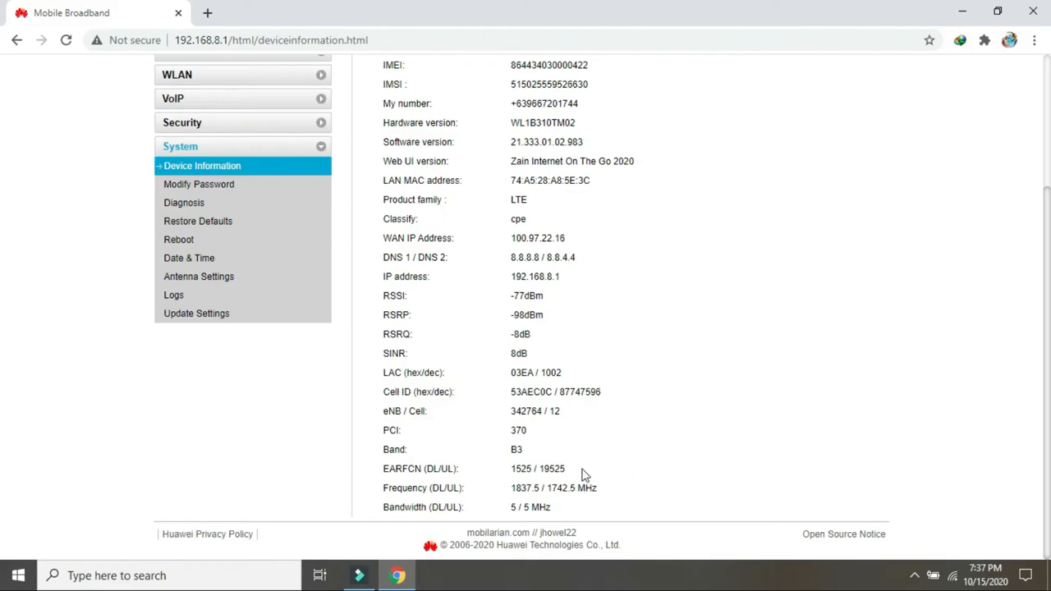
mouse_move(568, 484)
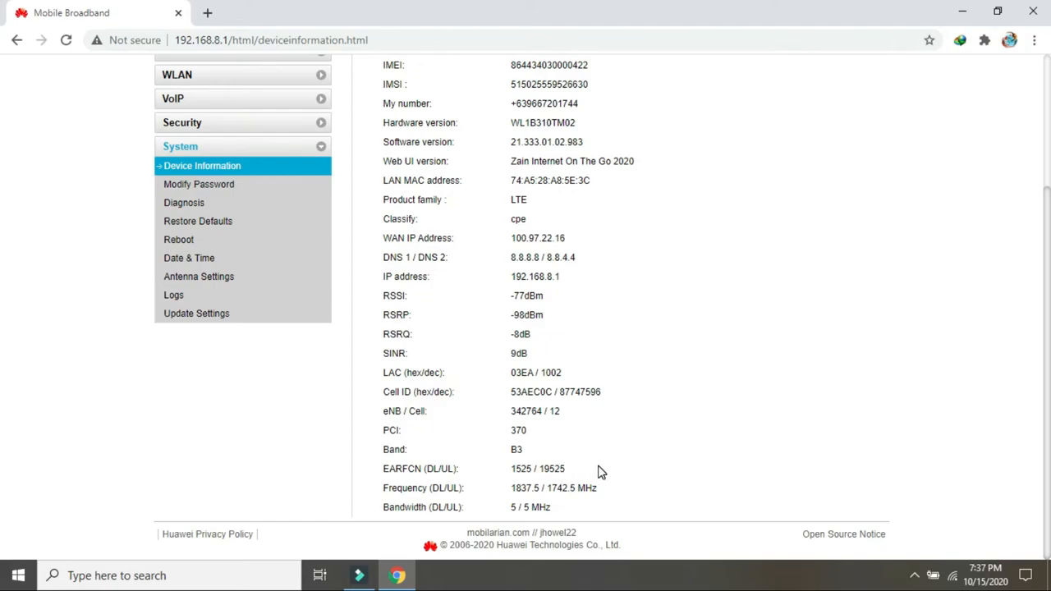
mouse_move(552, 450)
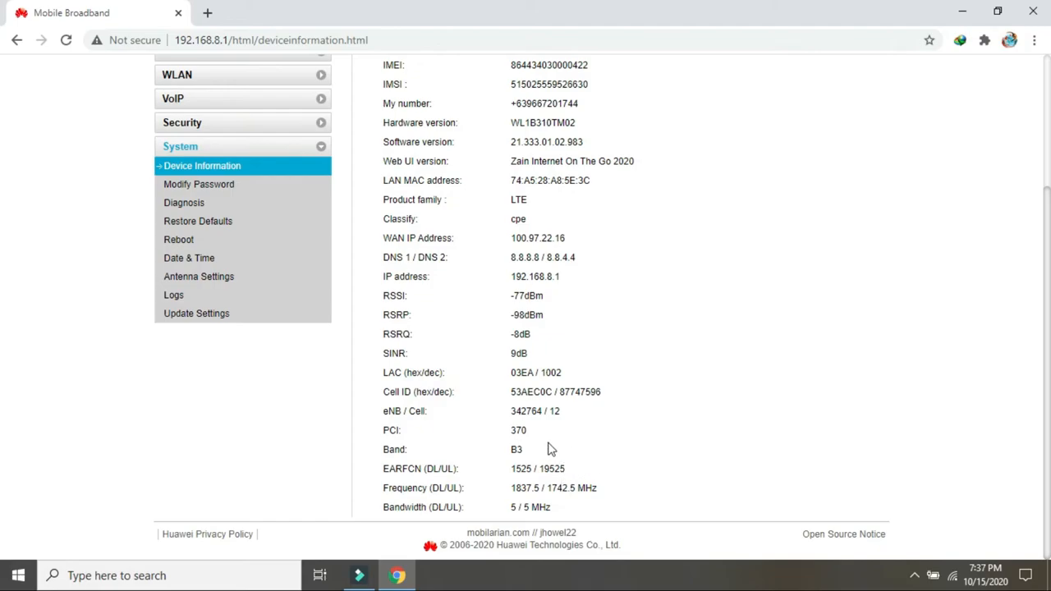
mouse_move(597, 384)
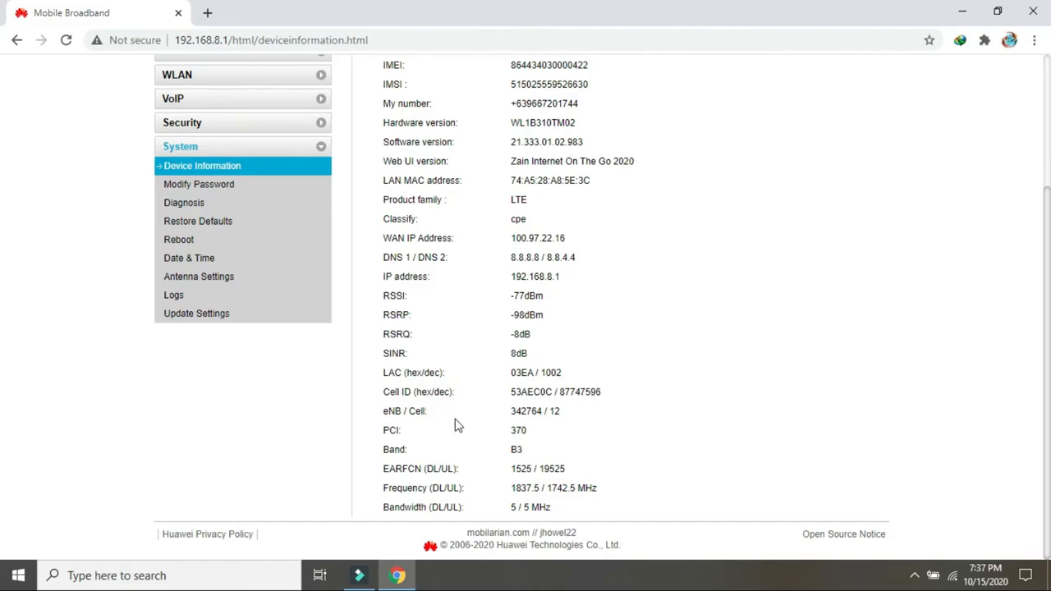
mouse_move(446, 414)
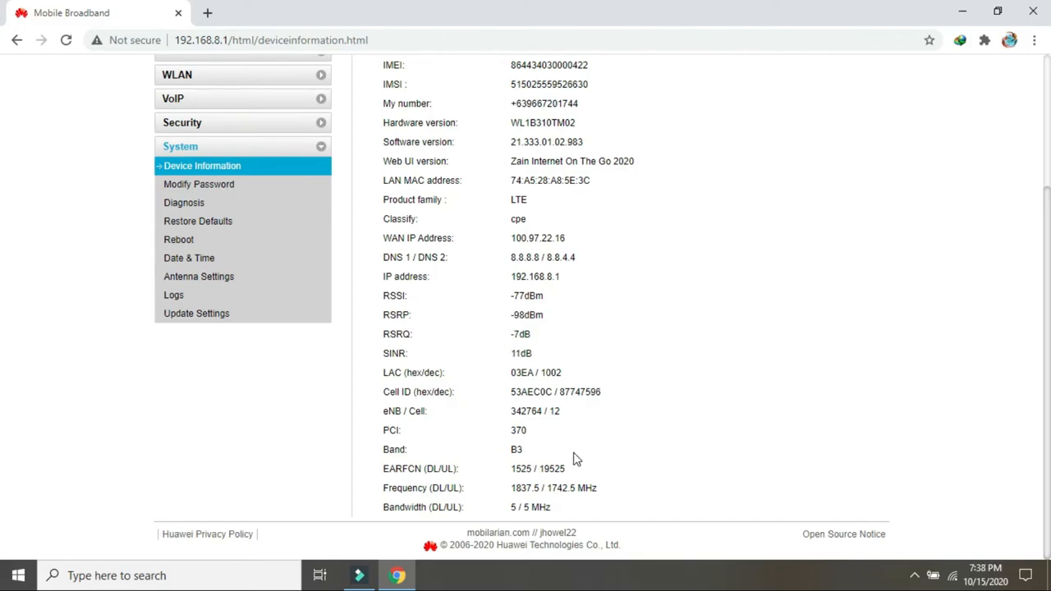
mouse_move(482, 430)
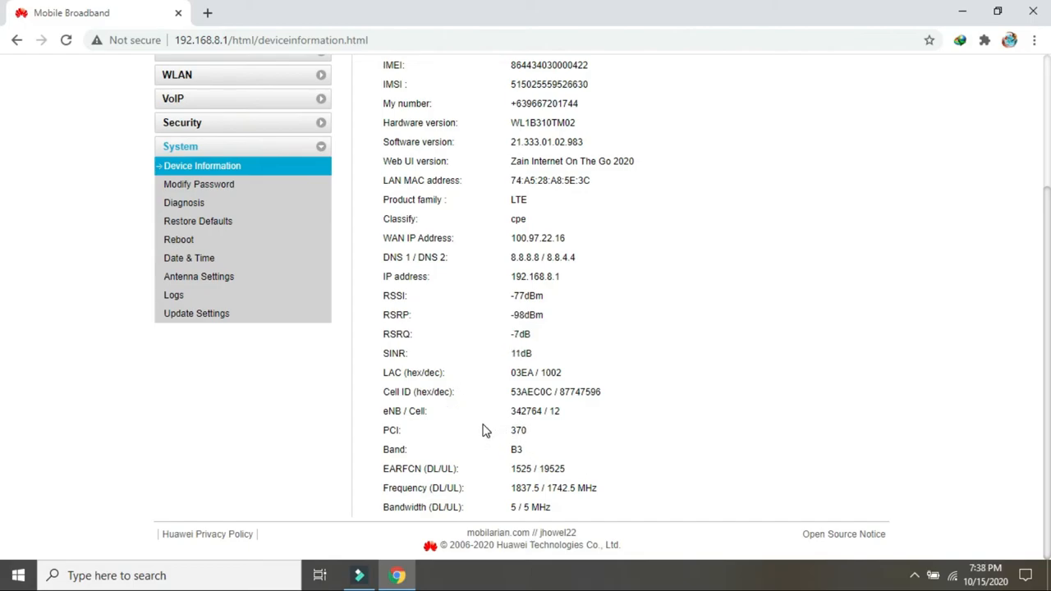
mouse_move(548, 450)
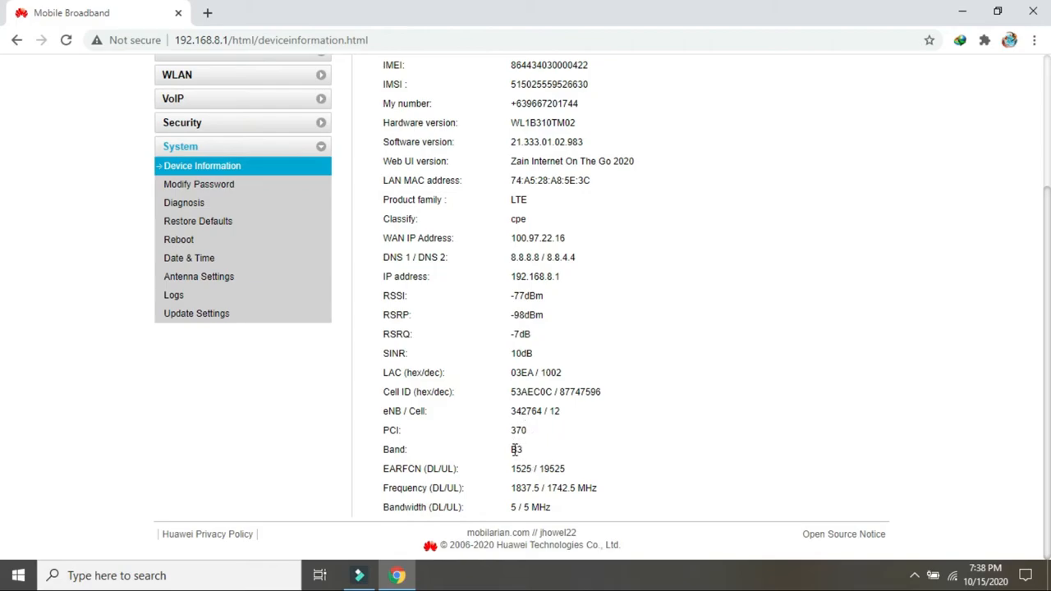
double_click(550, 470)
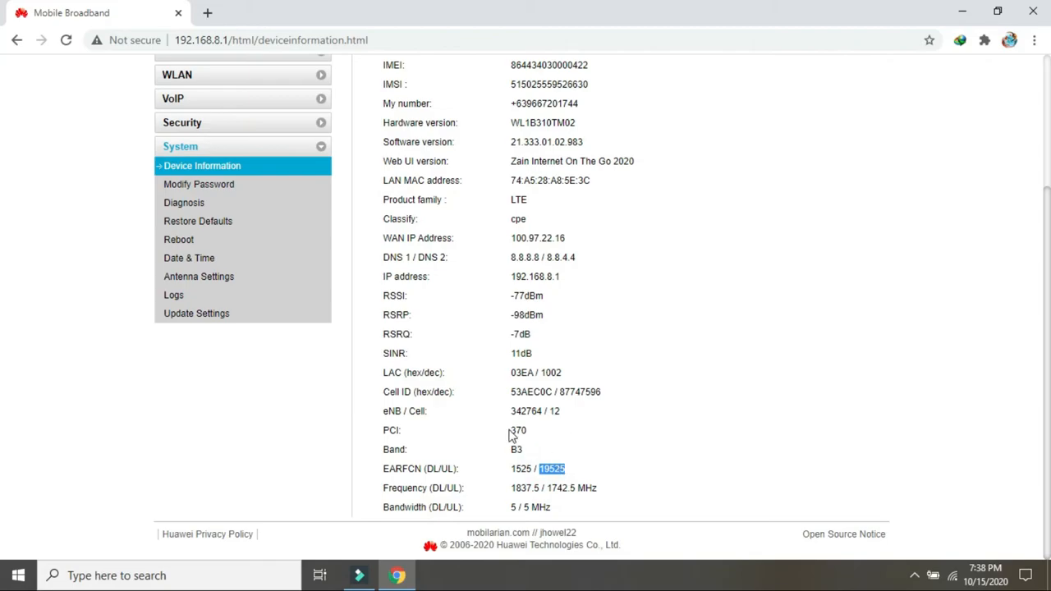
double_click(517, 430)
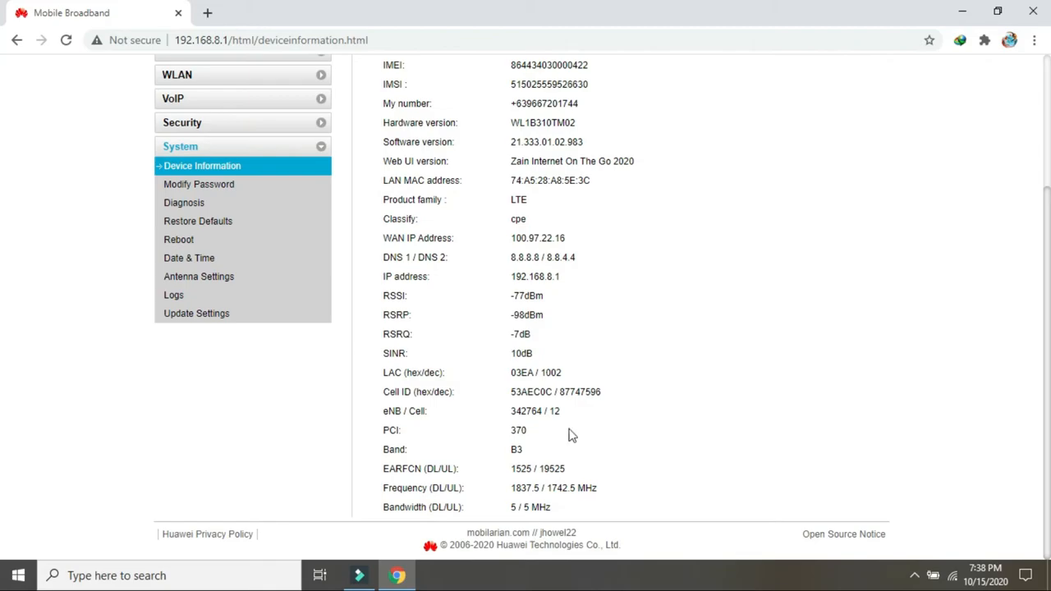
mouse_move(505, 437)
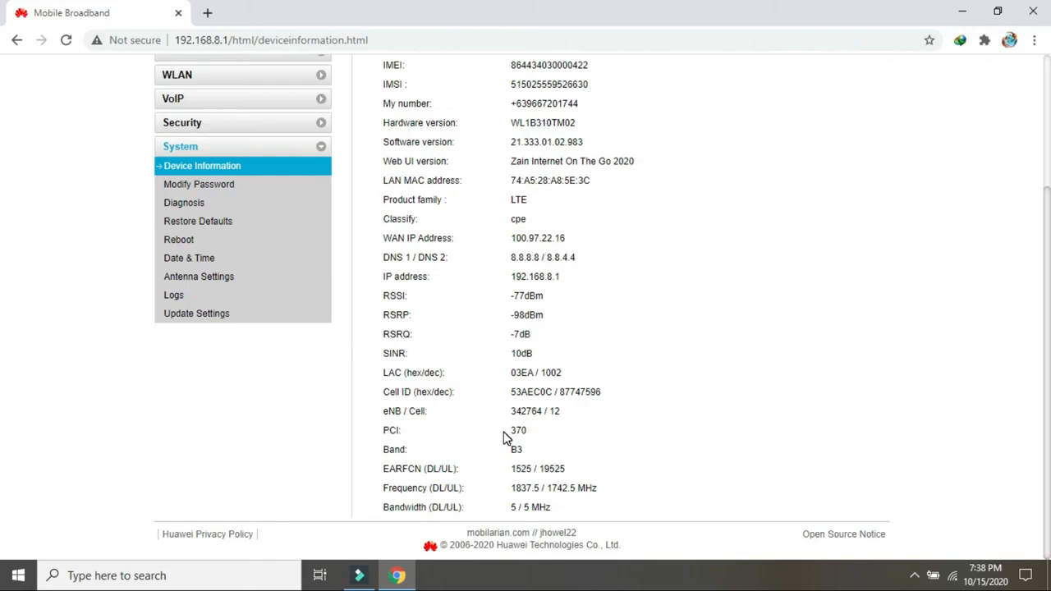
scroll(up, 3)
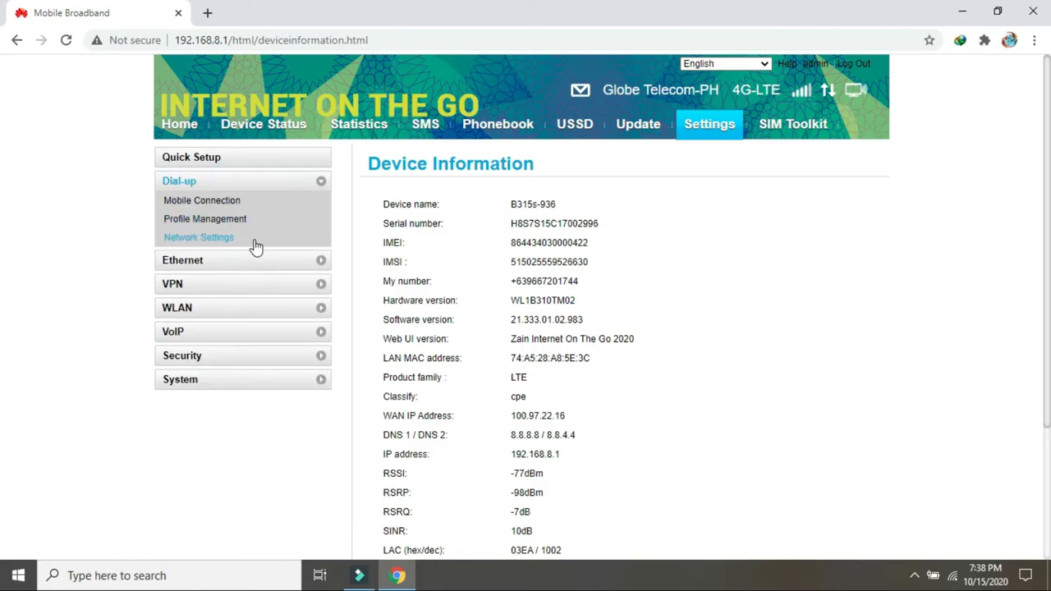
Step: In Cell ID Options, enter band 03 and PCI 370
click(197, 237)
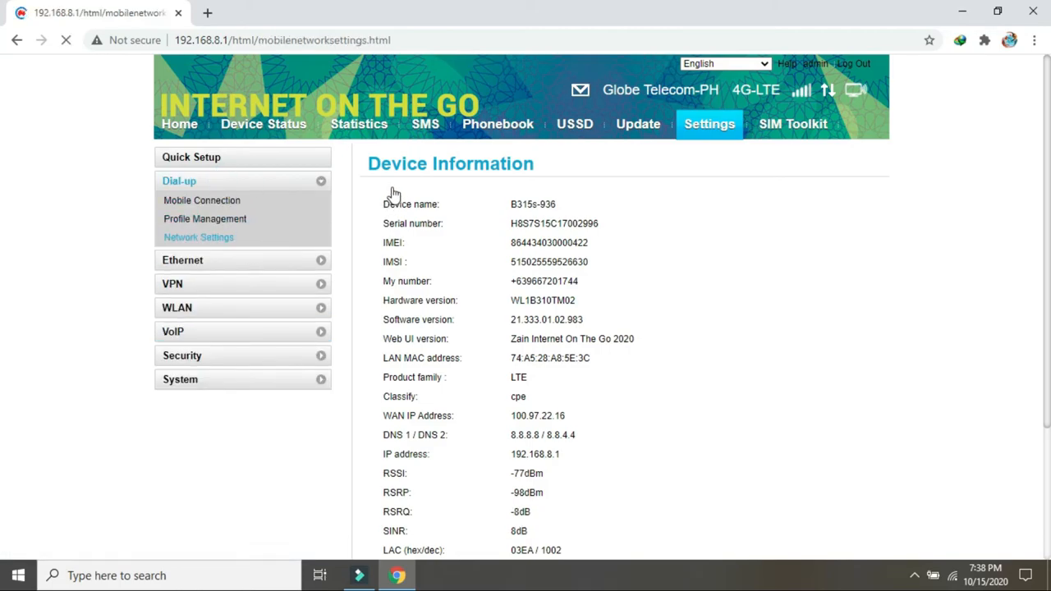
click(197, 237)
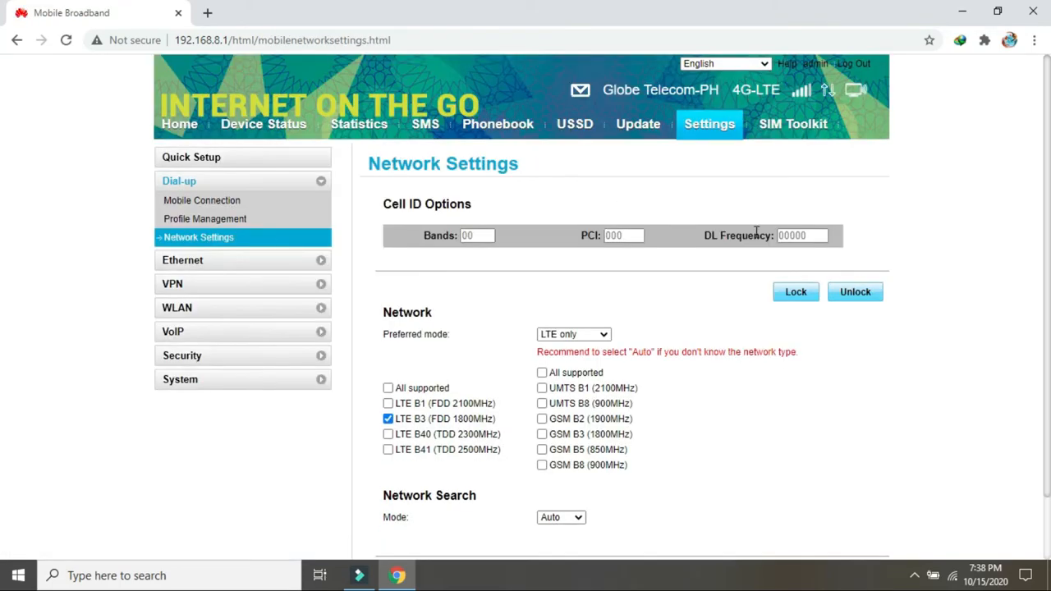
click(478, 236)
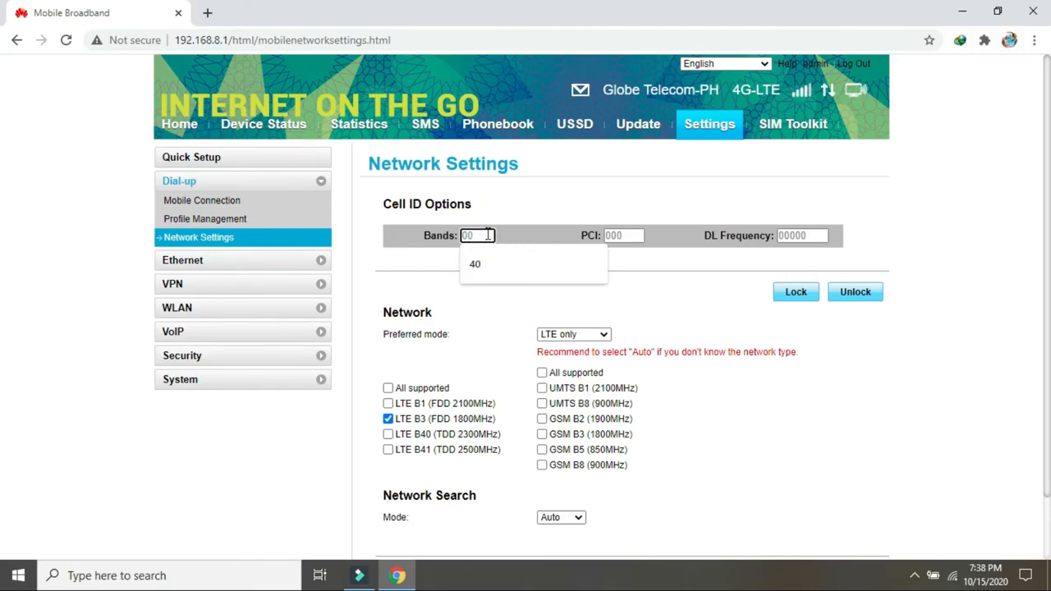
text(3)
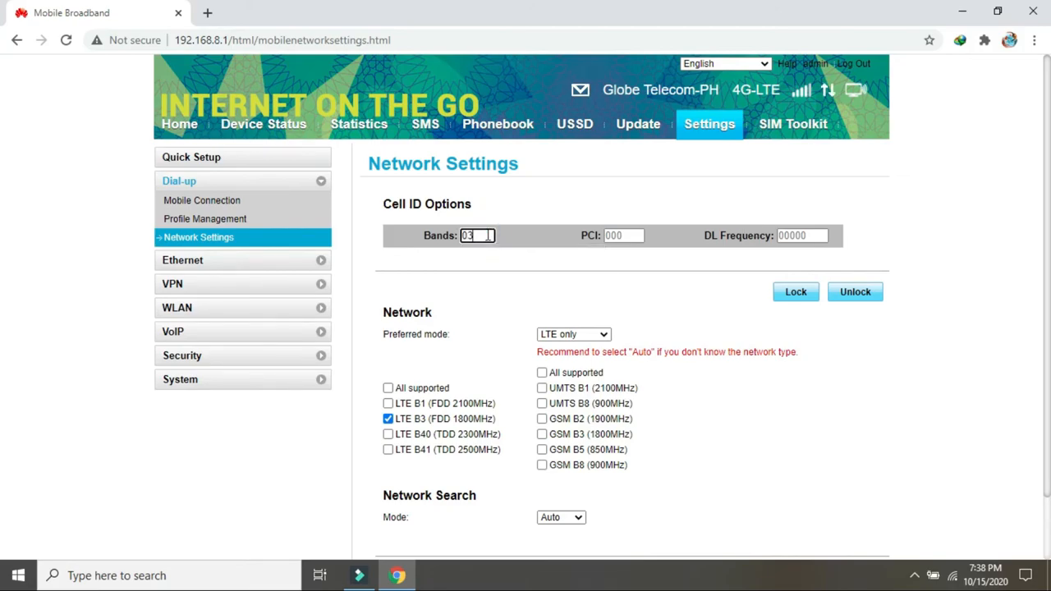
click(624, 236)
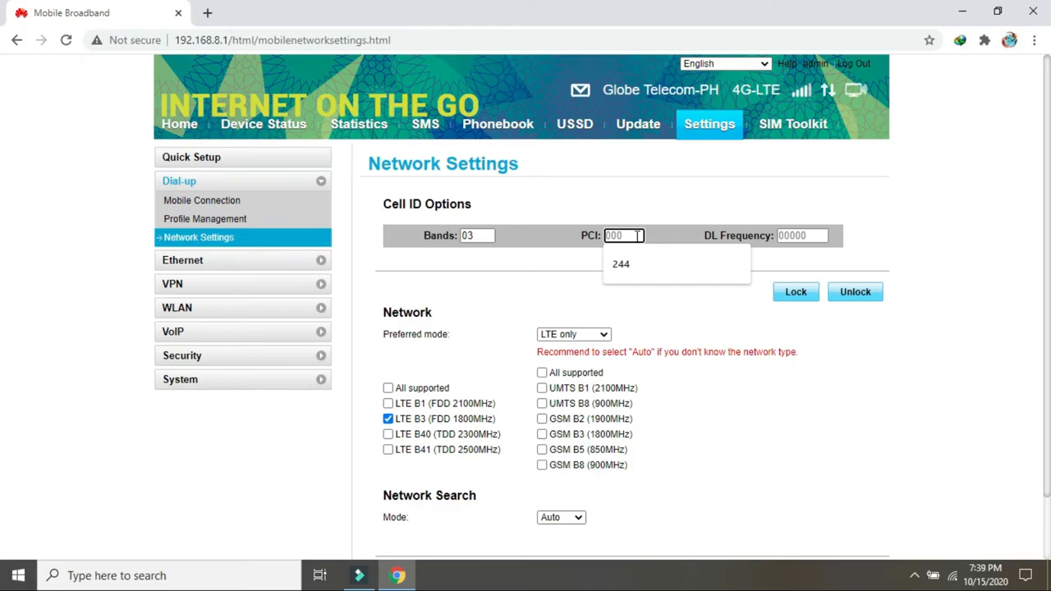
text(37)
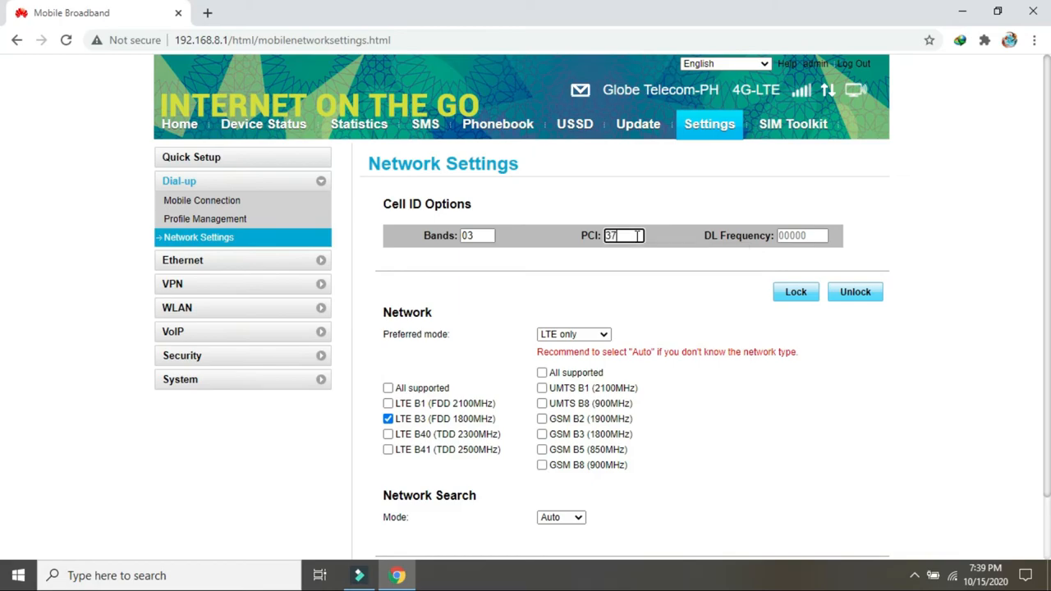
text(0)
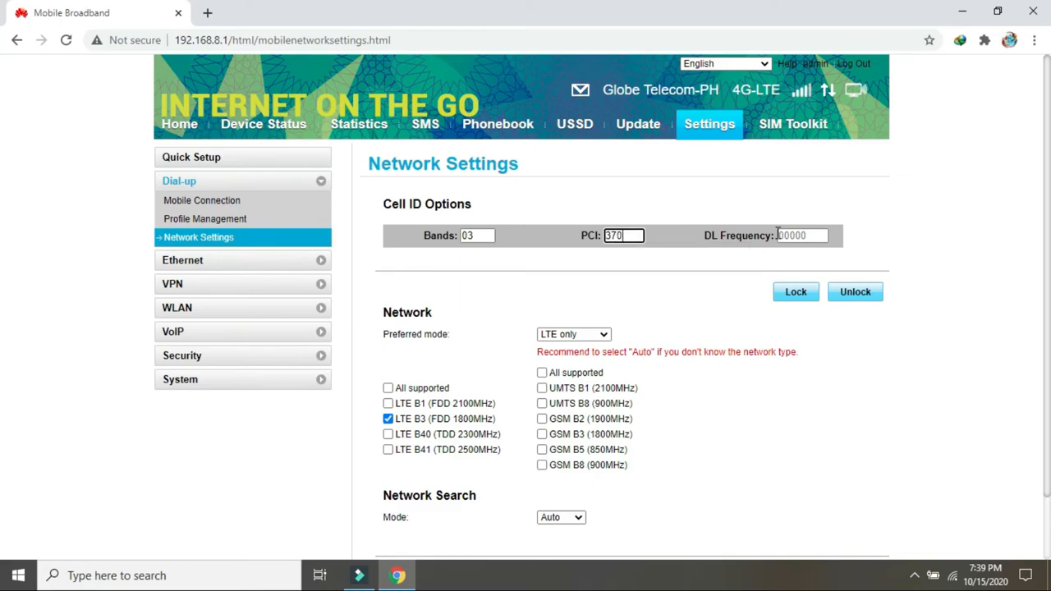
Step: Enter DL frequency 19525 and request the cell ID lock
click(801, 236)
text(1)
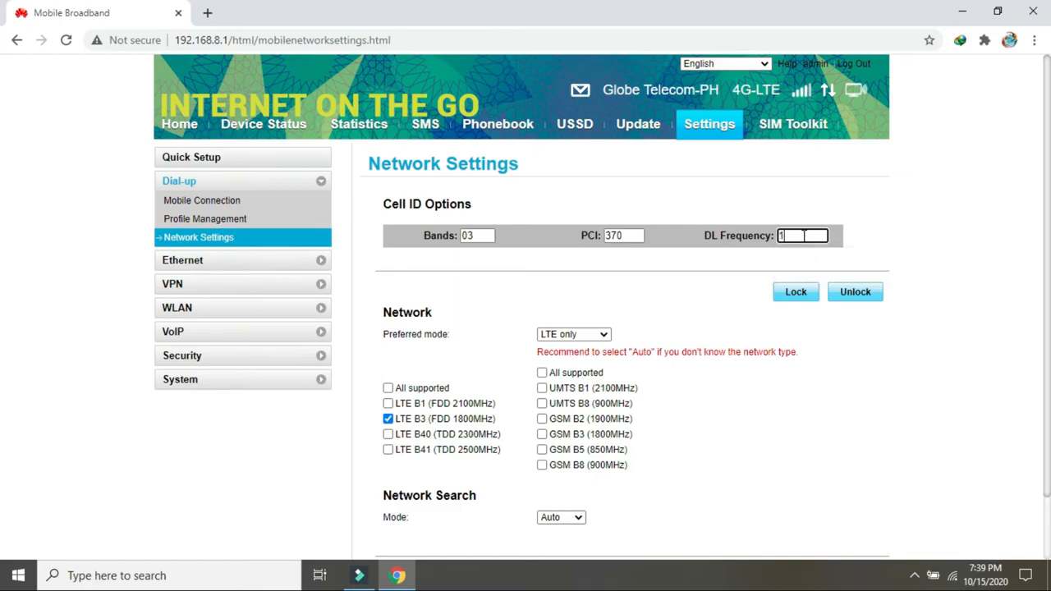
text(9)
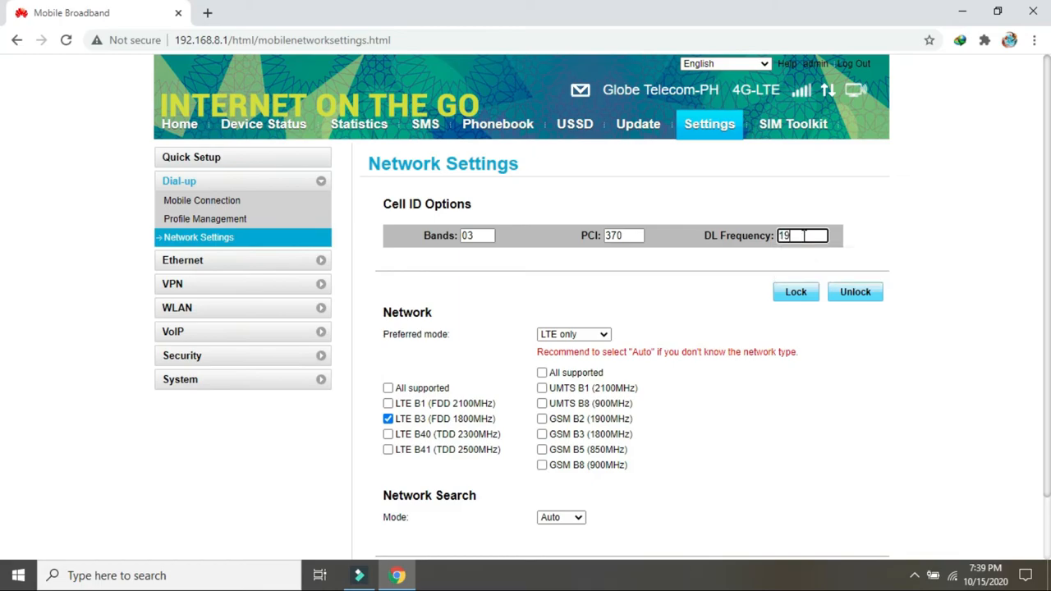
text(52)
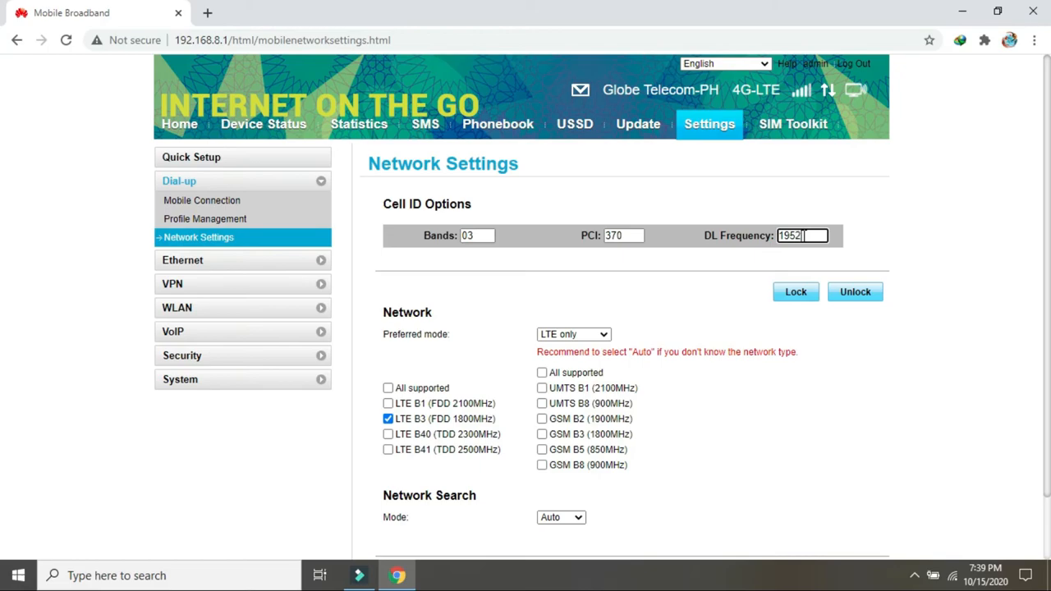
text(5)
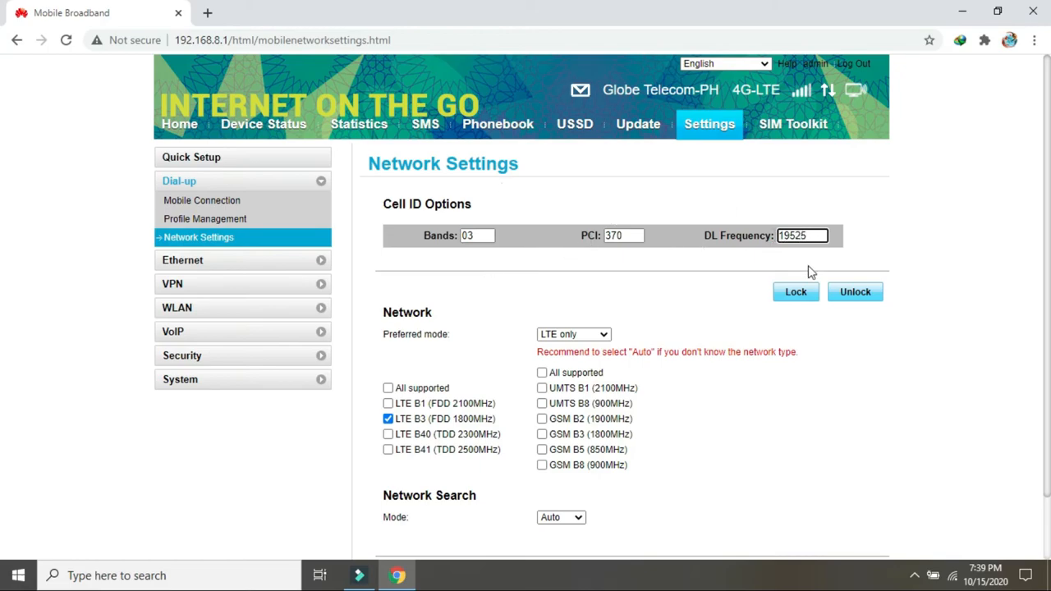
click(795, 293)
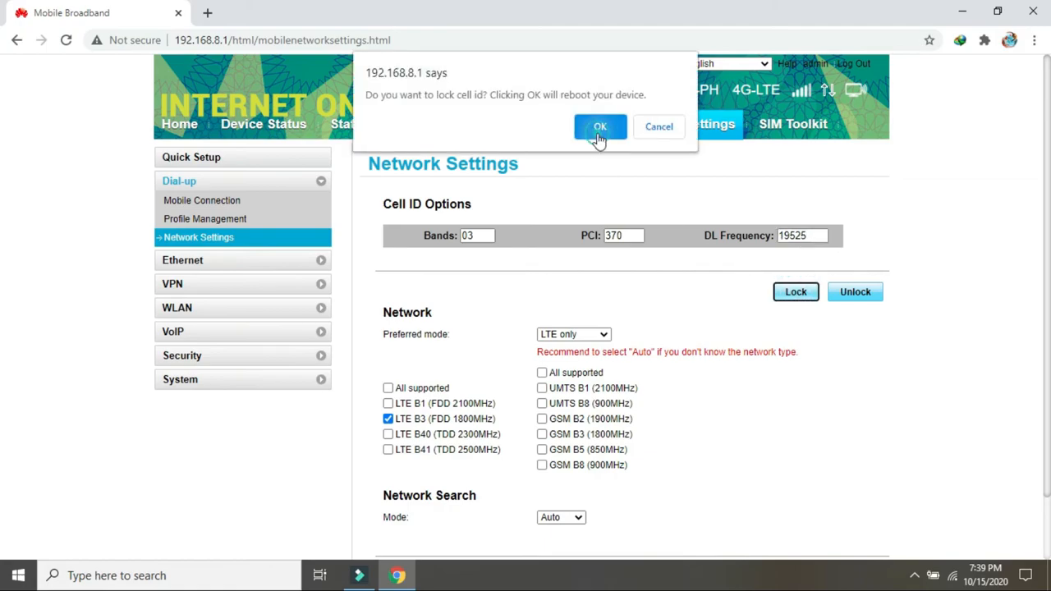
Step: Confirm the cell lock with reboot and bring up the Windows Wi-Fi network list
click(600, 126)
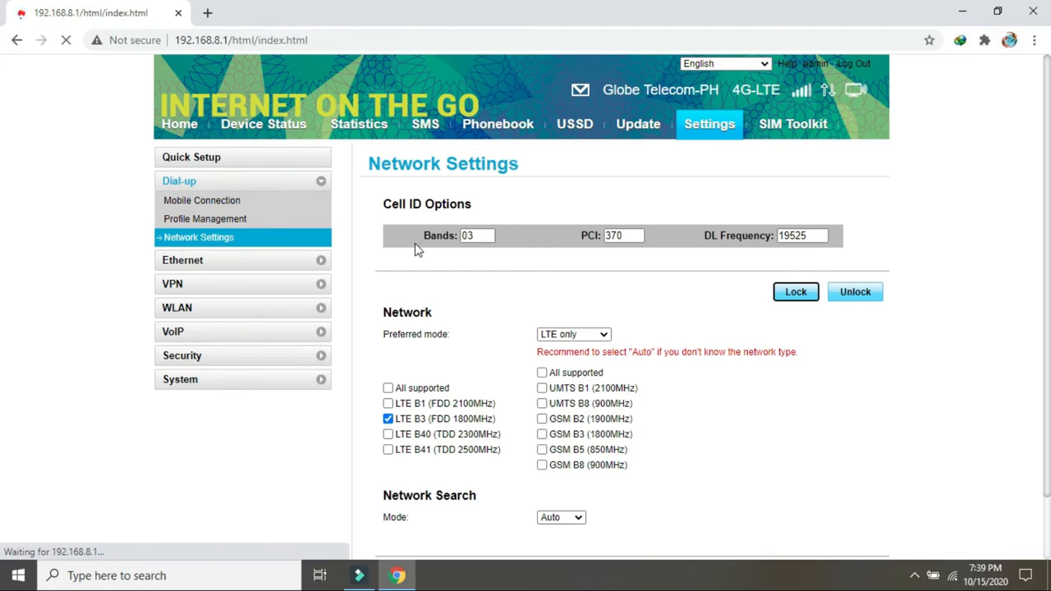
click(953, 575)
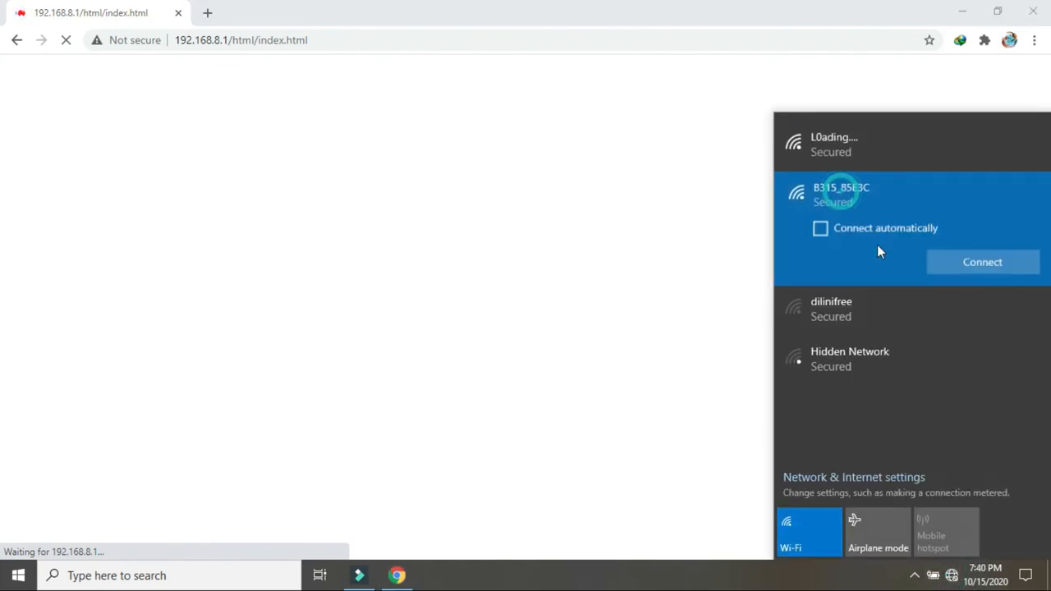
Step: Reconnect to the B315 Wi-Fi network so the router home page shows GLOBE connected on 4G-LTE
click(982, 261)
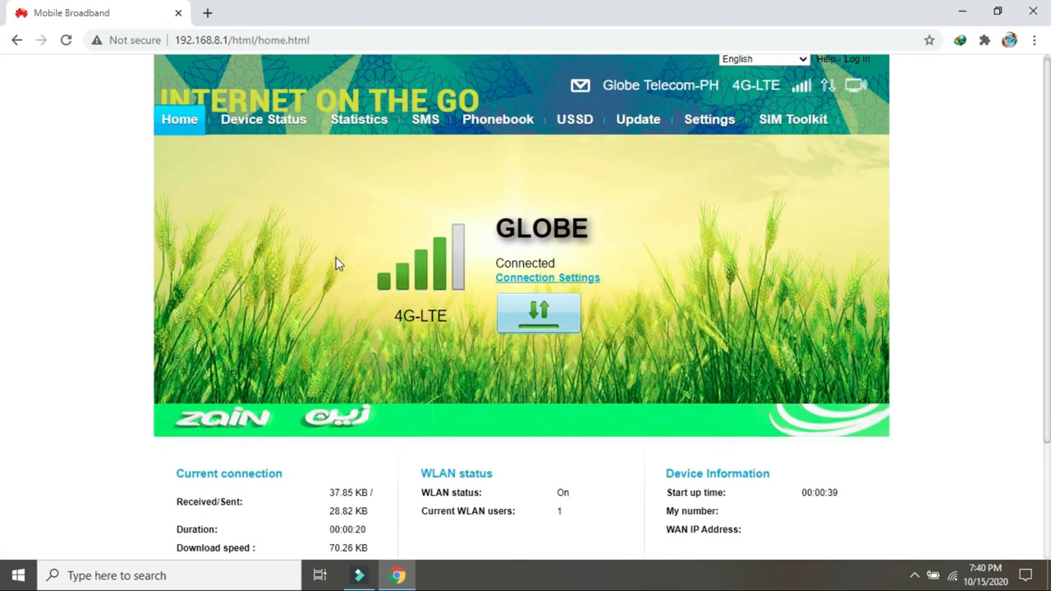
scroll(down, 3)
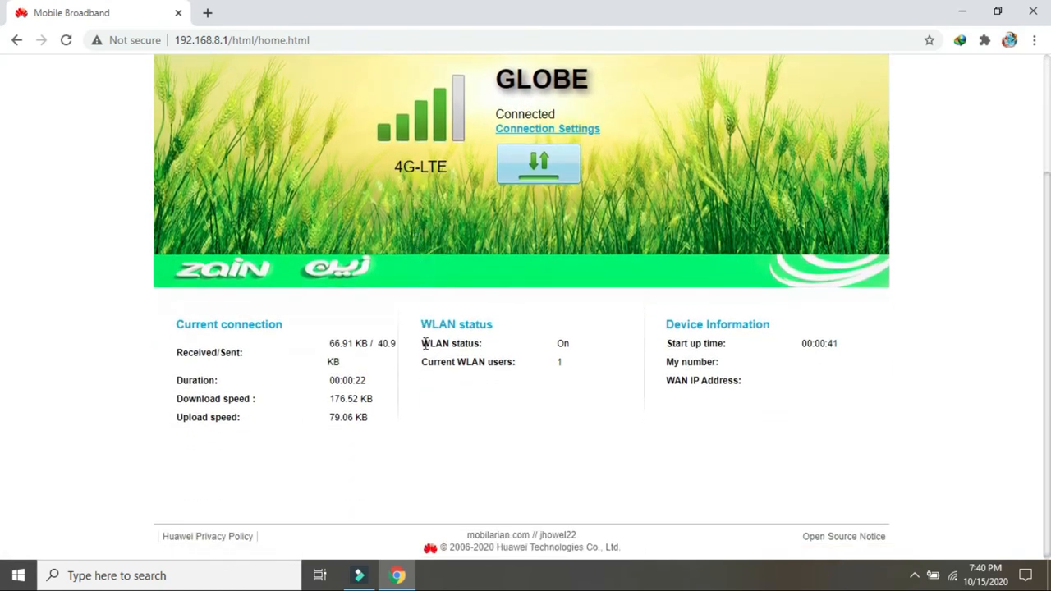